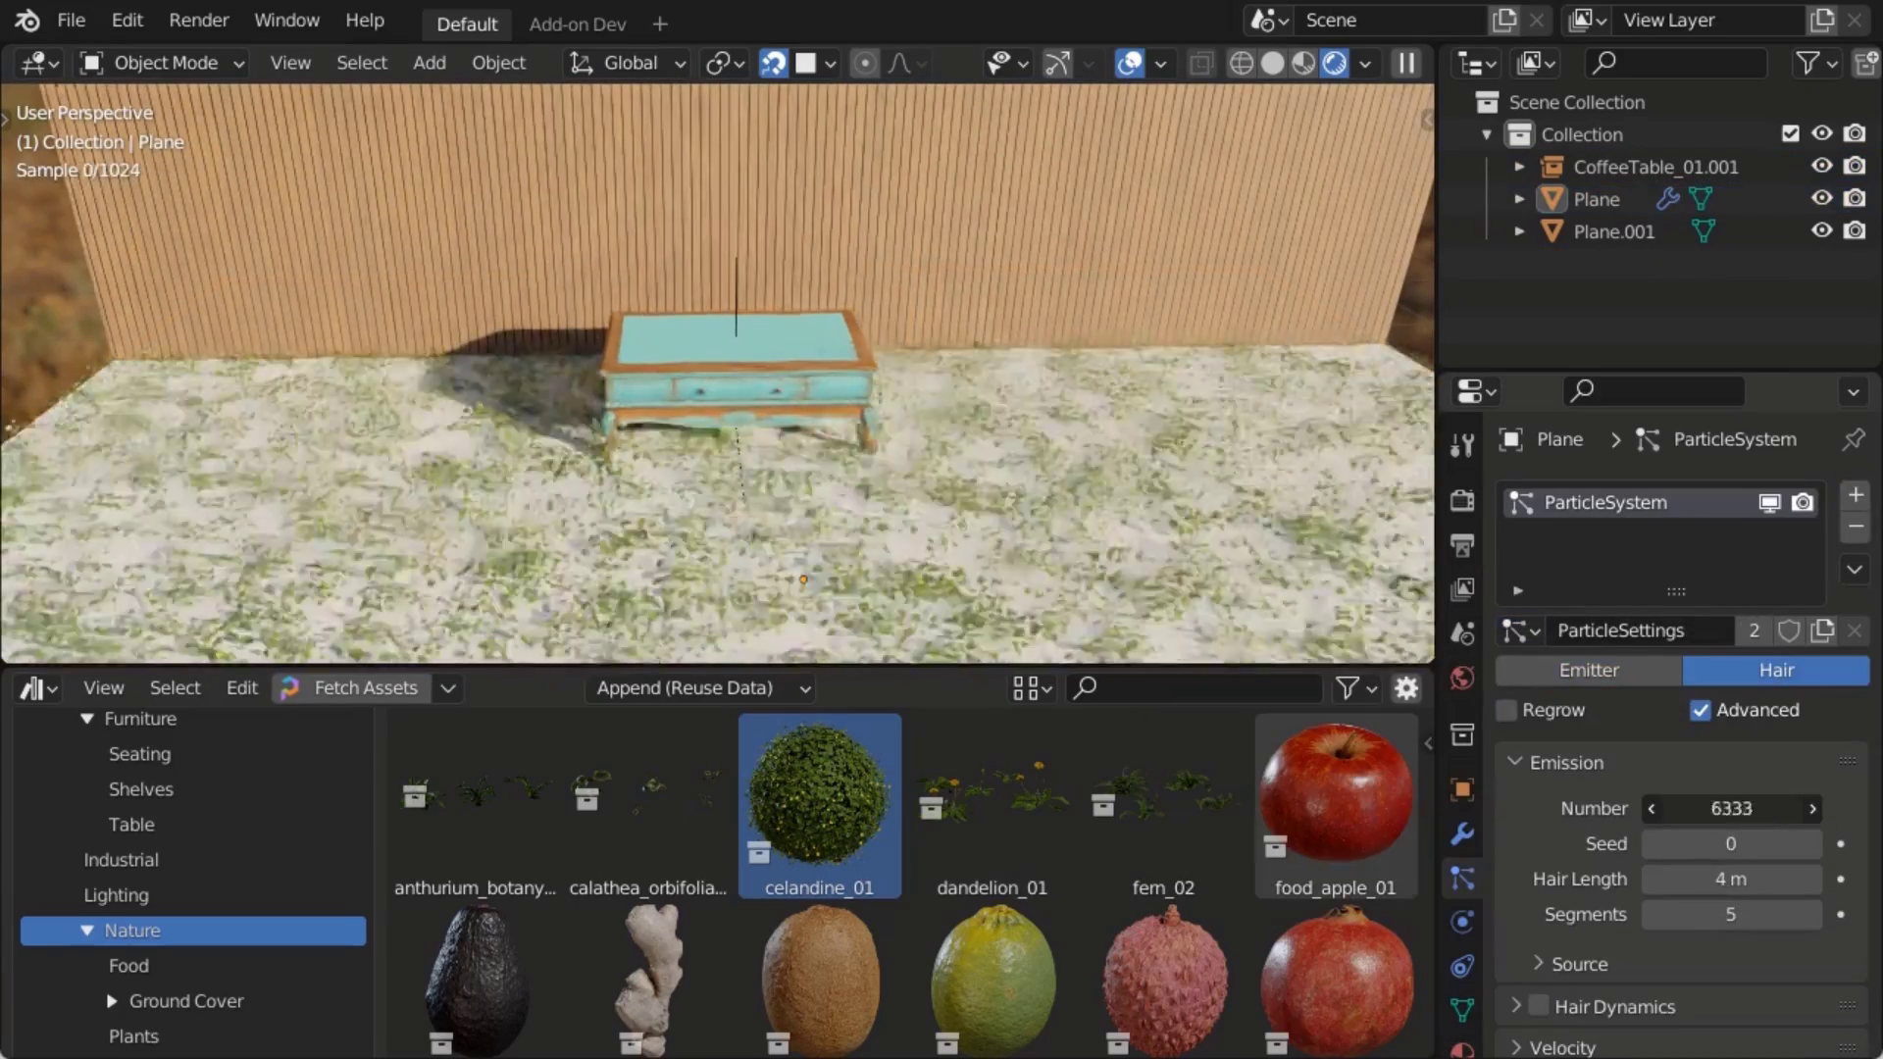
Search 'marb' and bring up the Poly Haven home page in the browser.
{"action": "type", "text": "marb"}
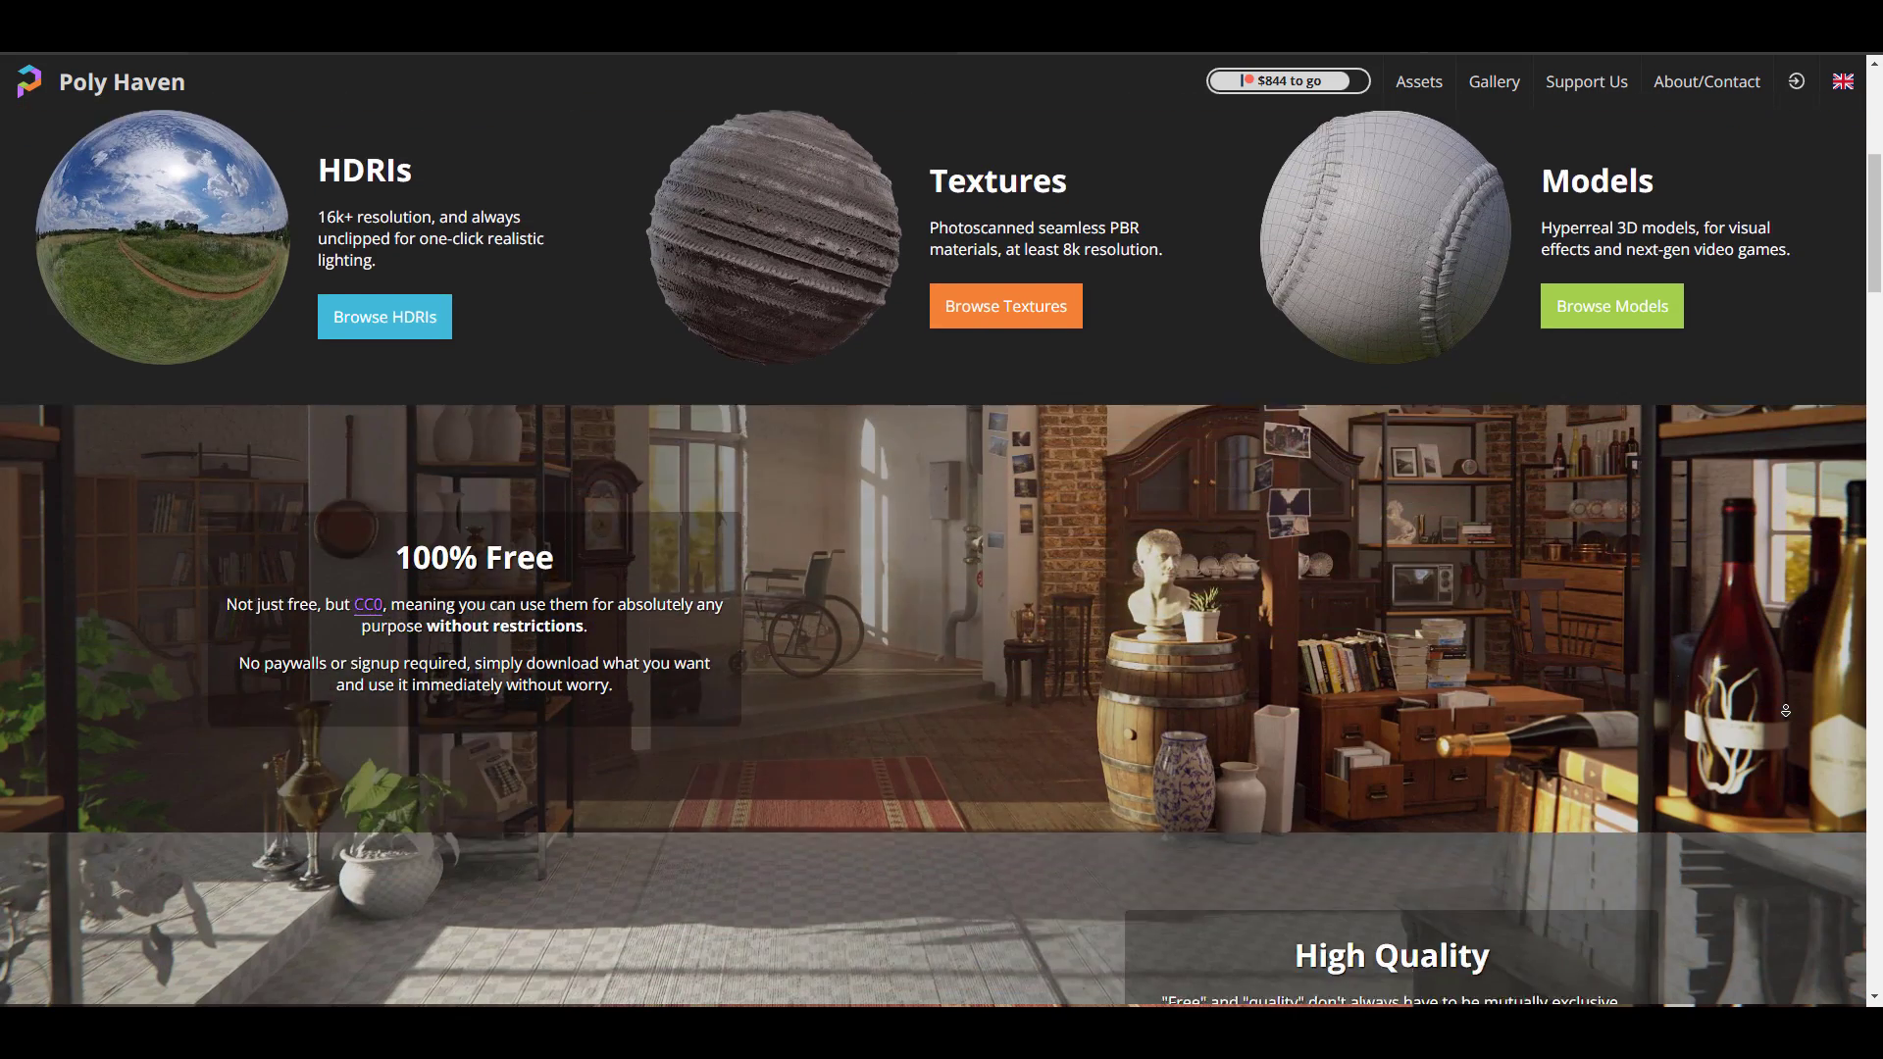
Scroll through Poly Haven's gallery of showcase renders.
{"action": "scroll", "scroll_direction": "down", "scroll_amount": 3}
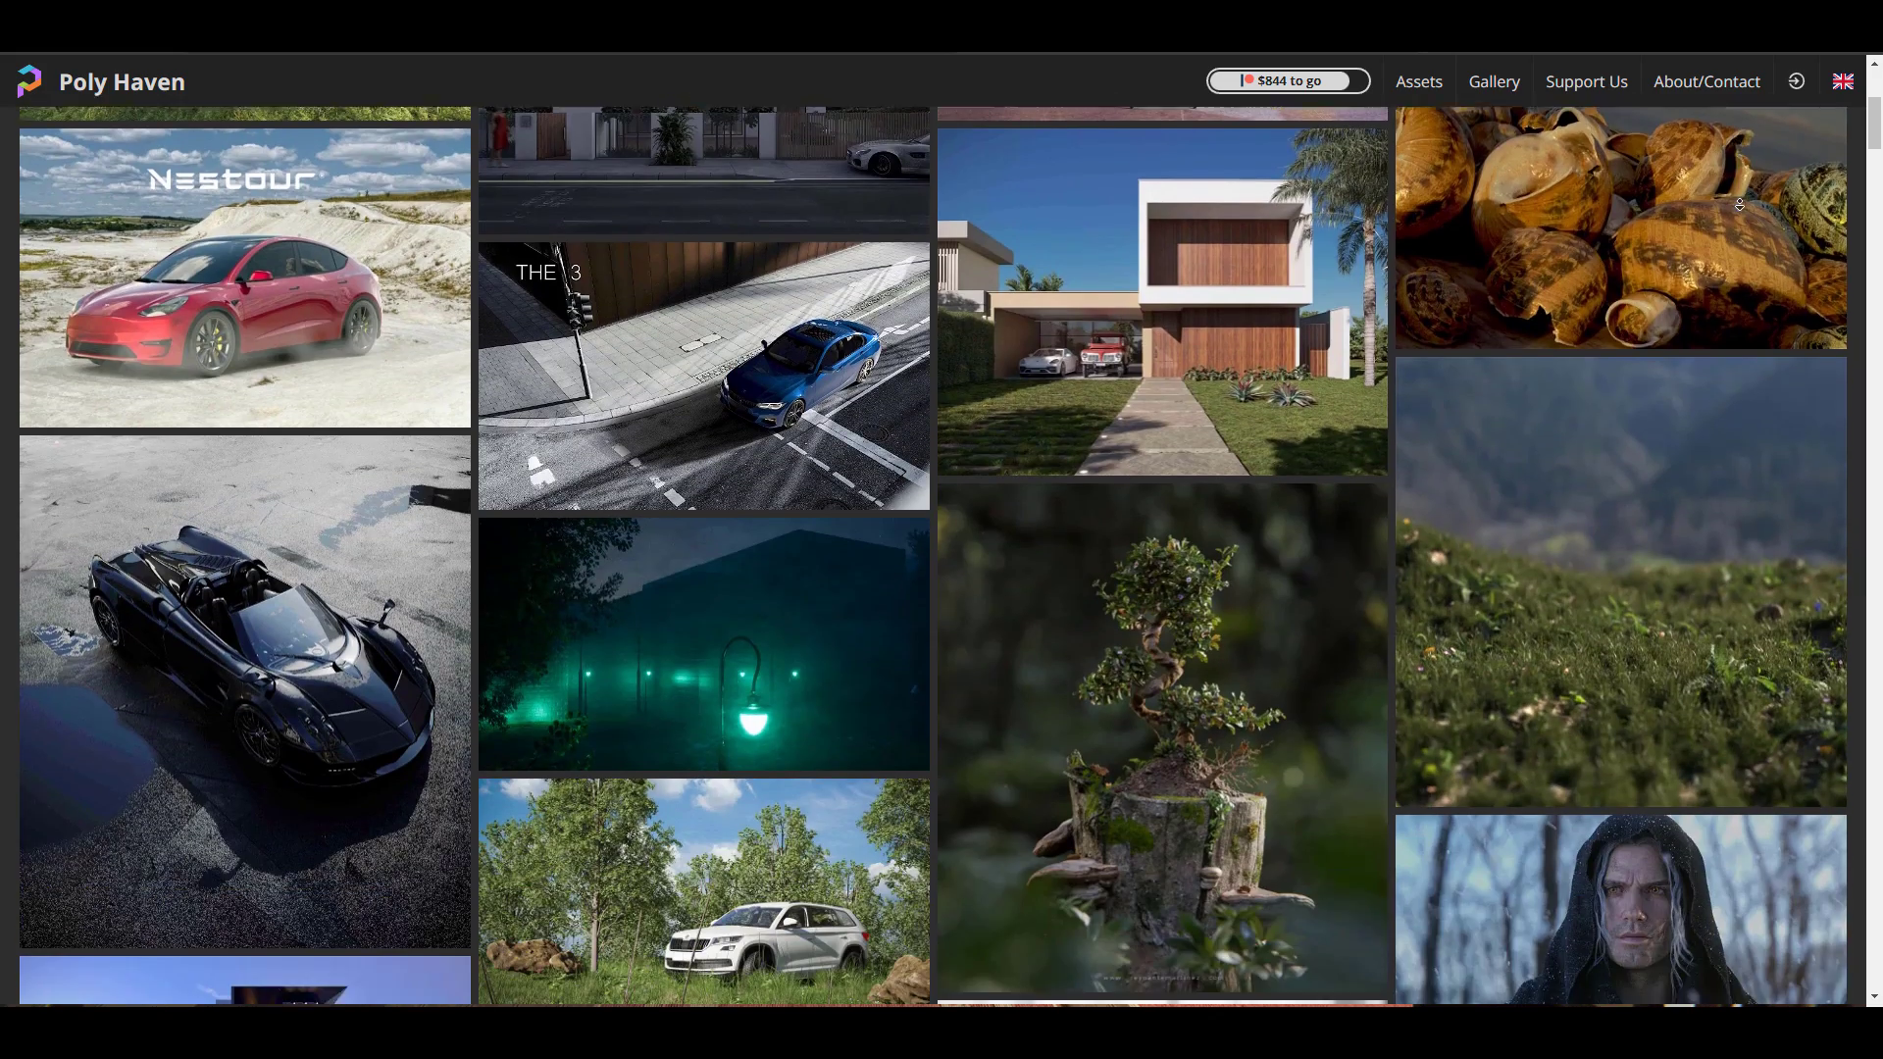
{"action": "scroll", "scroll_direction": "down", "scroll_amount": 3}
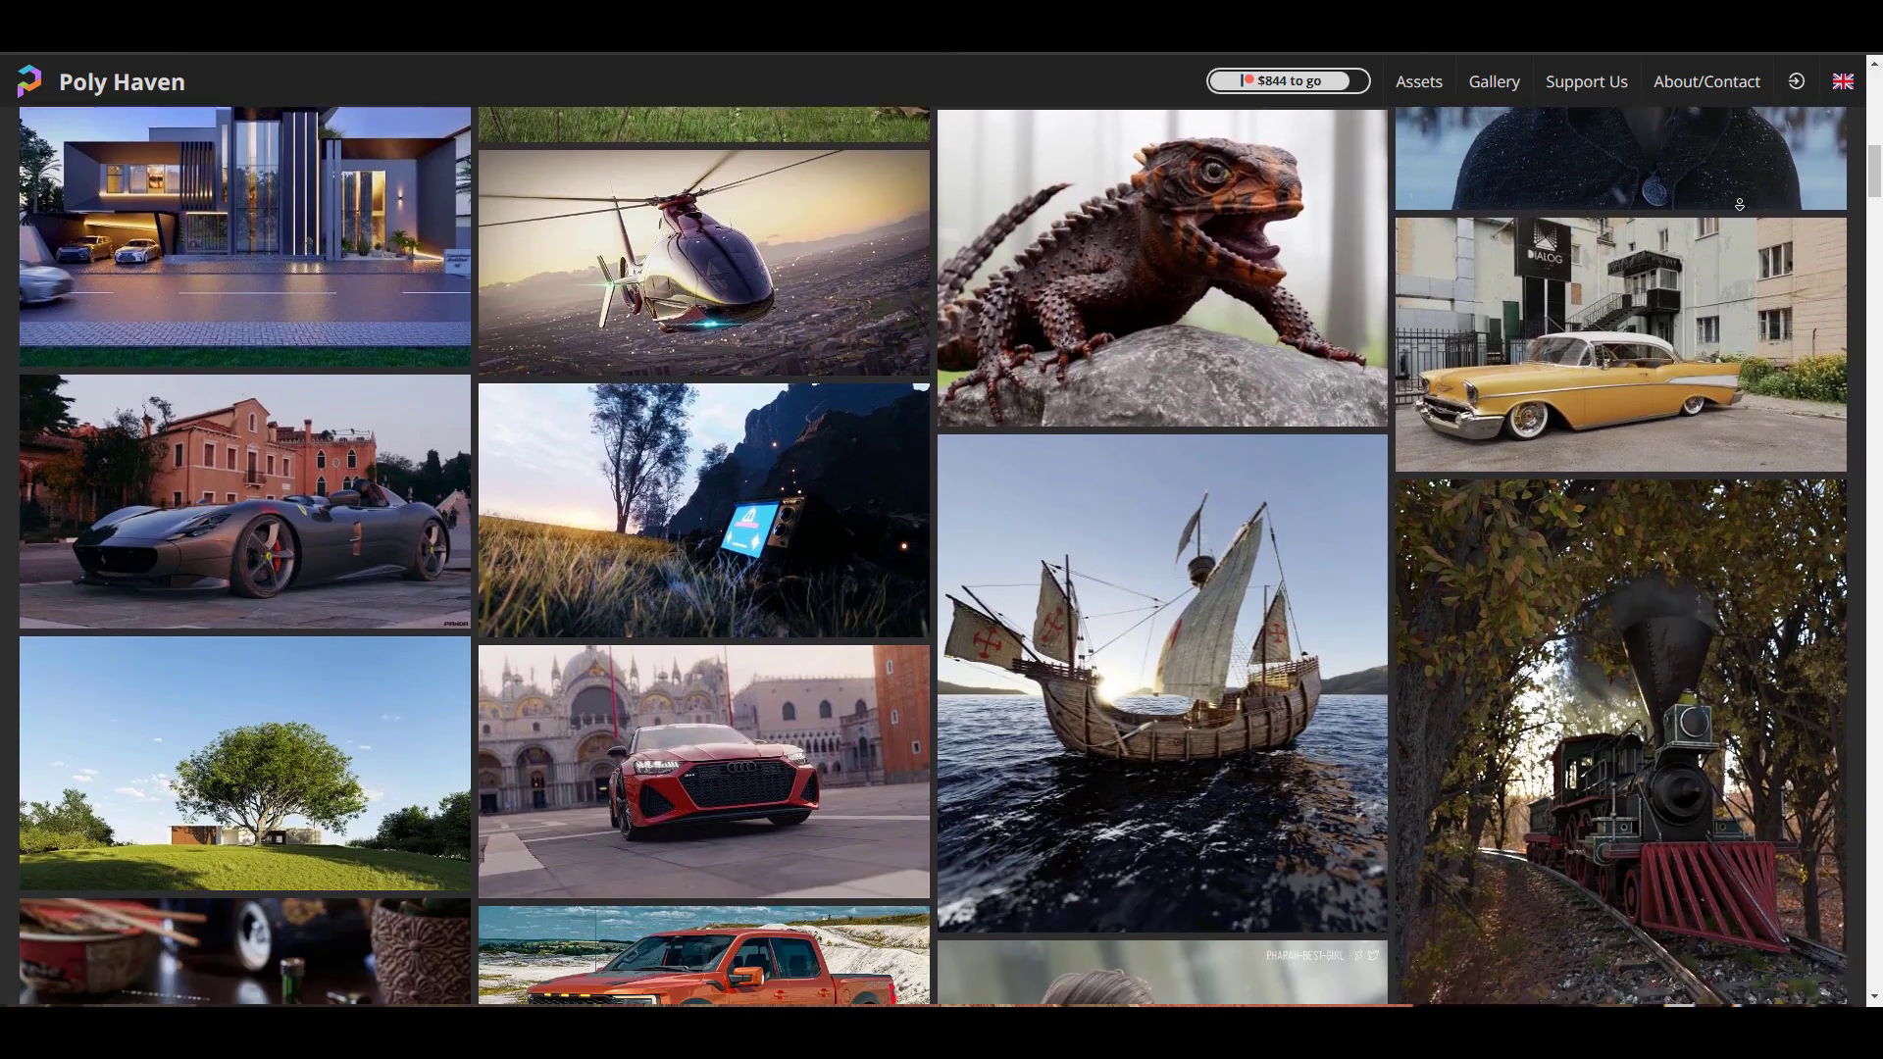
{"action": "scroll", "scroll_direction": "down", "scroll_amount": 3}
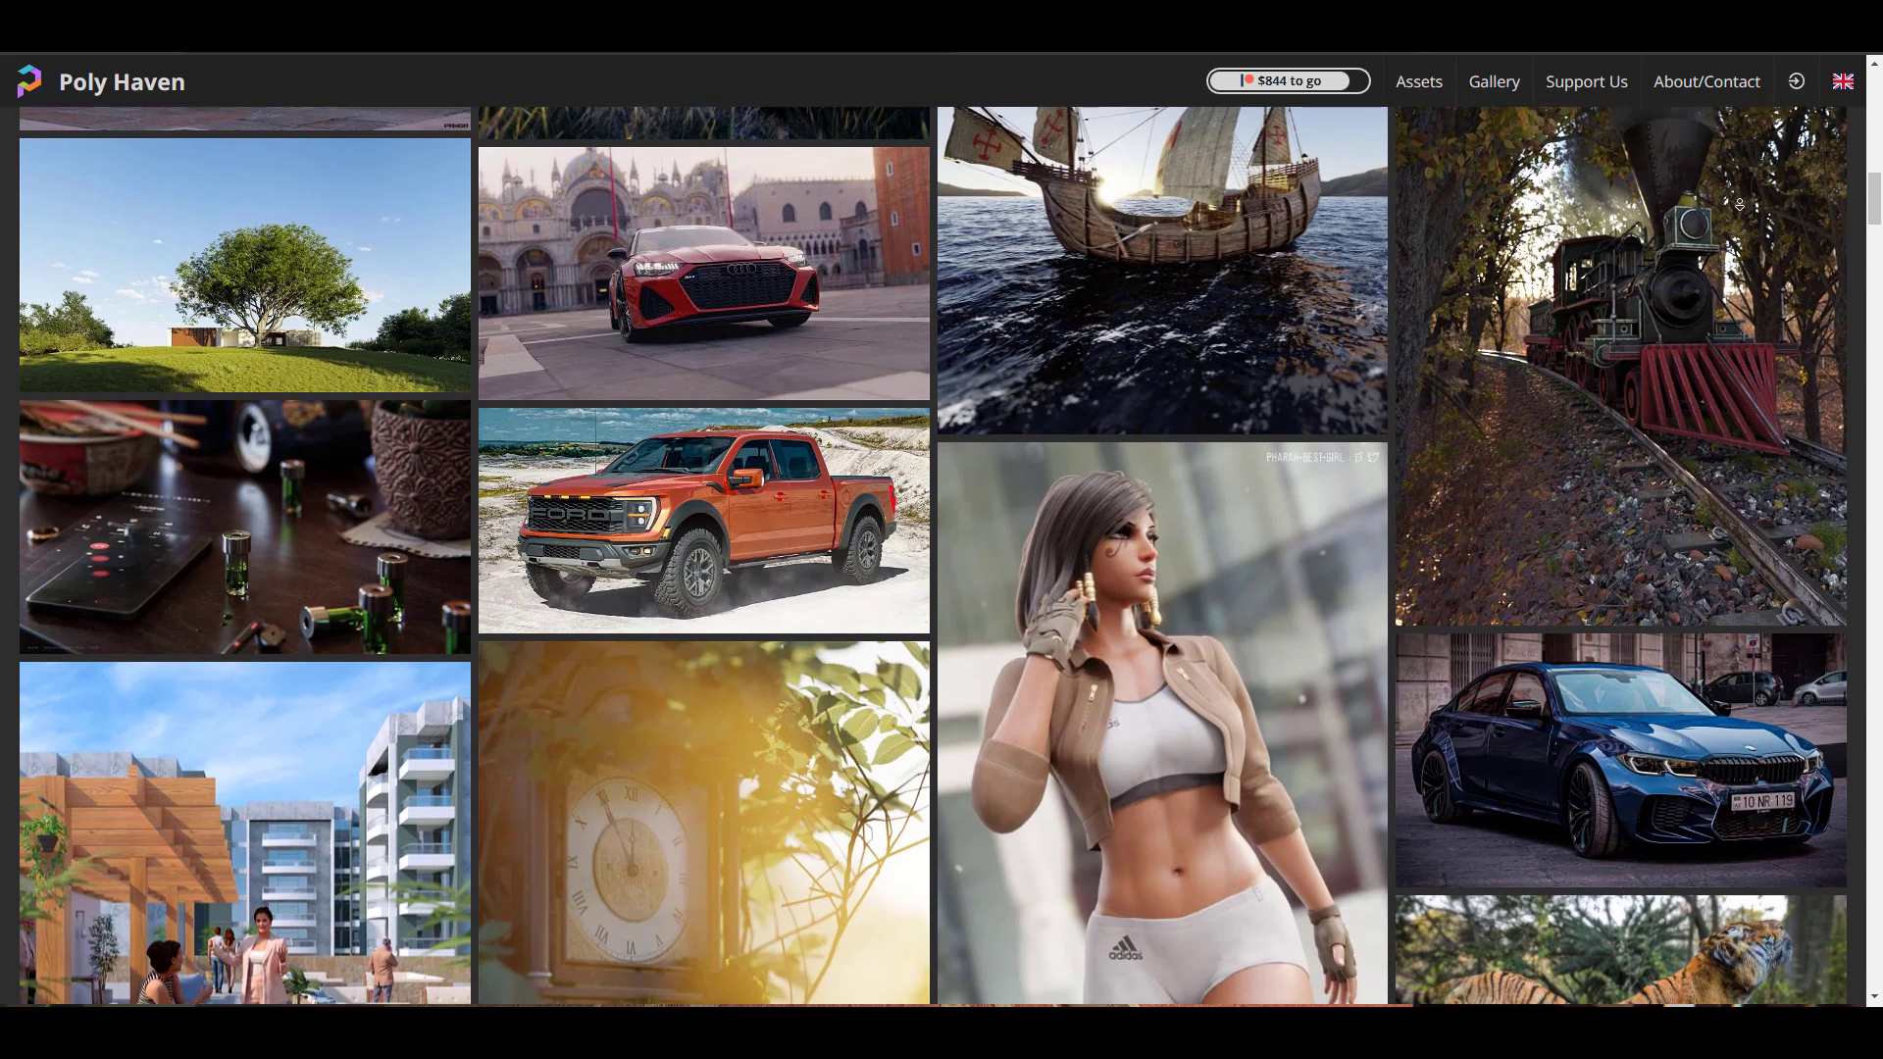
{"action": "scroll", "scroll_direction": "down", "scroll_amount": 3}
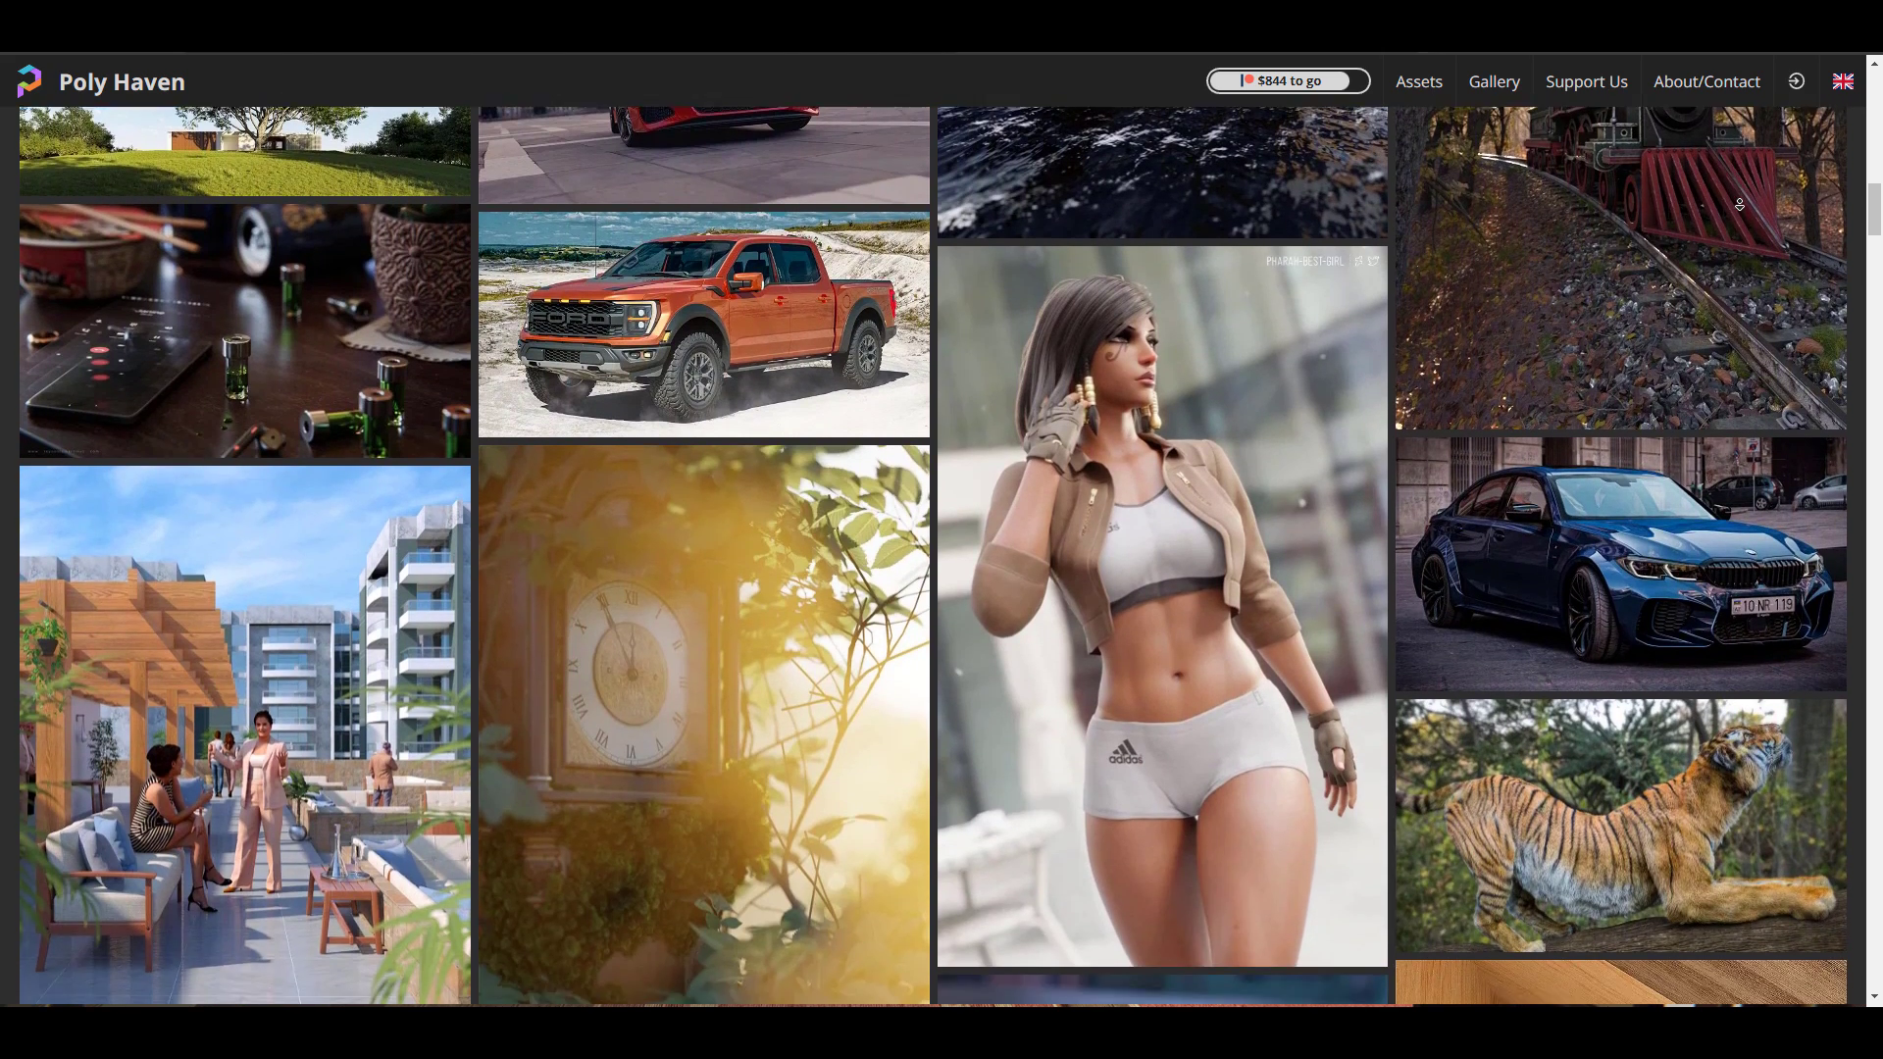
{"action": "scroll", "scroll_direction": "down", "scroll_amount": 3}
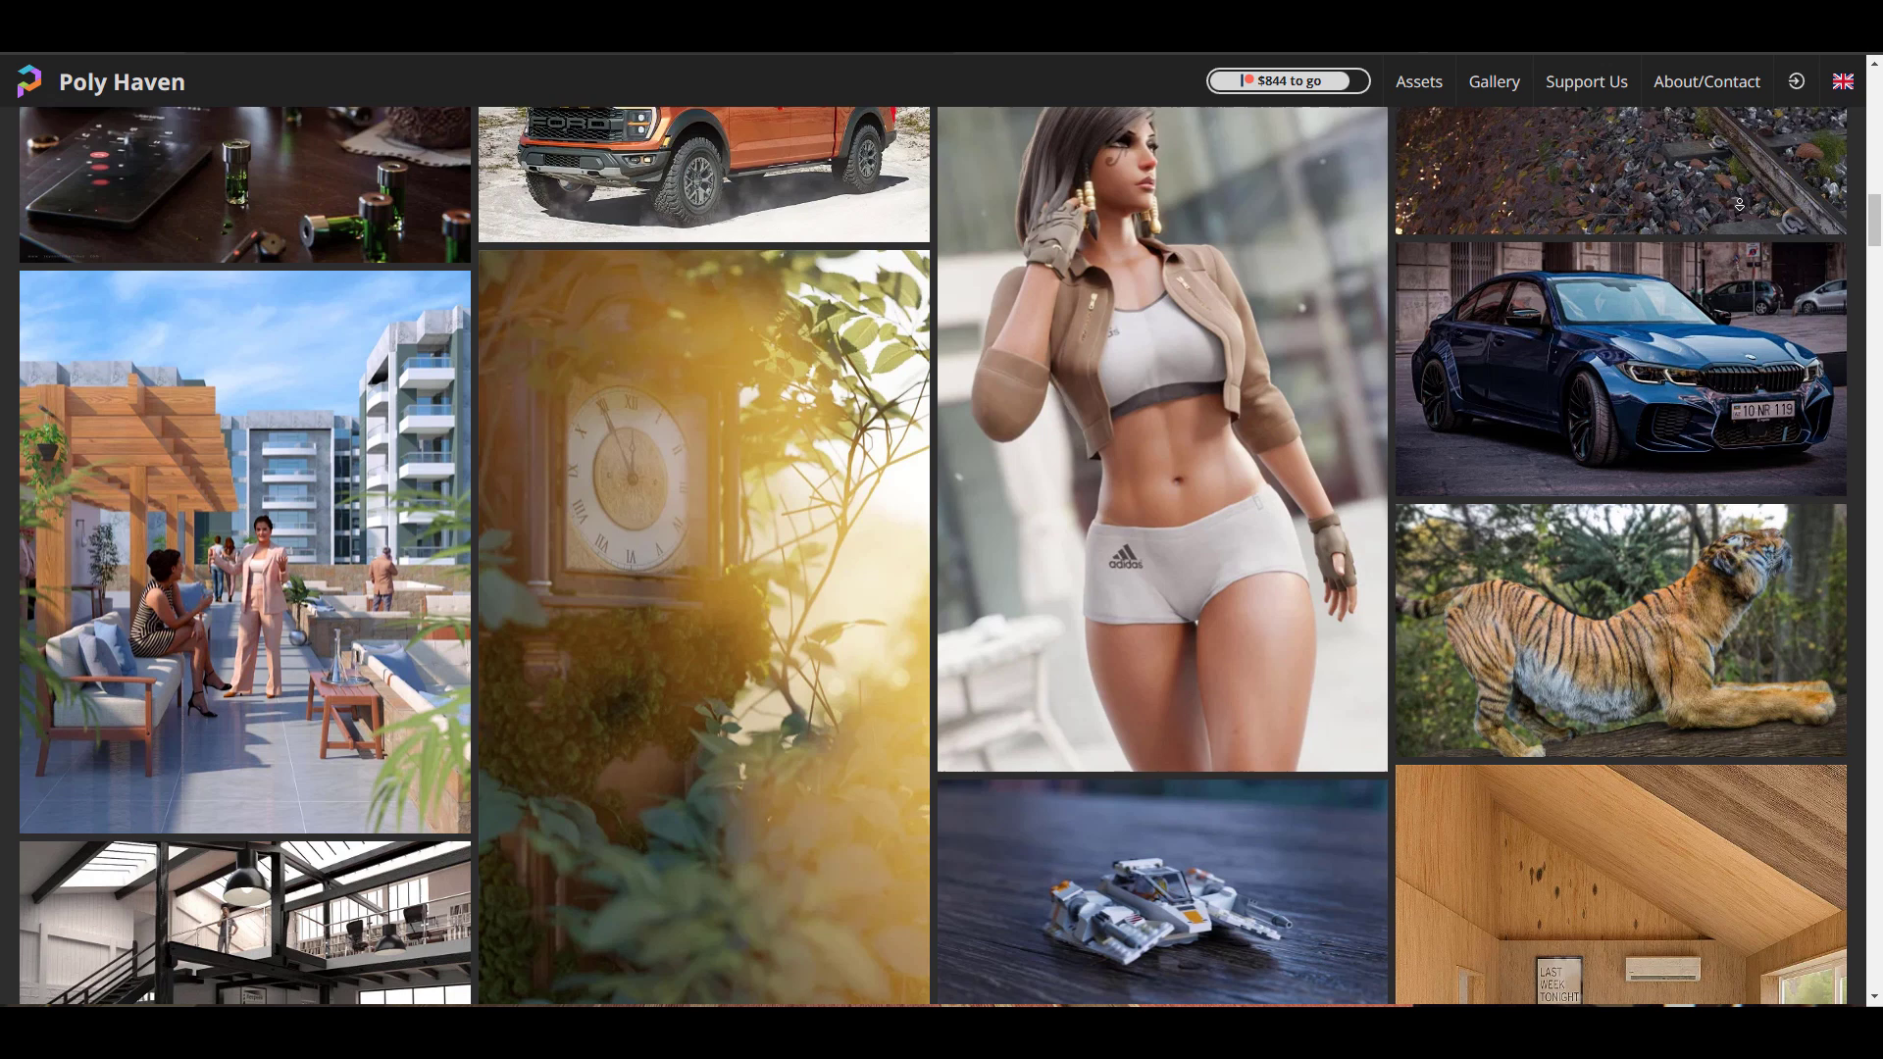
{"action": "scroll", "scroll_direction": "down", "scroll_amount": 3}
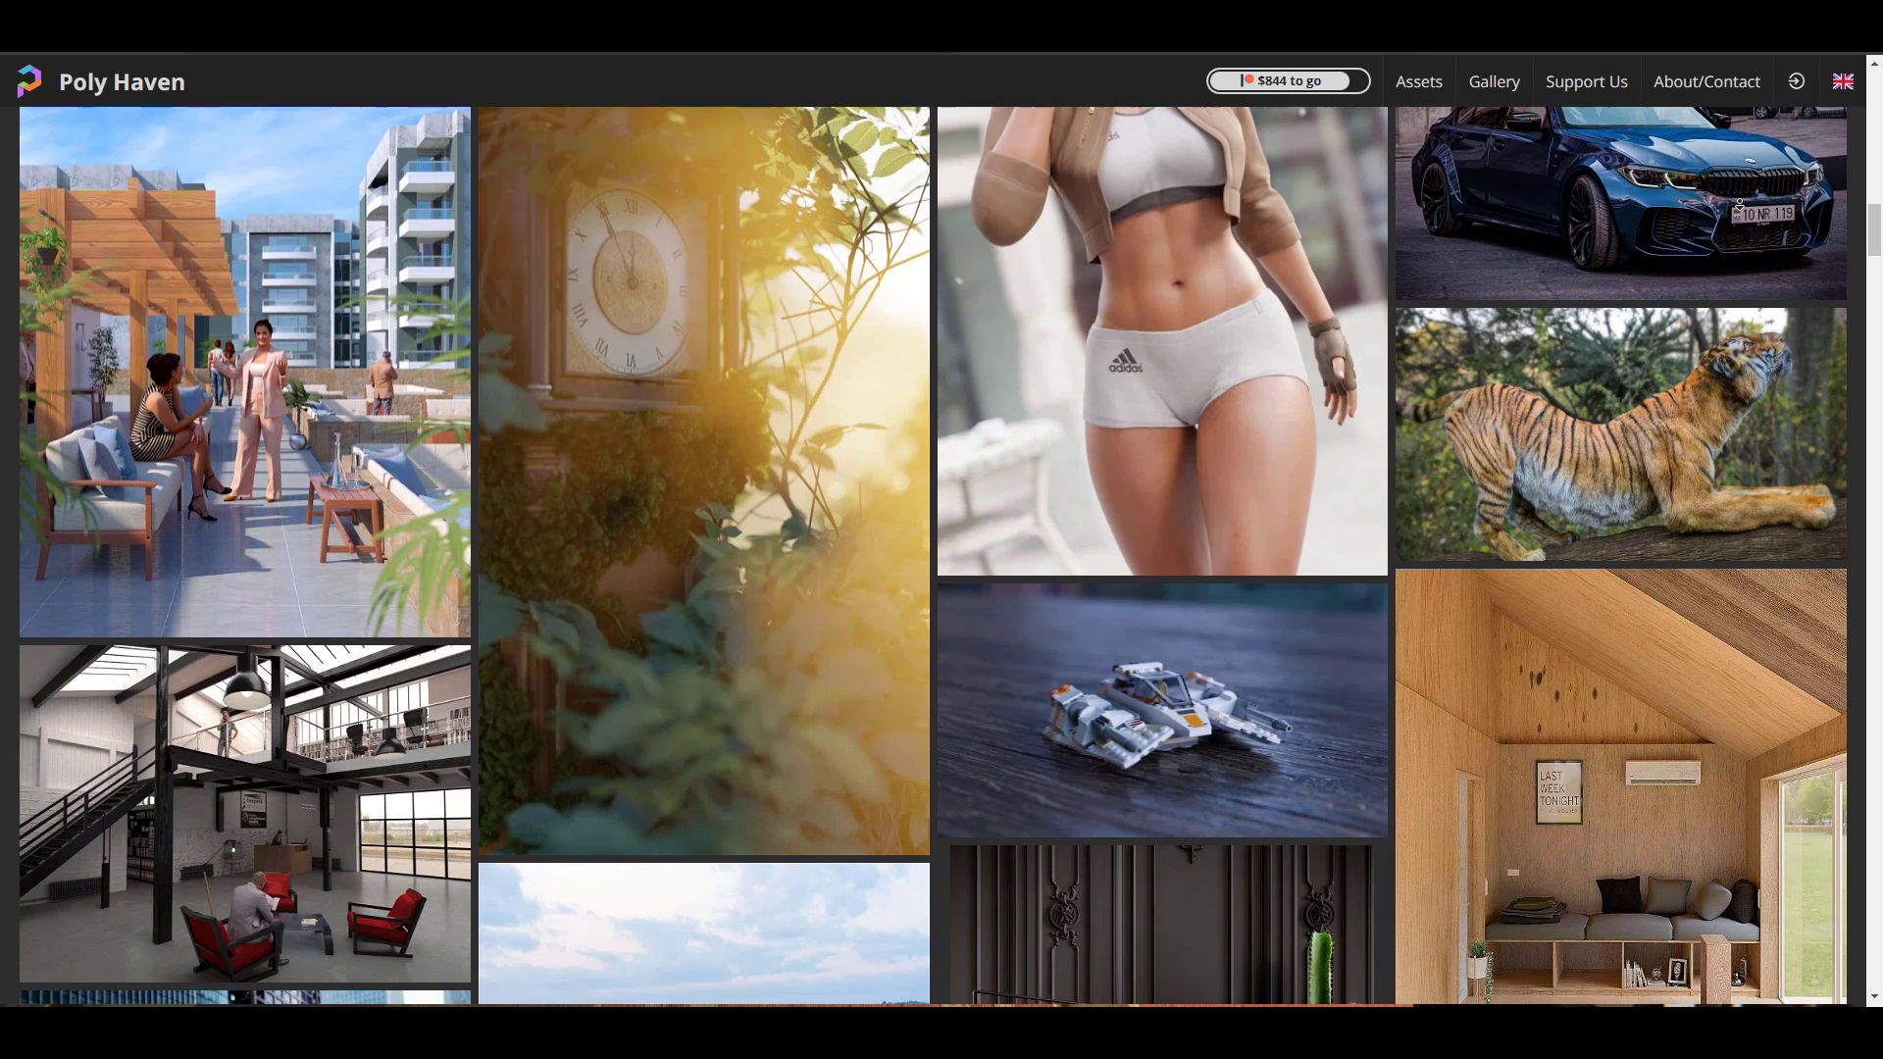
{"action": "scroll", "scroll_direction": "down", "scroll_amount": 3}
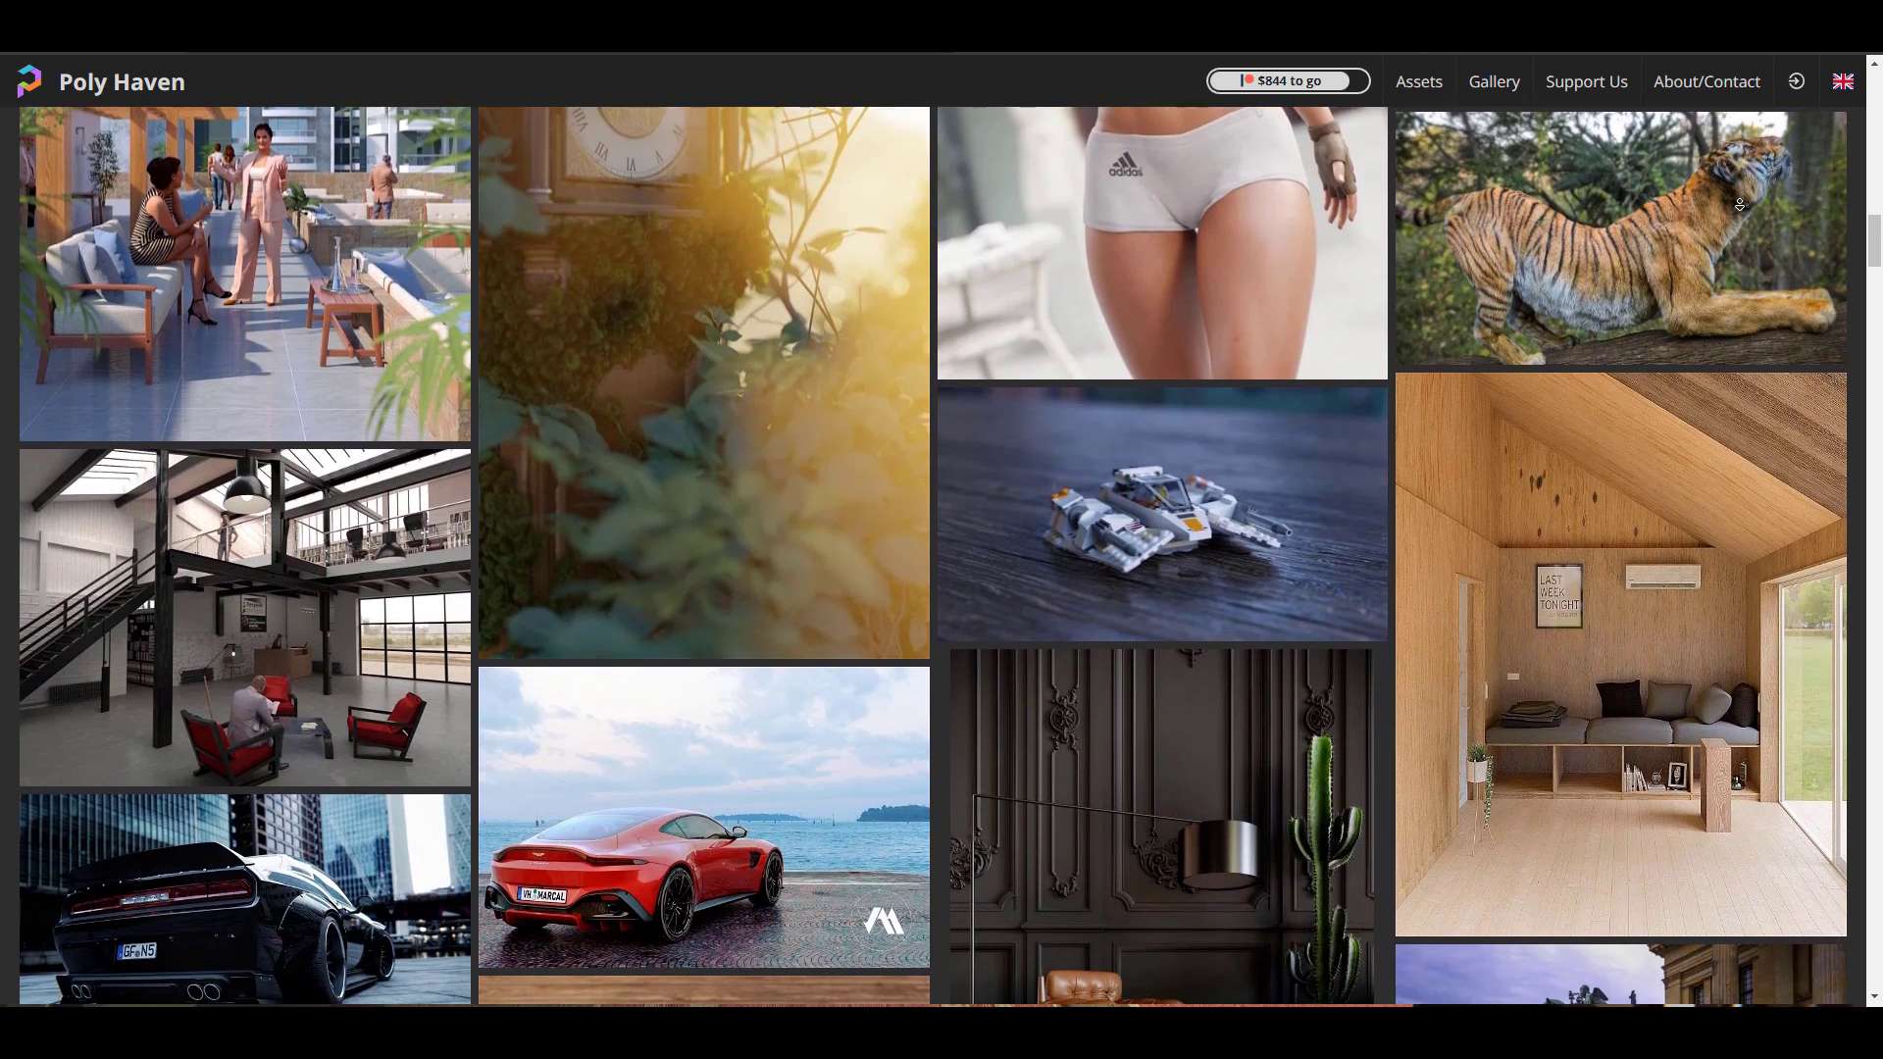
{"action": "scroll", "scroll_direction": "down", "scroll_amount": 3}
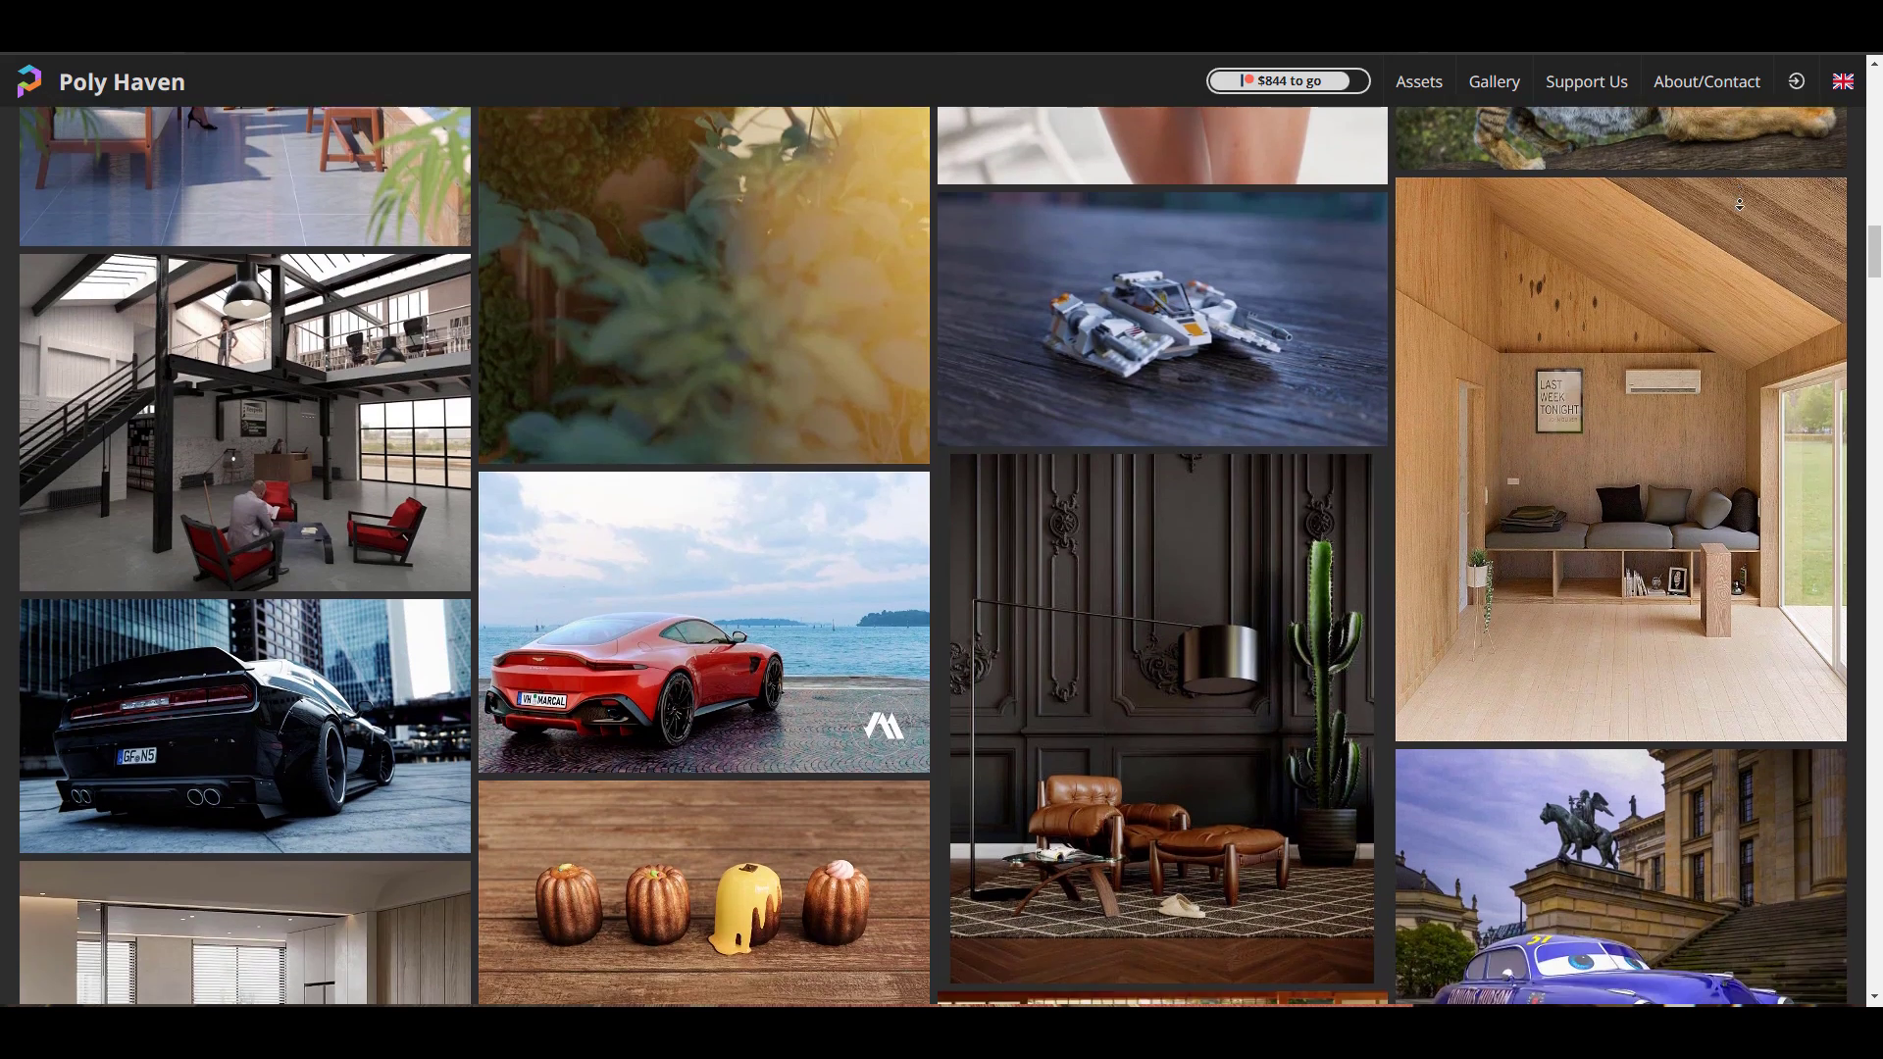
{"action": "scroll", "scroll_direction": "down", "scroll_amount": 3}
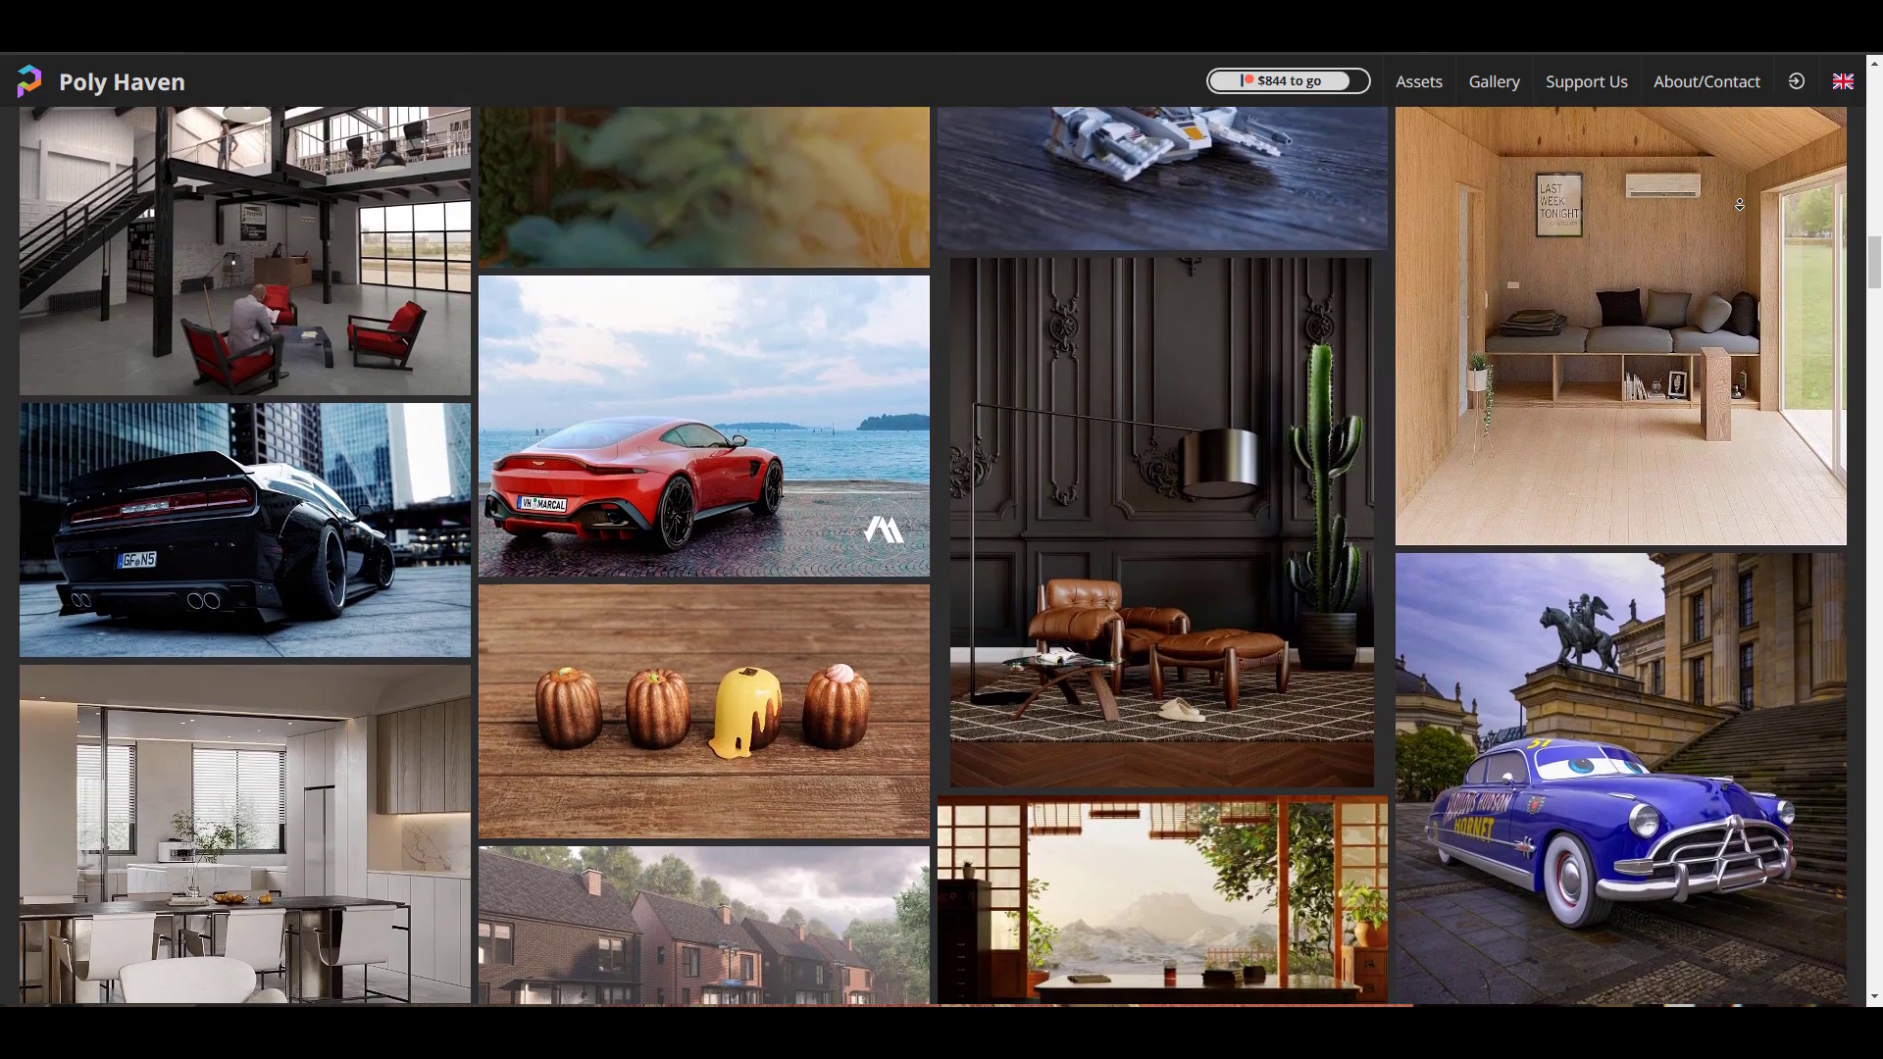
Go to the Models catalogue and look over its free 3D model categories.
{"action": "left_click", "coordinate": [1418, 81]}
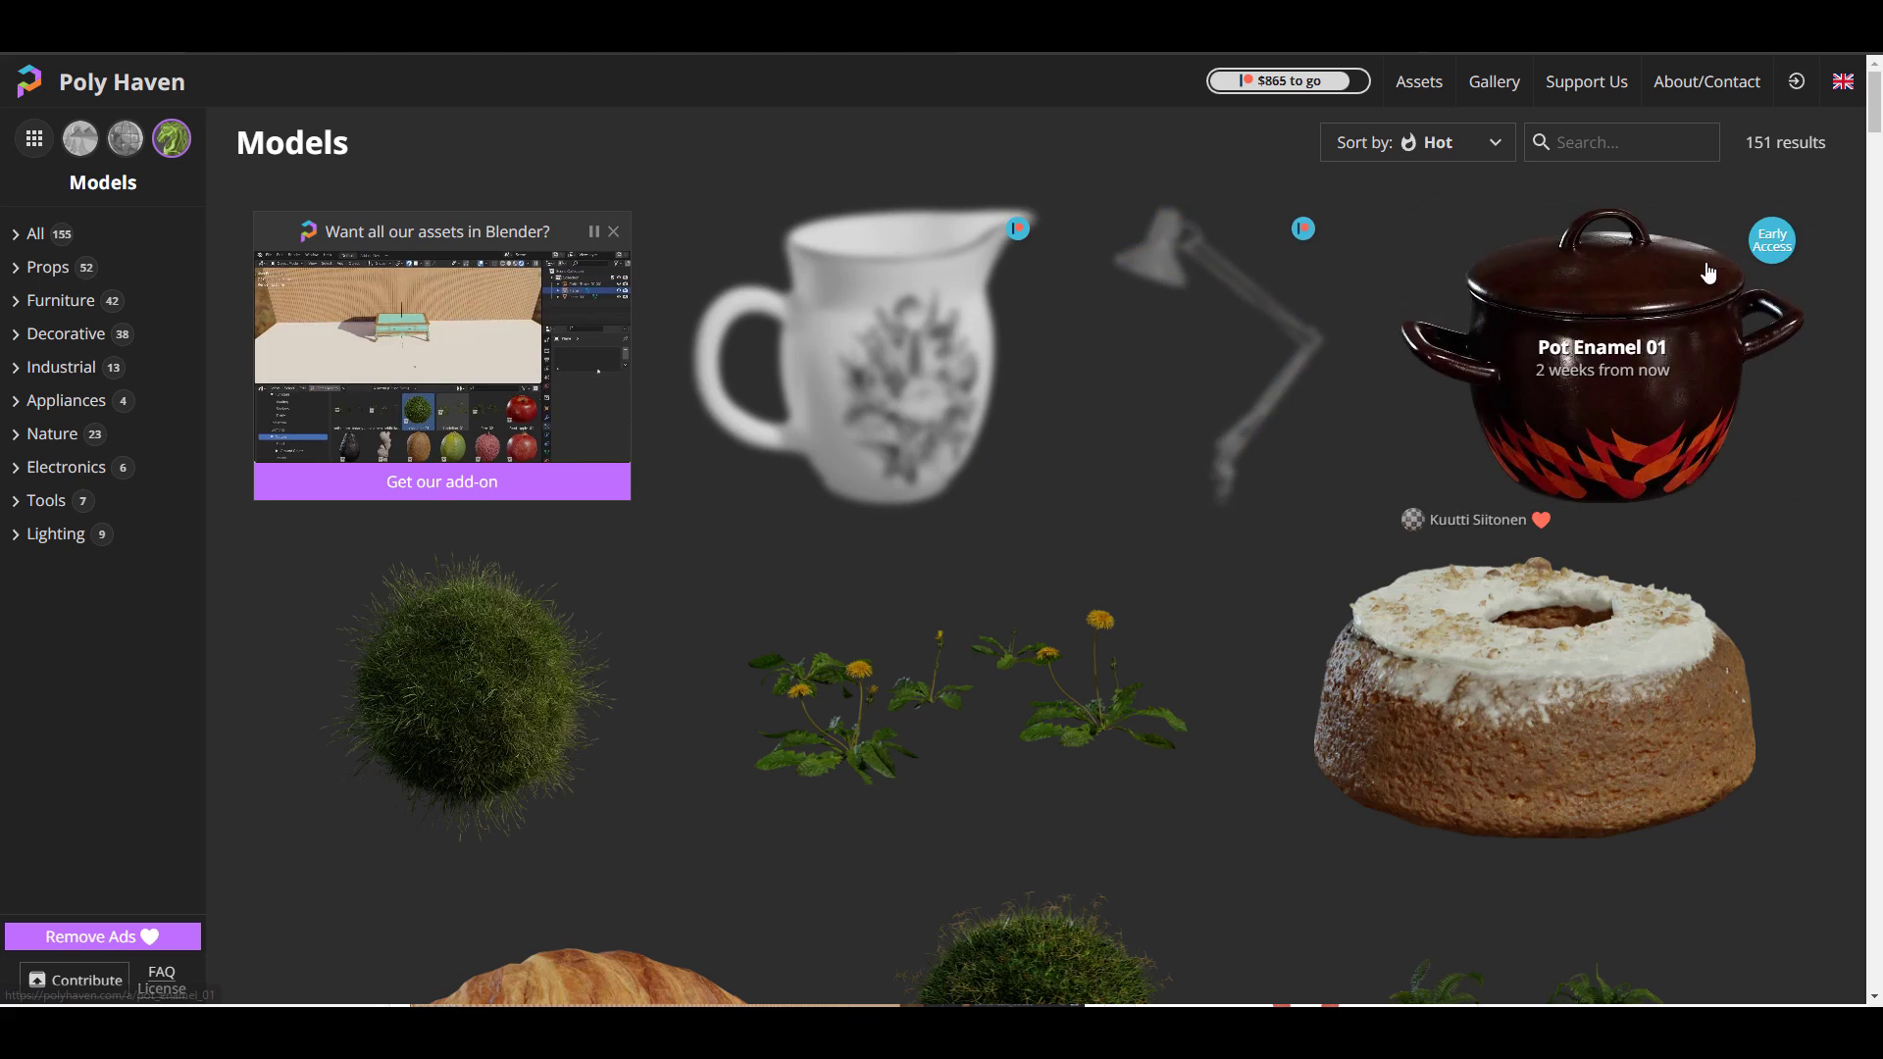
{"action": "scroll", "scroll_direction": "down", "scroll_amount": 3}
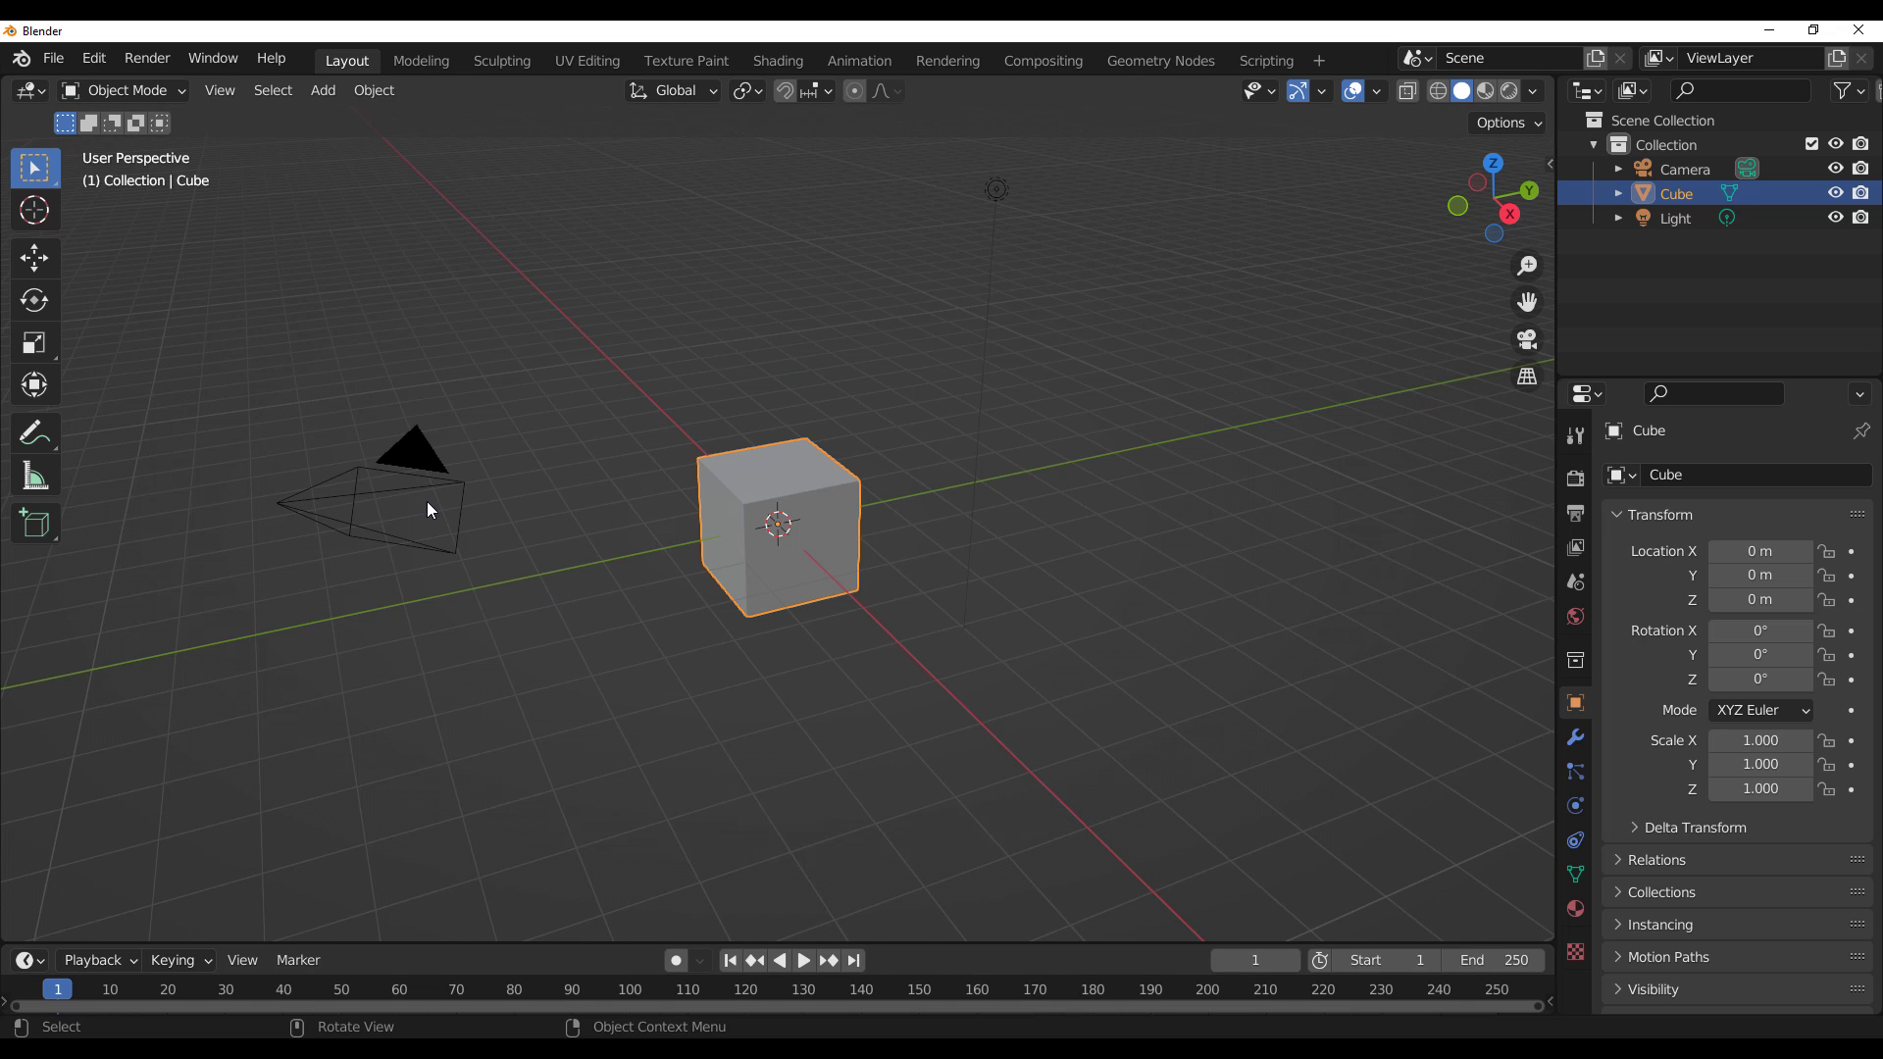
In Preferences, confirm the Poly Haven Assets add-on and library path, then save preferences.
{"action": "left_click", "coordinate": [92, 57]}
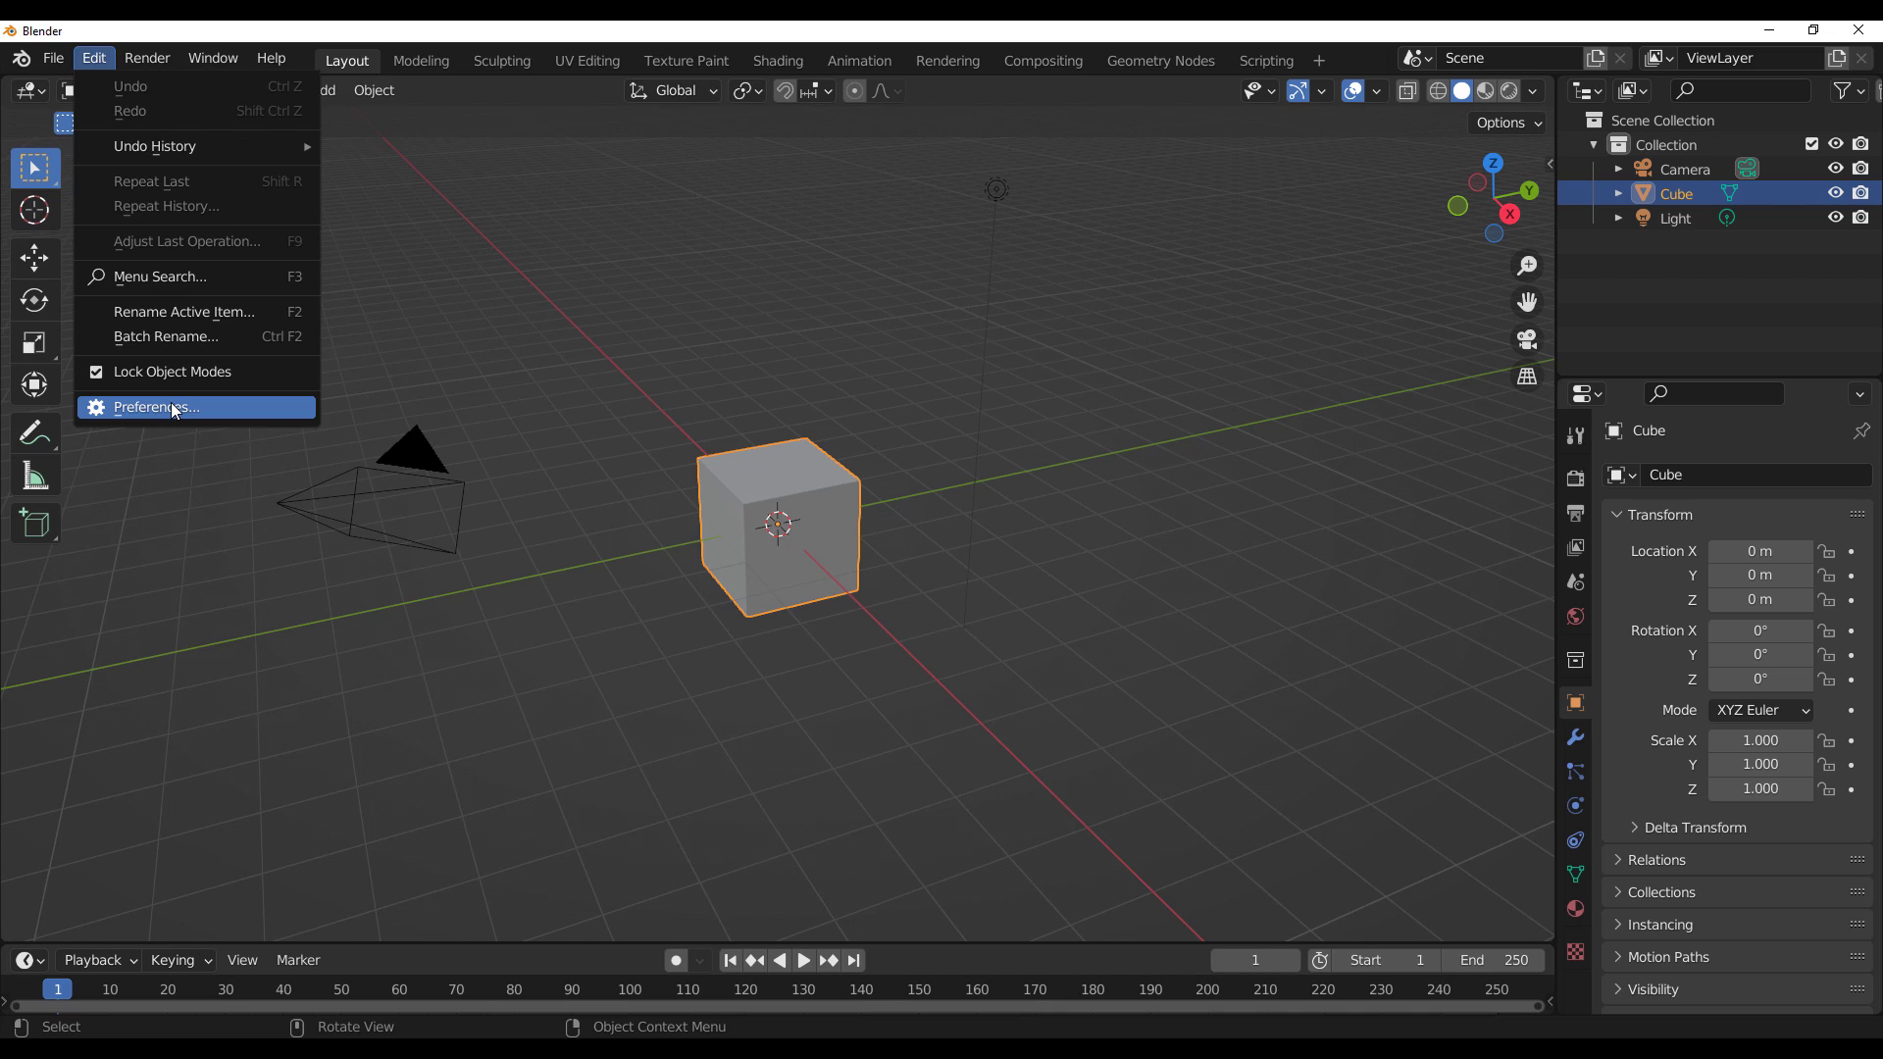
{"action": "left_click", "coordinate": [153, 406]}
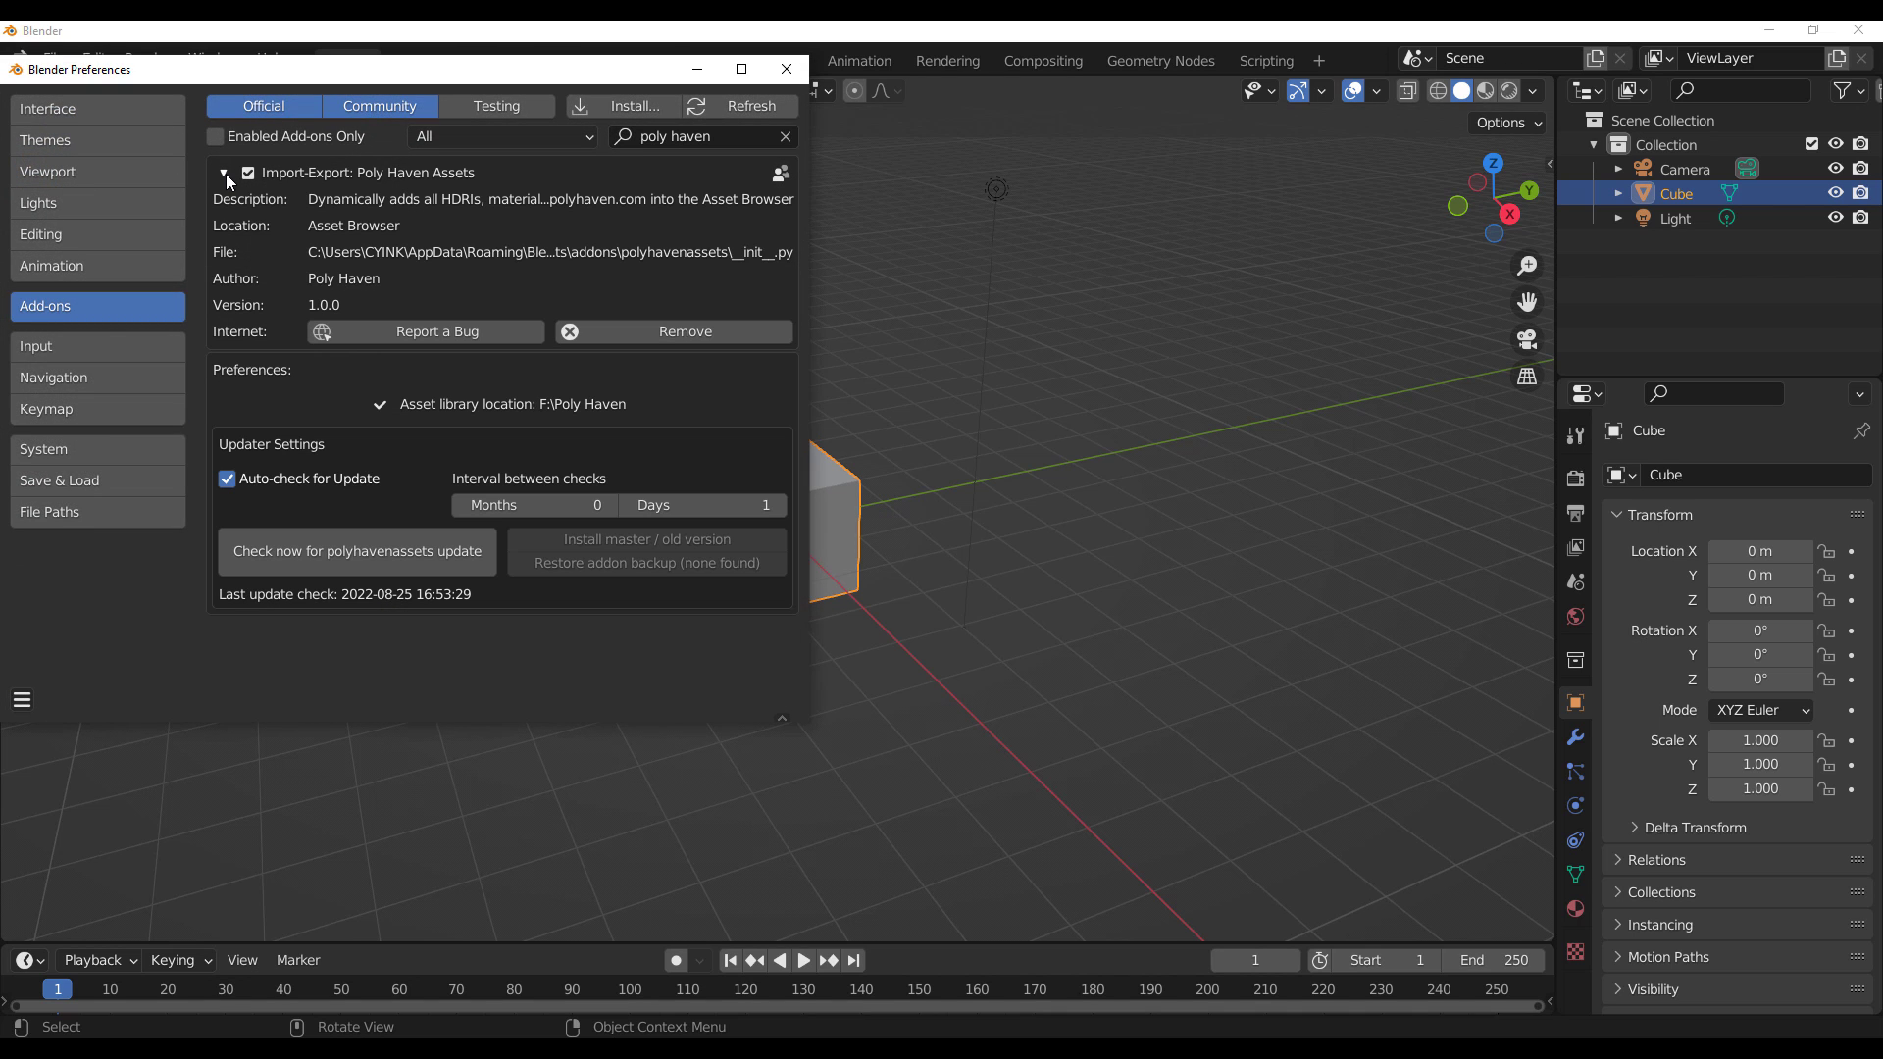
{"action": "left_click", "coordinate": [49, 506]}
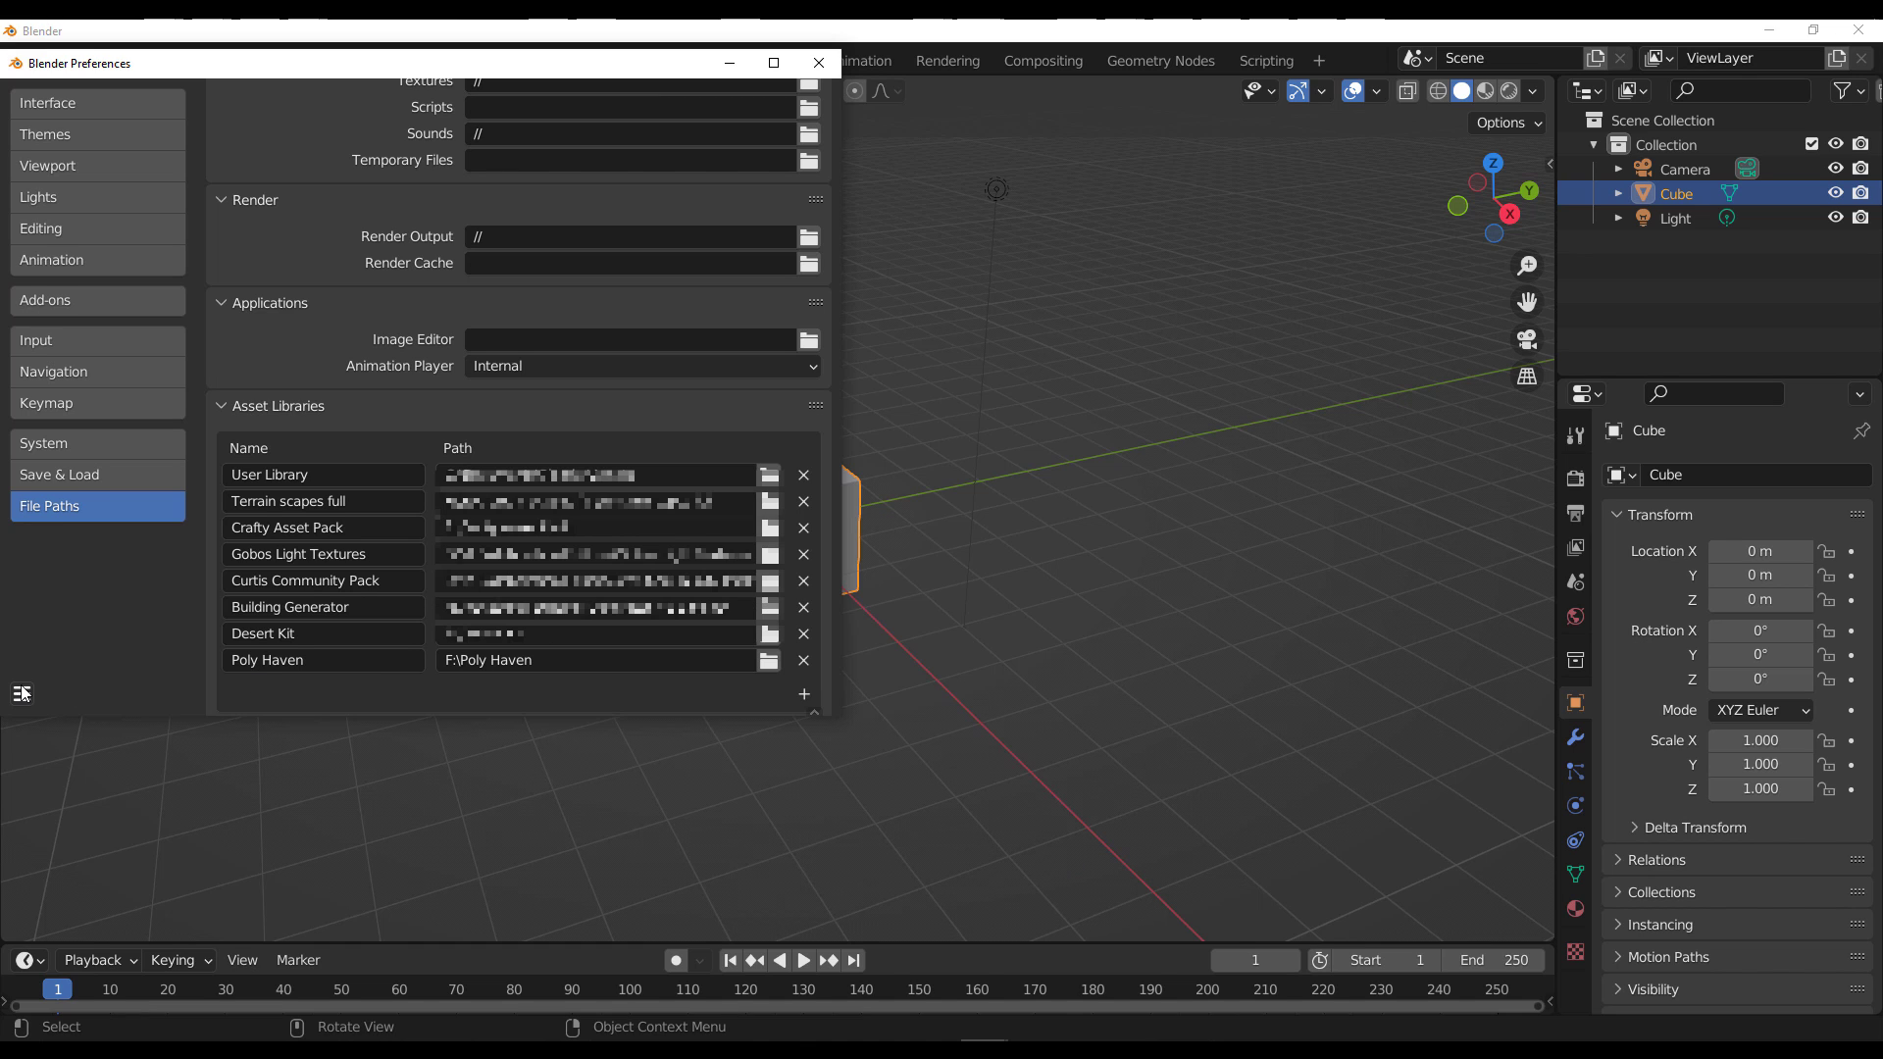
{"action": "left_click", "coordinate": [22, 693]}
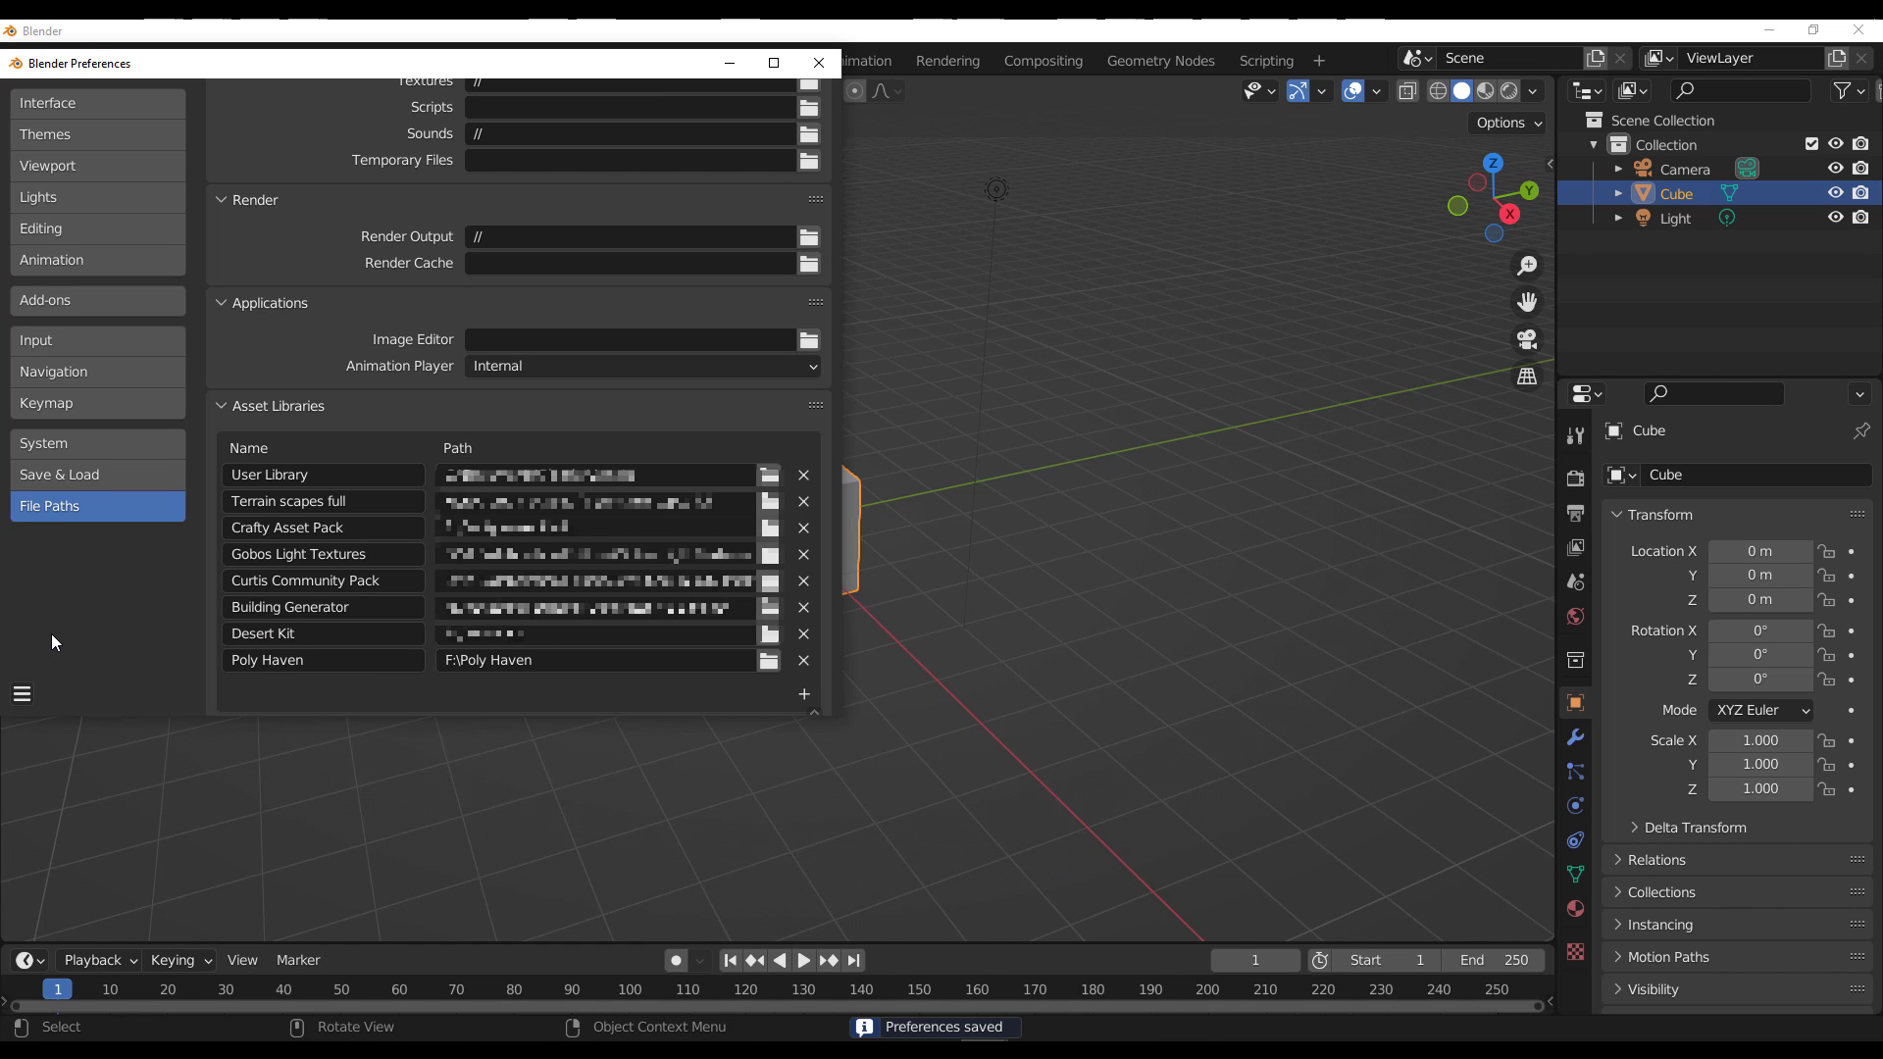
{"action": "left_click", "coordinate": [818, 63]}
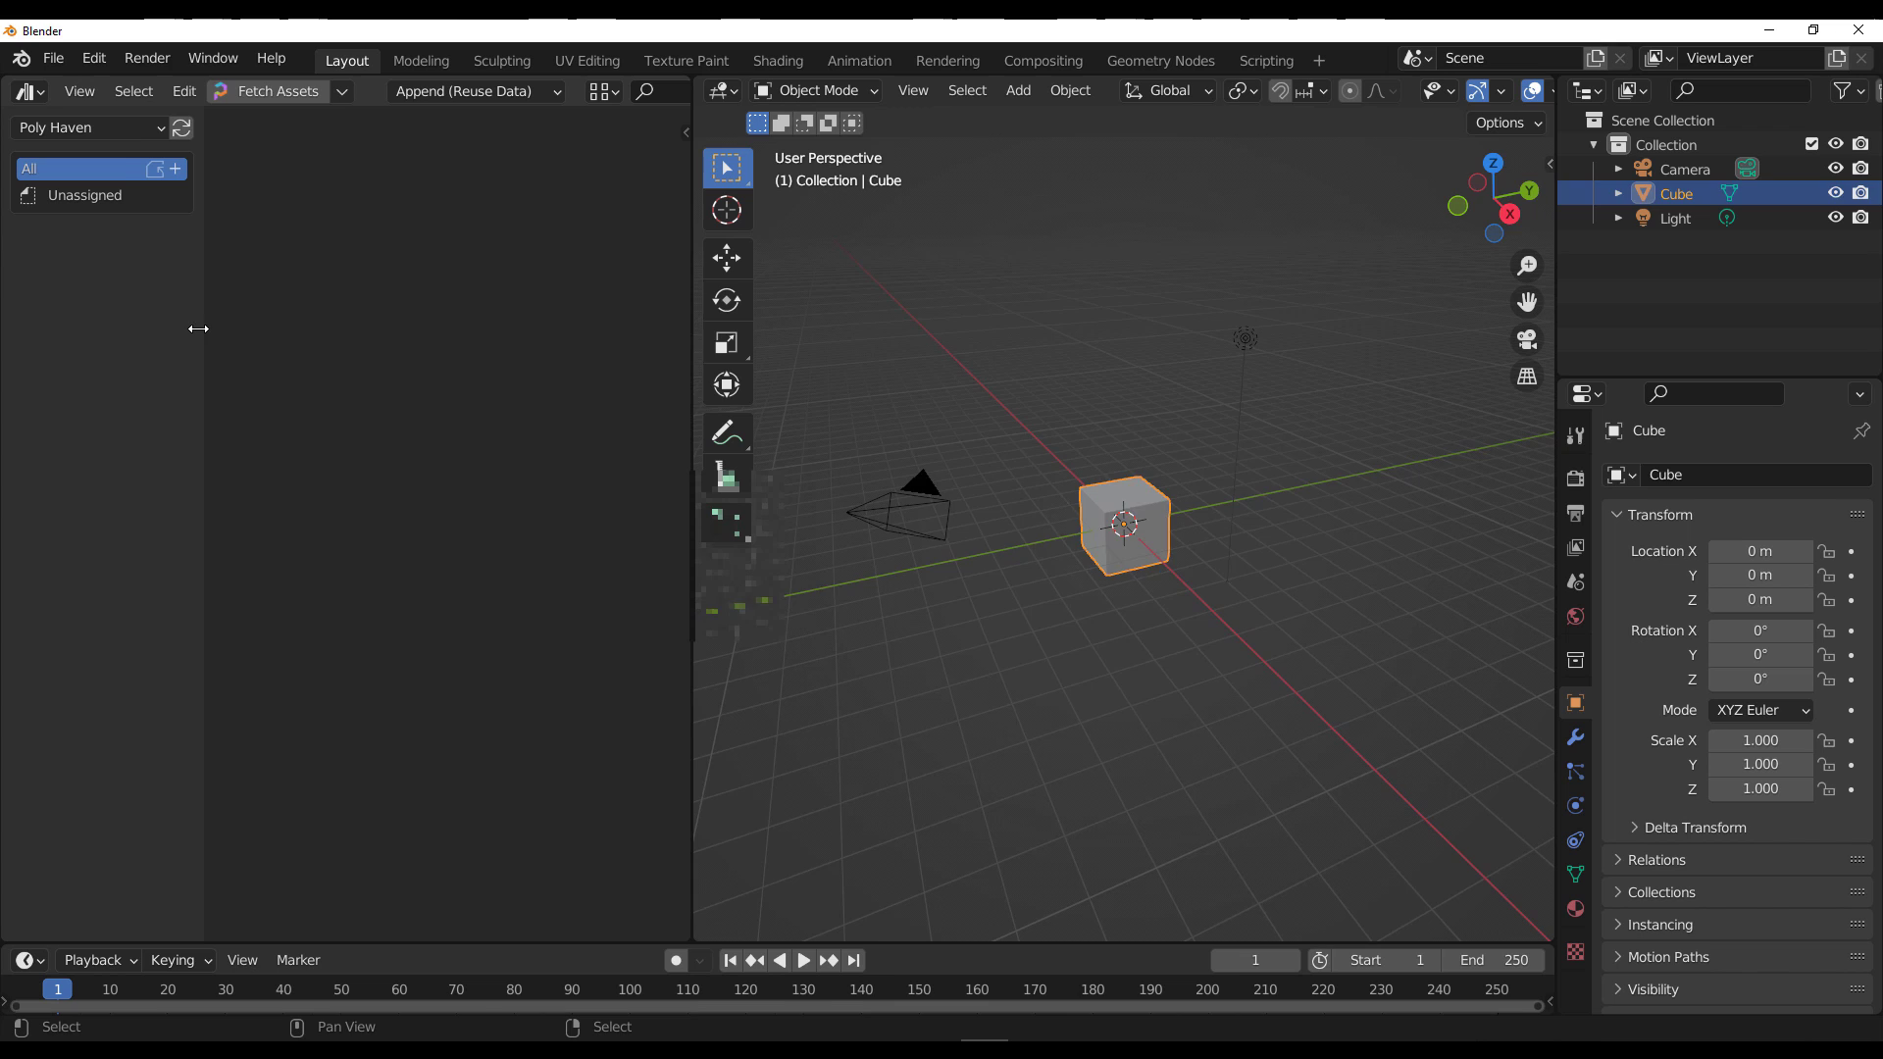
Turn the left area into an Asset Browser showing the Poly Haven library.
{"action": "left_click", "coordinate": [276, 92]}
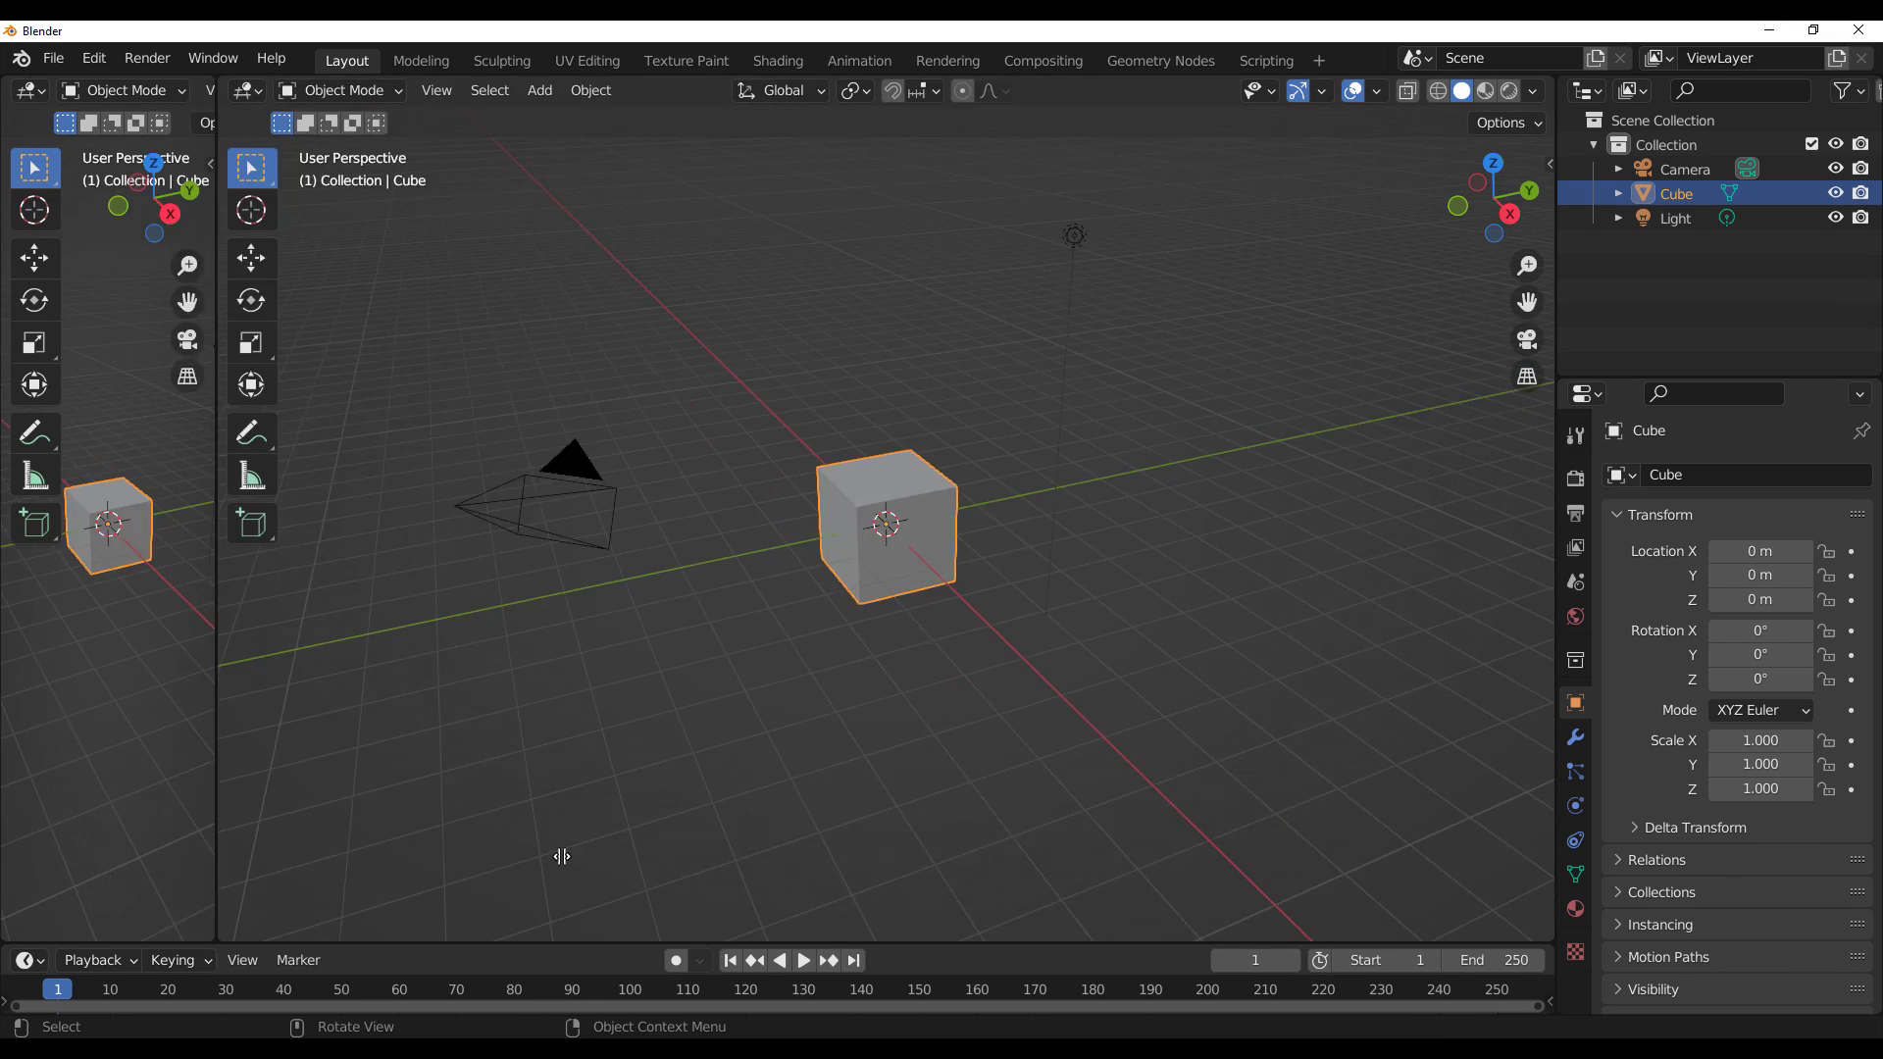
{"action": "left_click", "coordinate": [29, 90]}
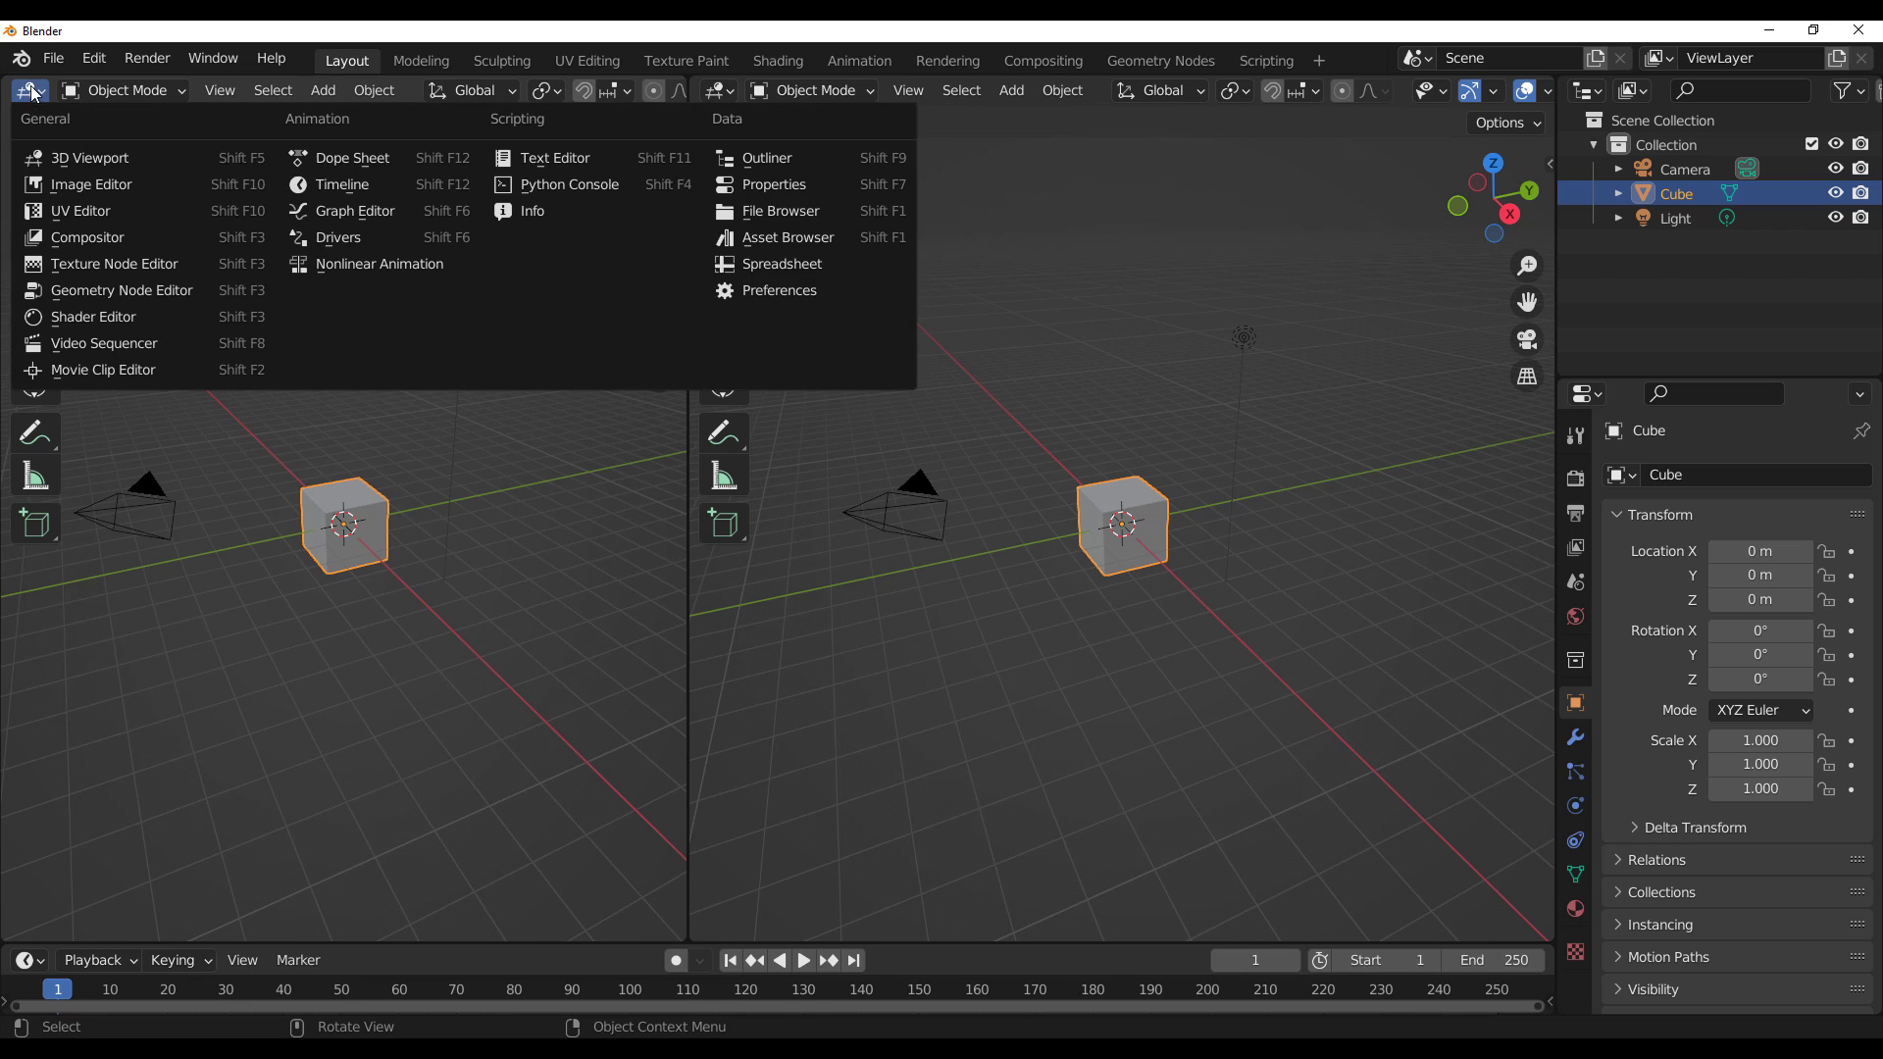
{"action": "mouse_move", "coordinate": [786, 237]}
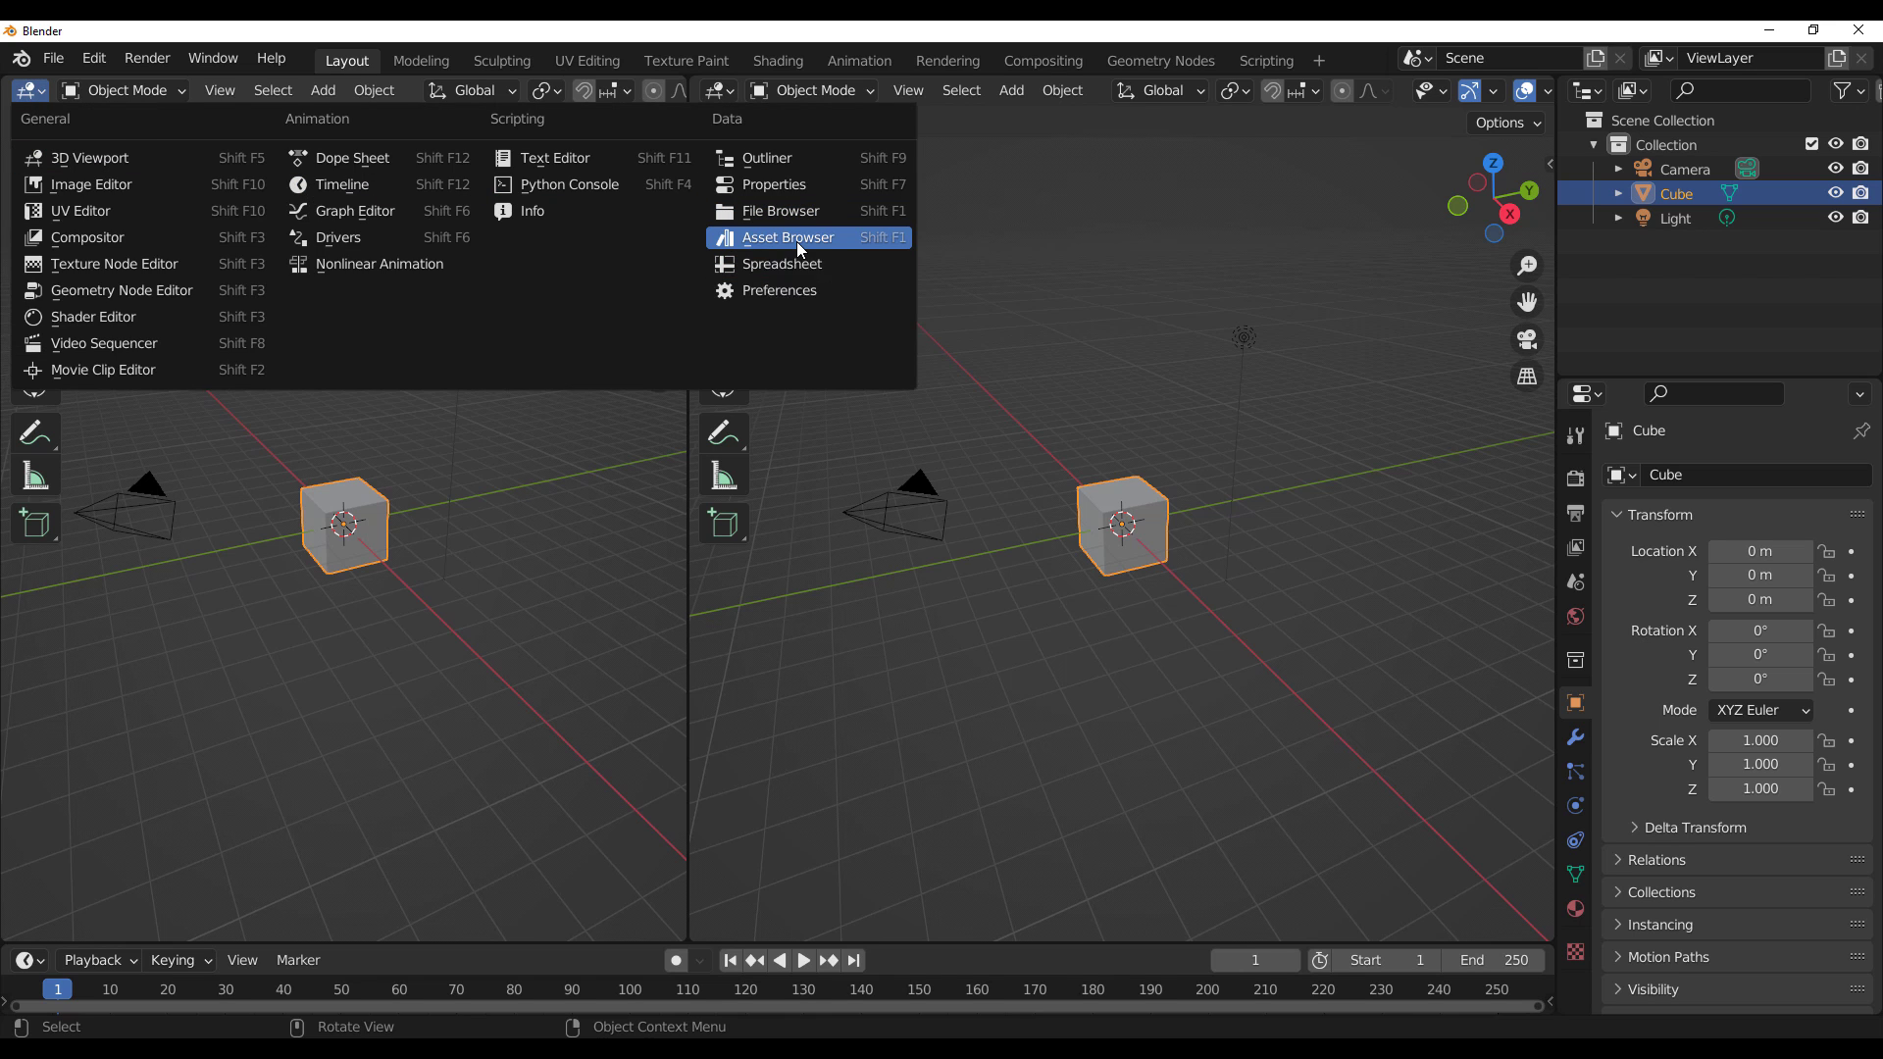
{"action": "left_click", "coordinate": [789, 237]}
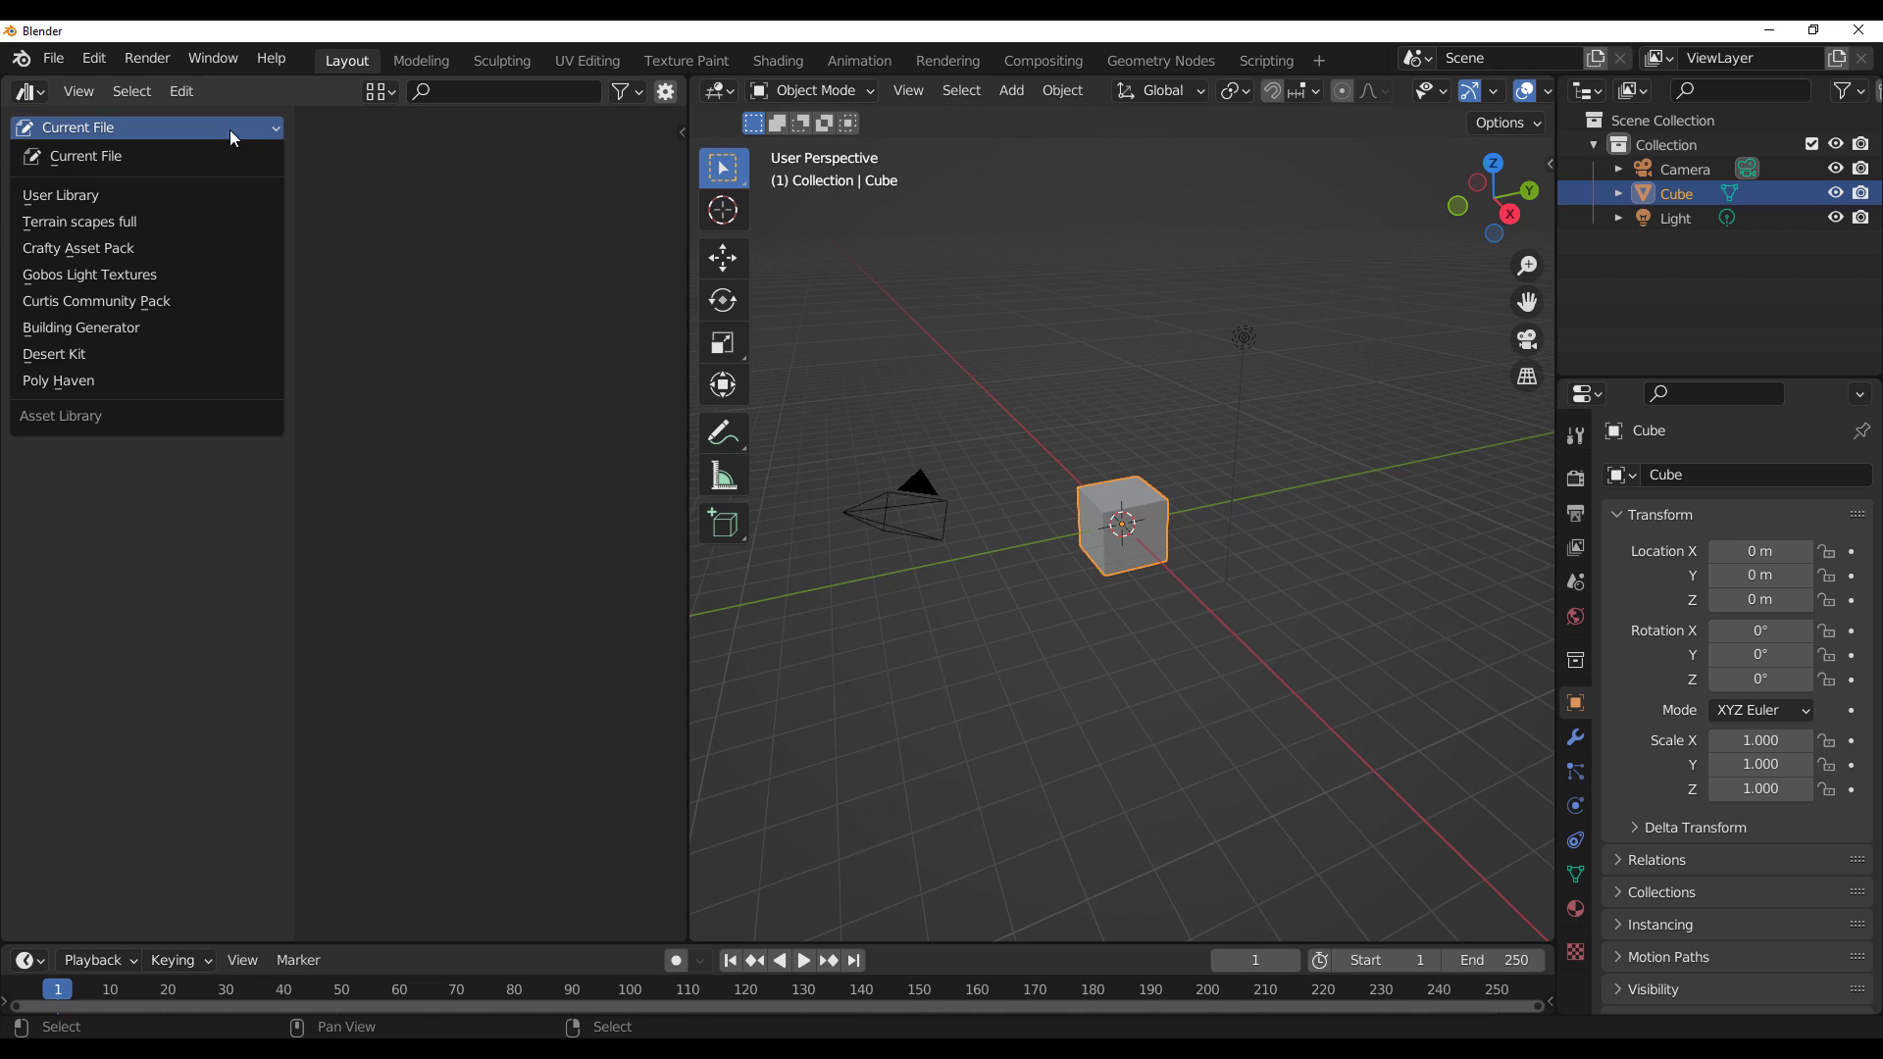
{"action": "mouse_move", "coordinate": [57, 380]}
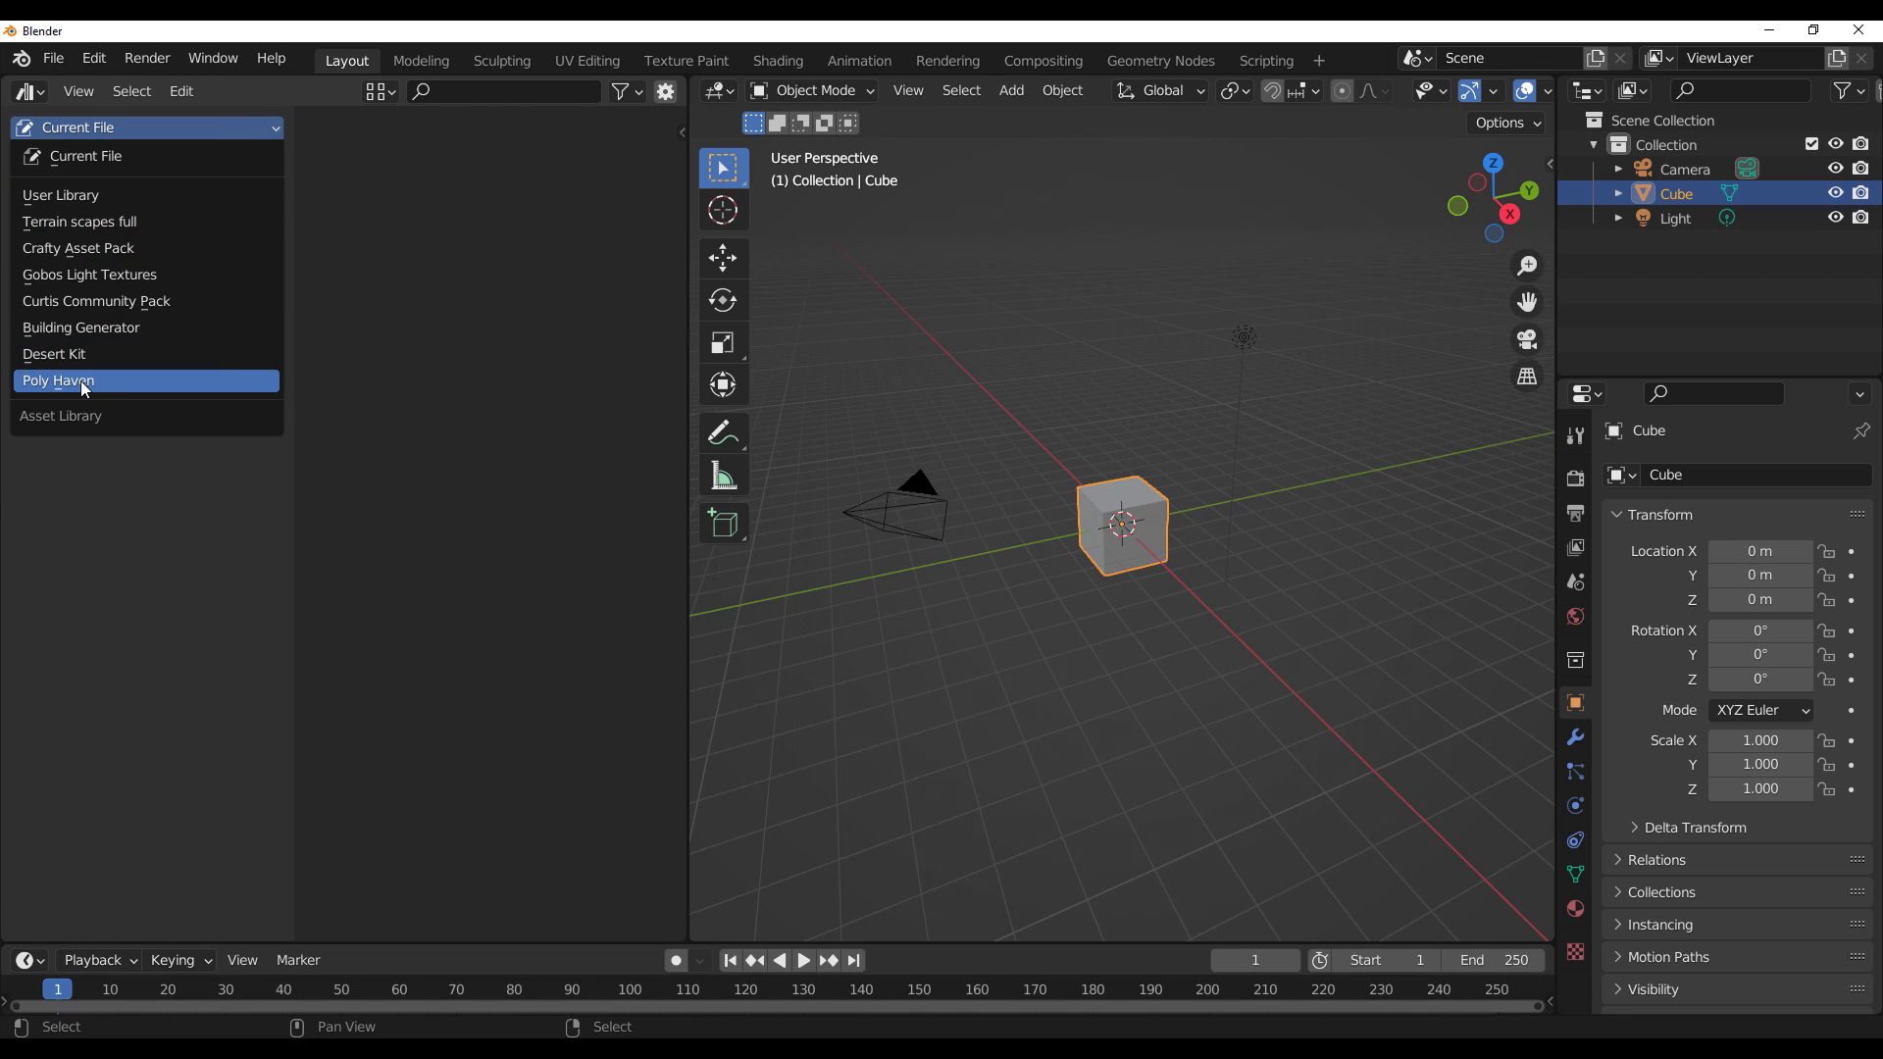
{"action": "left_click", "coordinate": [57, 380]}
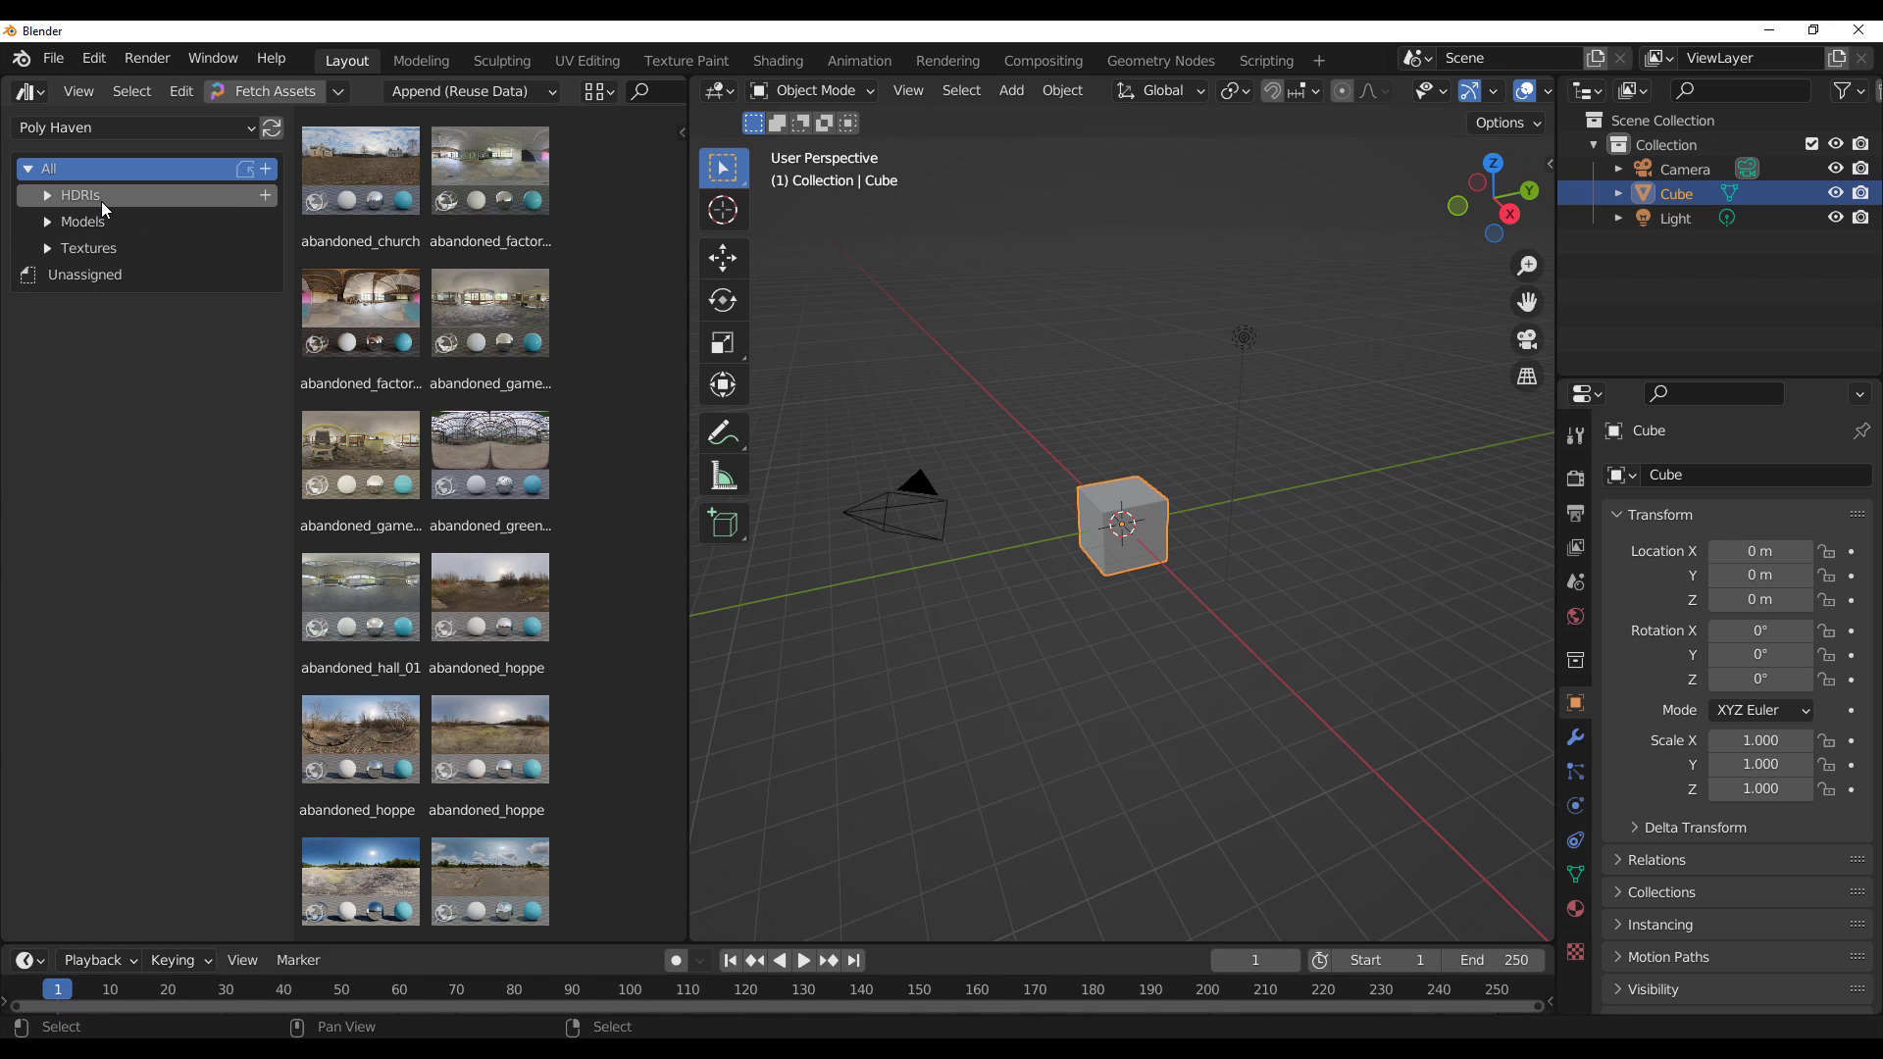
Expand the Models, Industrial, HDRI Indoor, Furniture, Nature and Props categories in the catalog.
{"action": "left_click", "coordinate": [82, 221]}
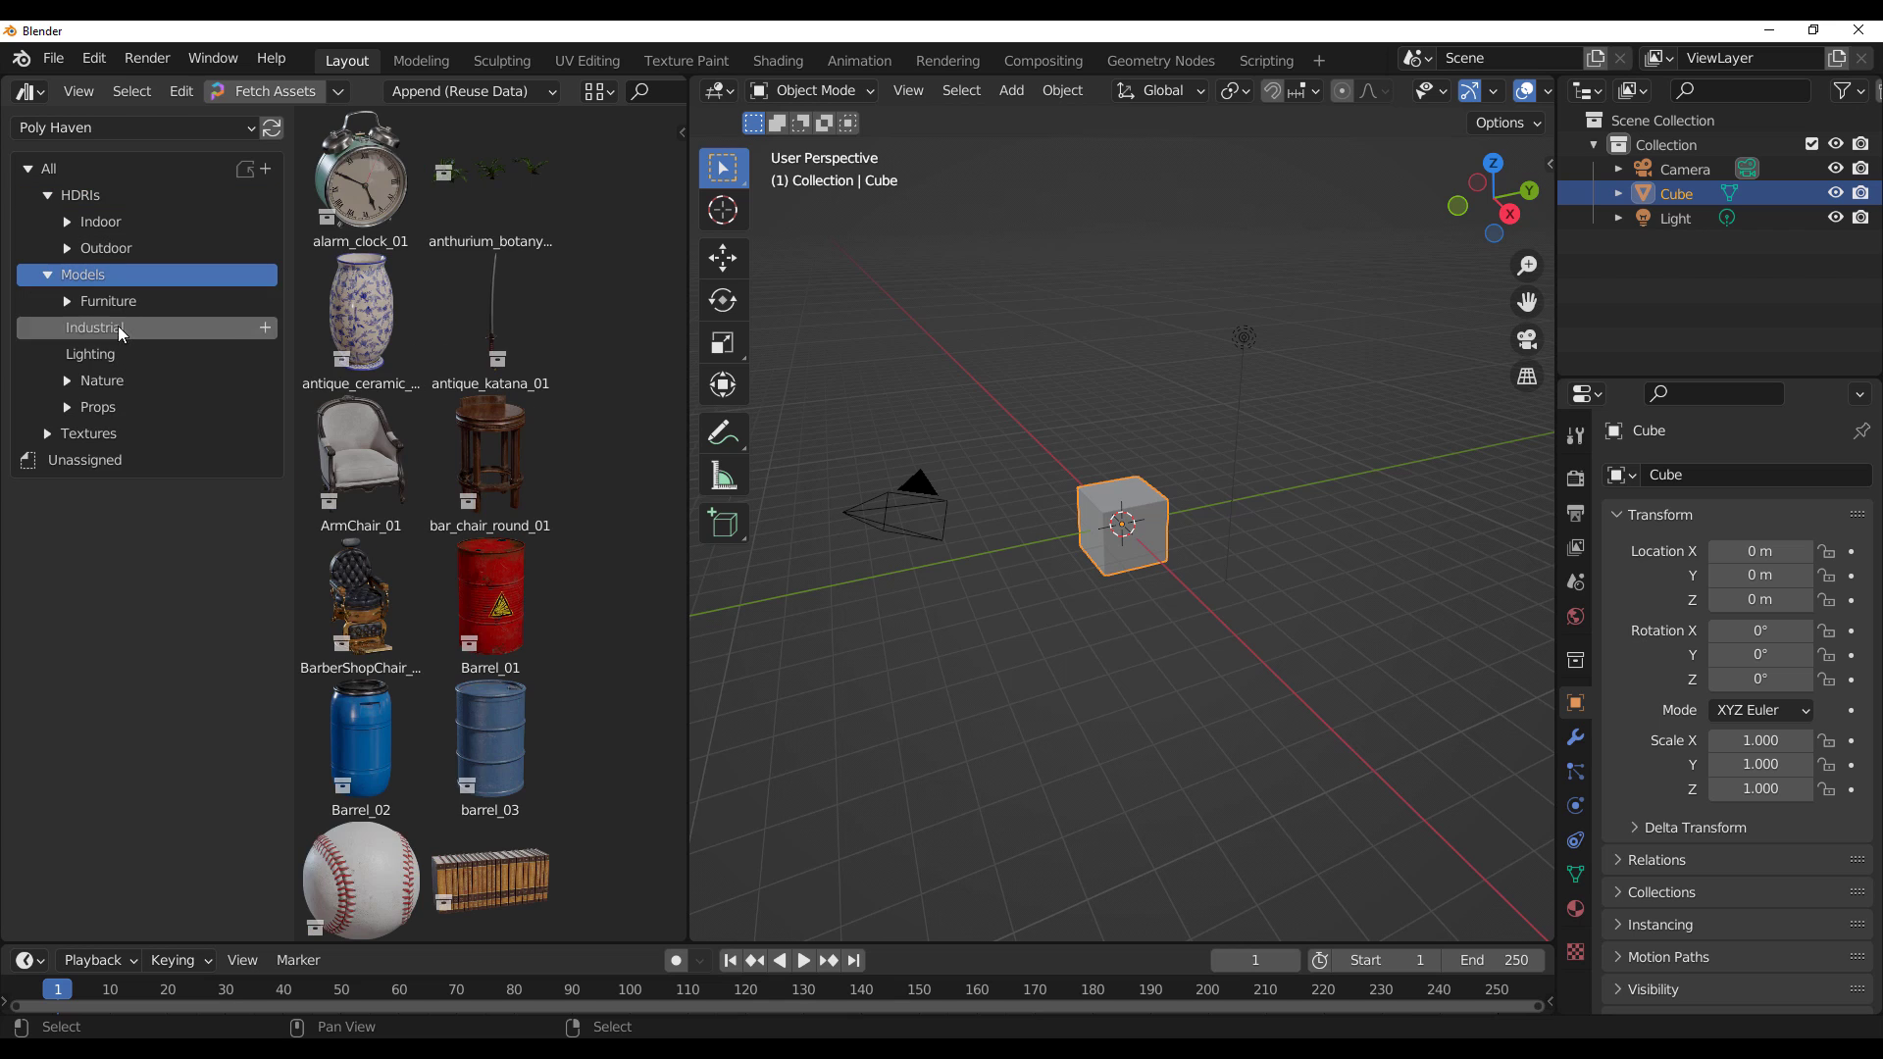
{"action": "left_click", "coordinate": [88, 432]}
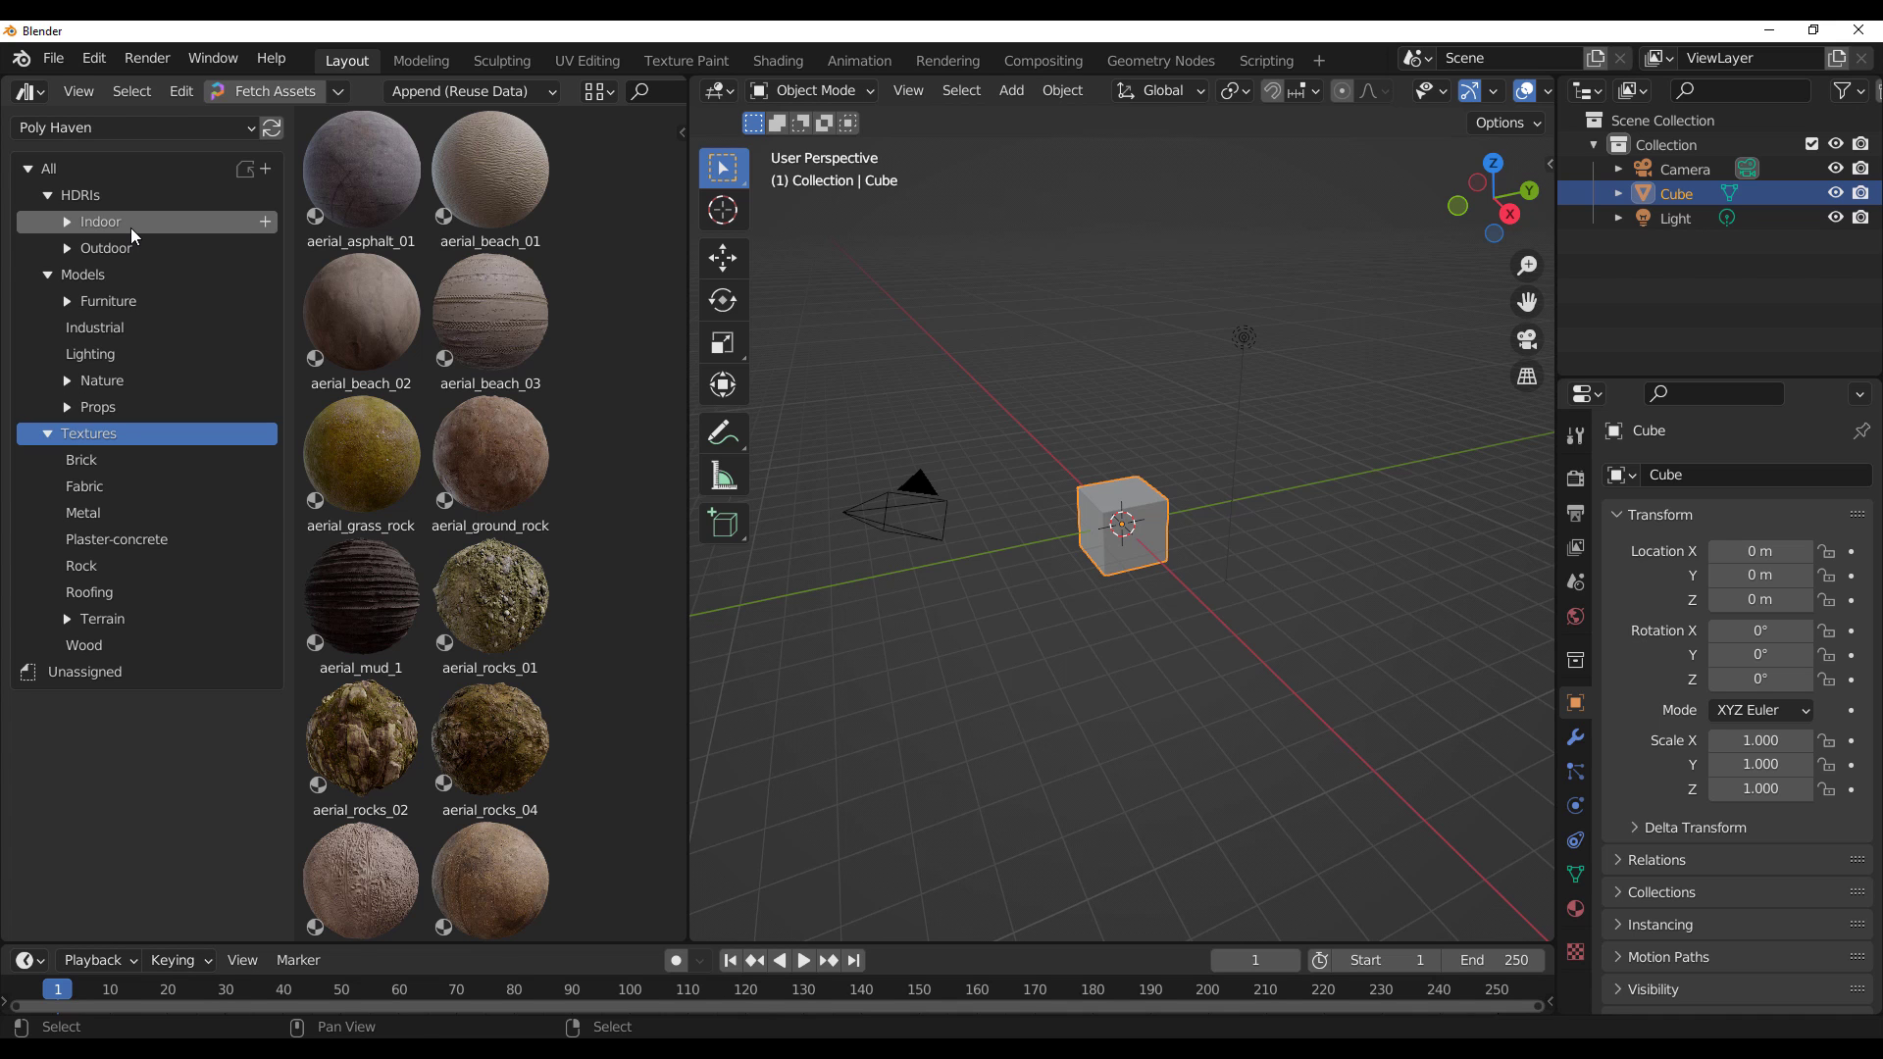
{"action": "left_click", "coordinate": [69, 222]}
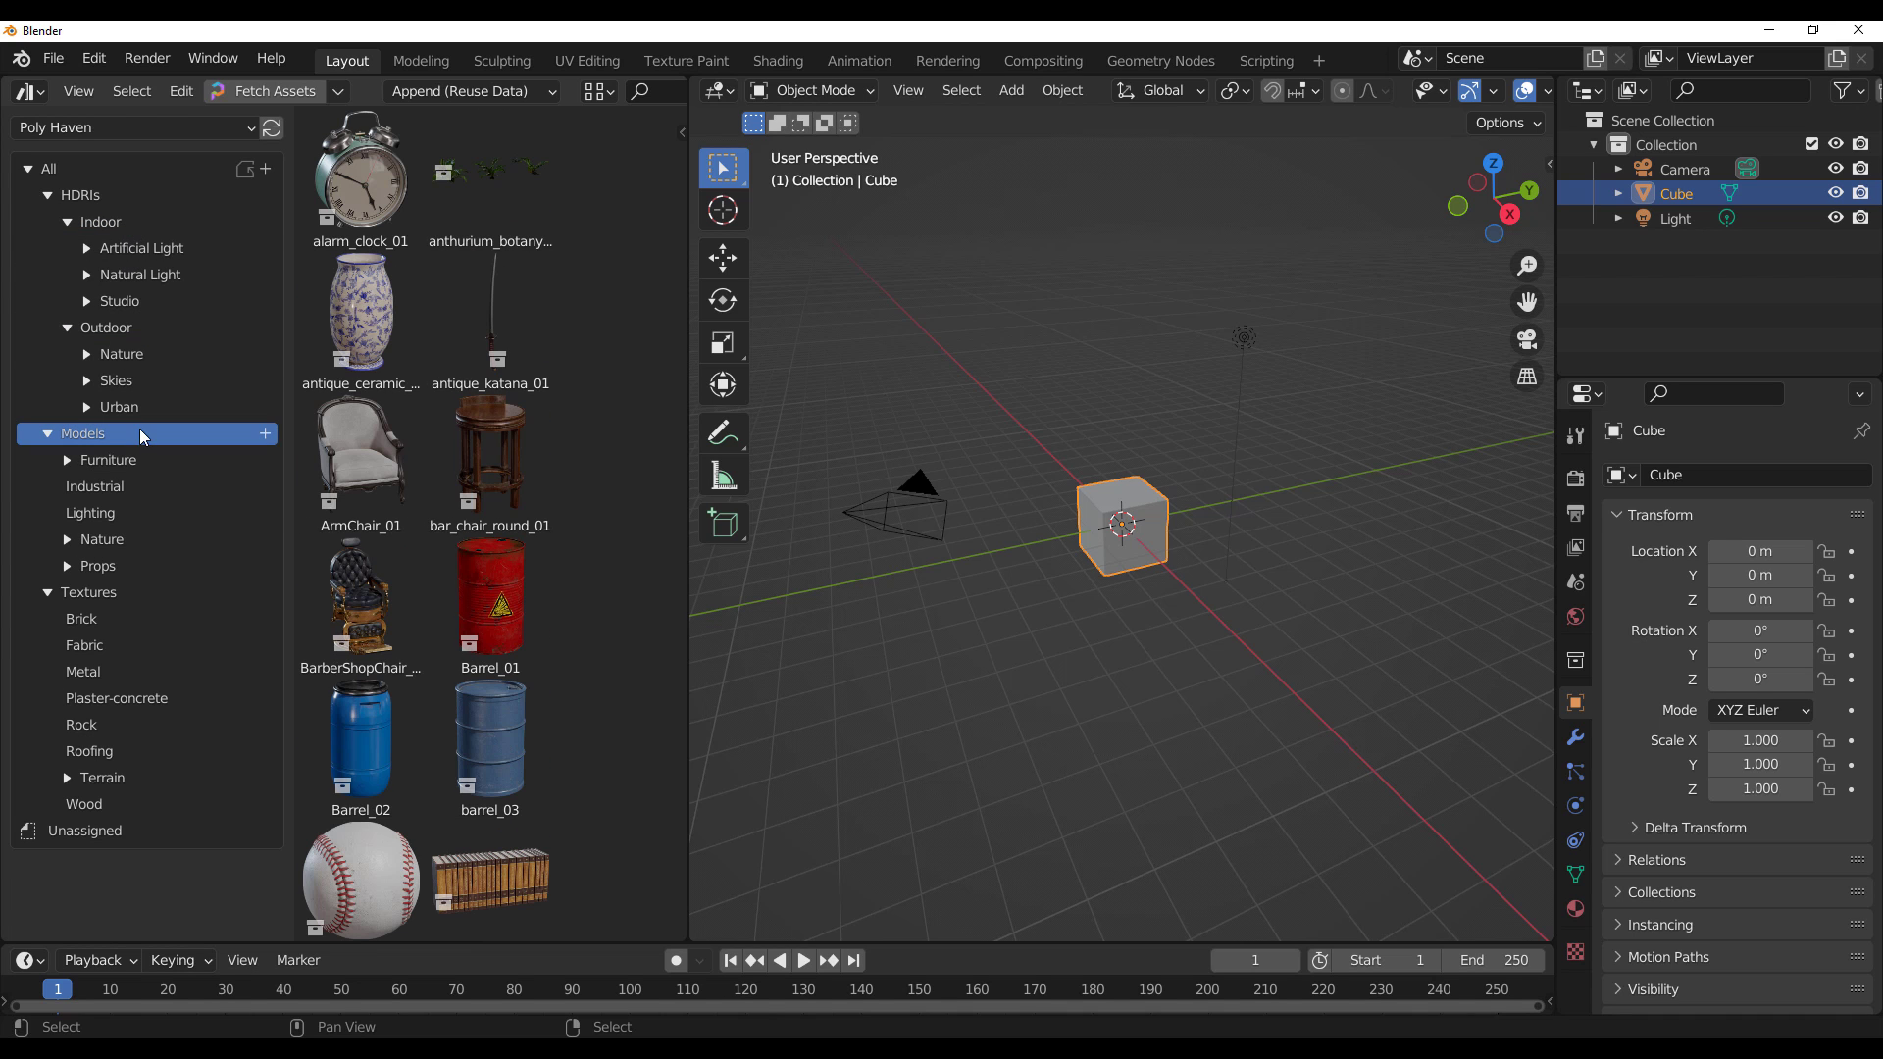
{"action": "mouse_move", "coordinate": [157, 441]}
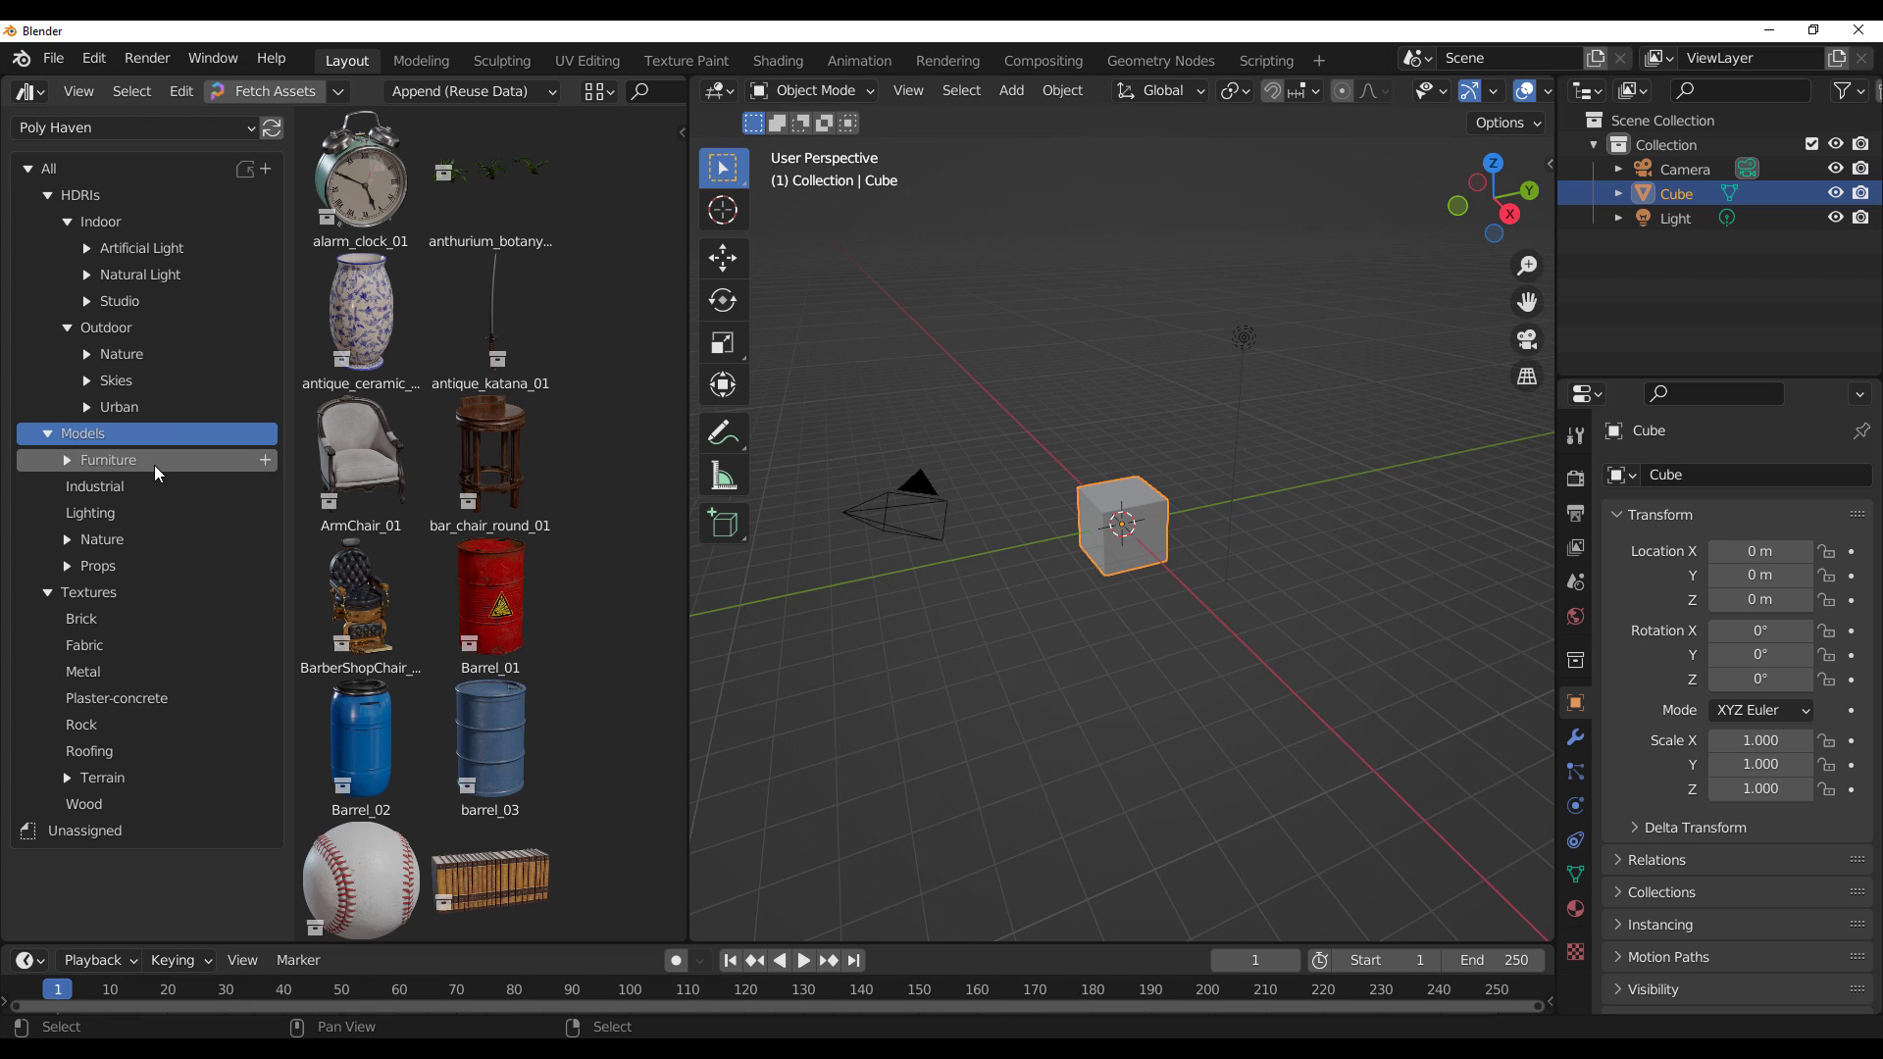
{"action": "left_click", "coordinate": [108, 459]}
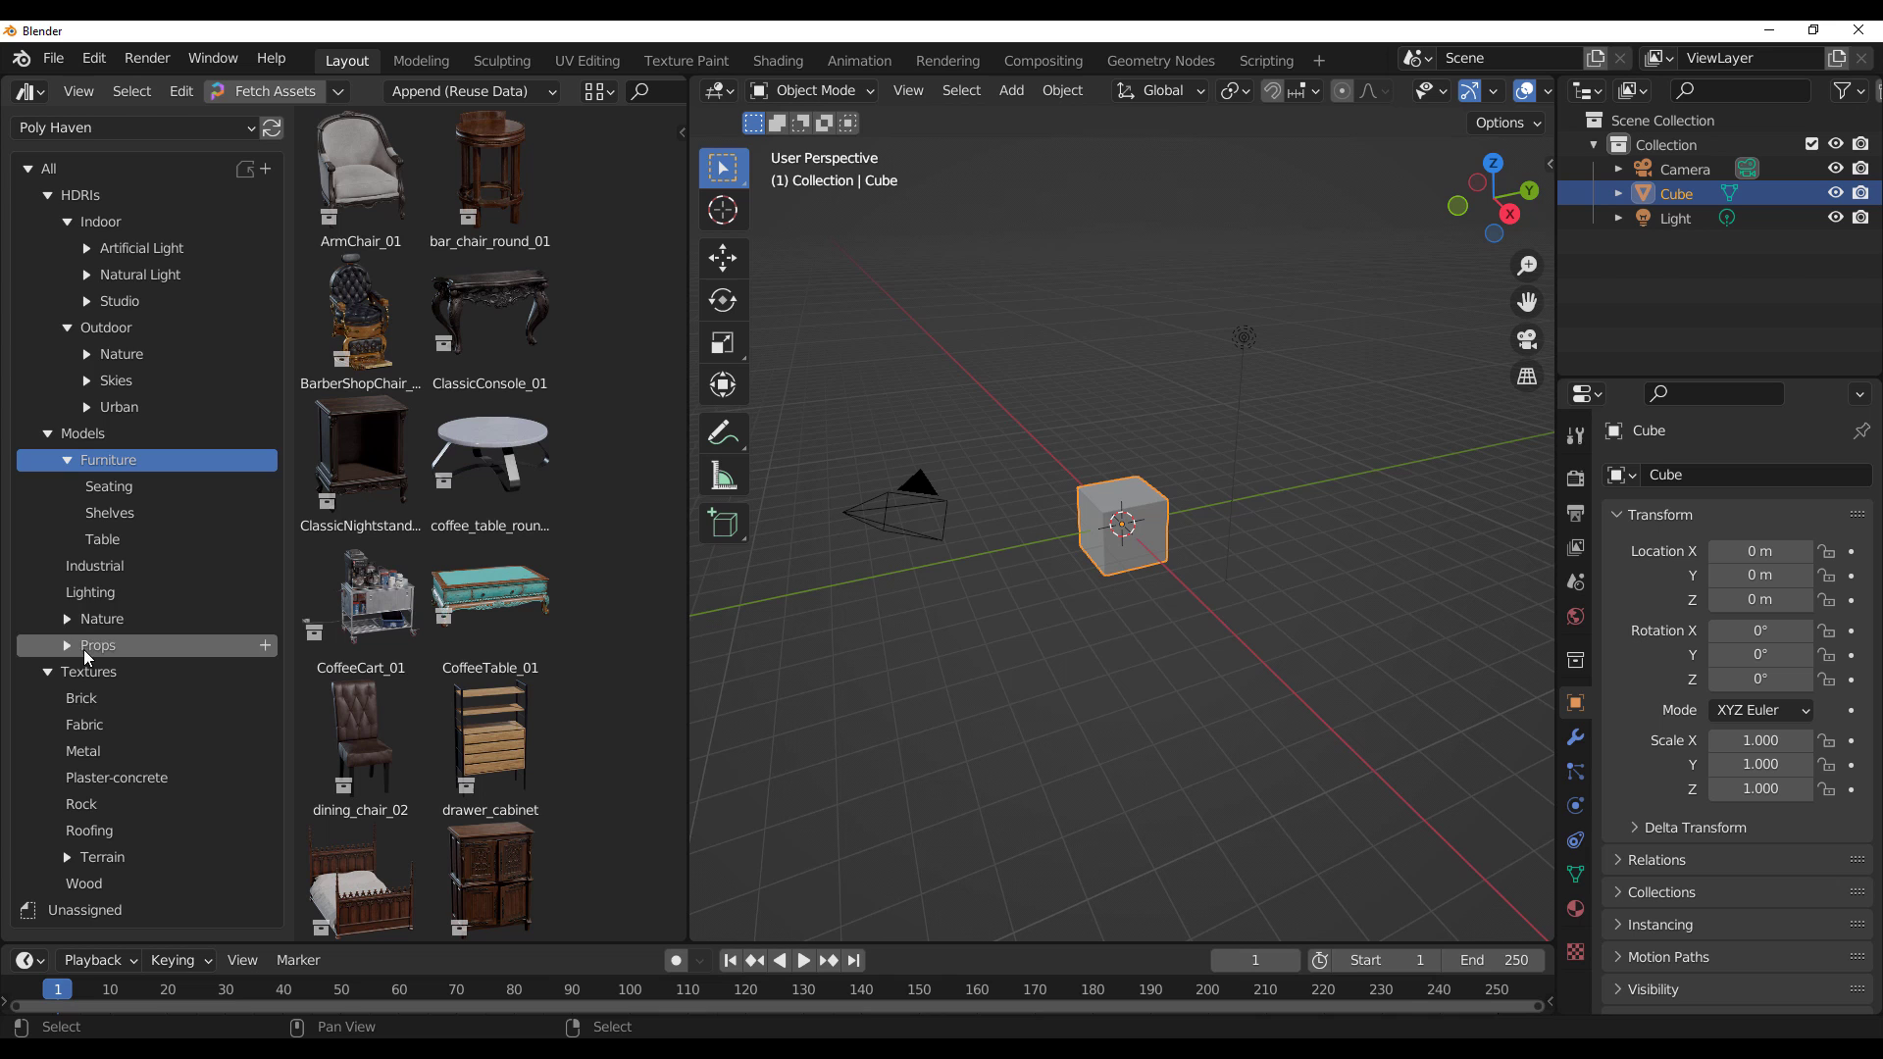
{"action": "left_click", "coordinate": [102, 618]}
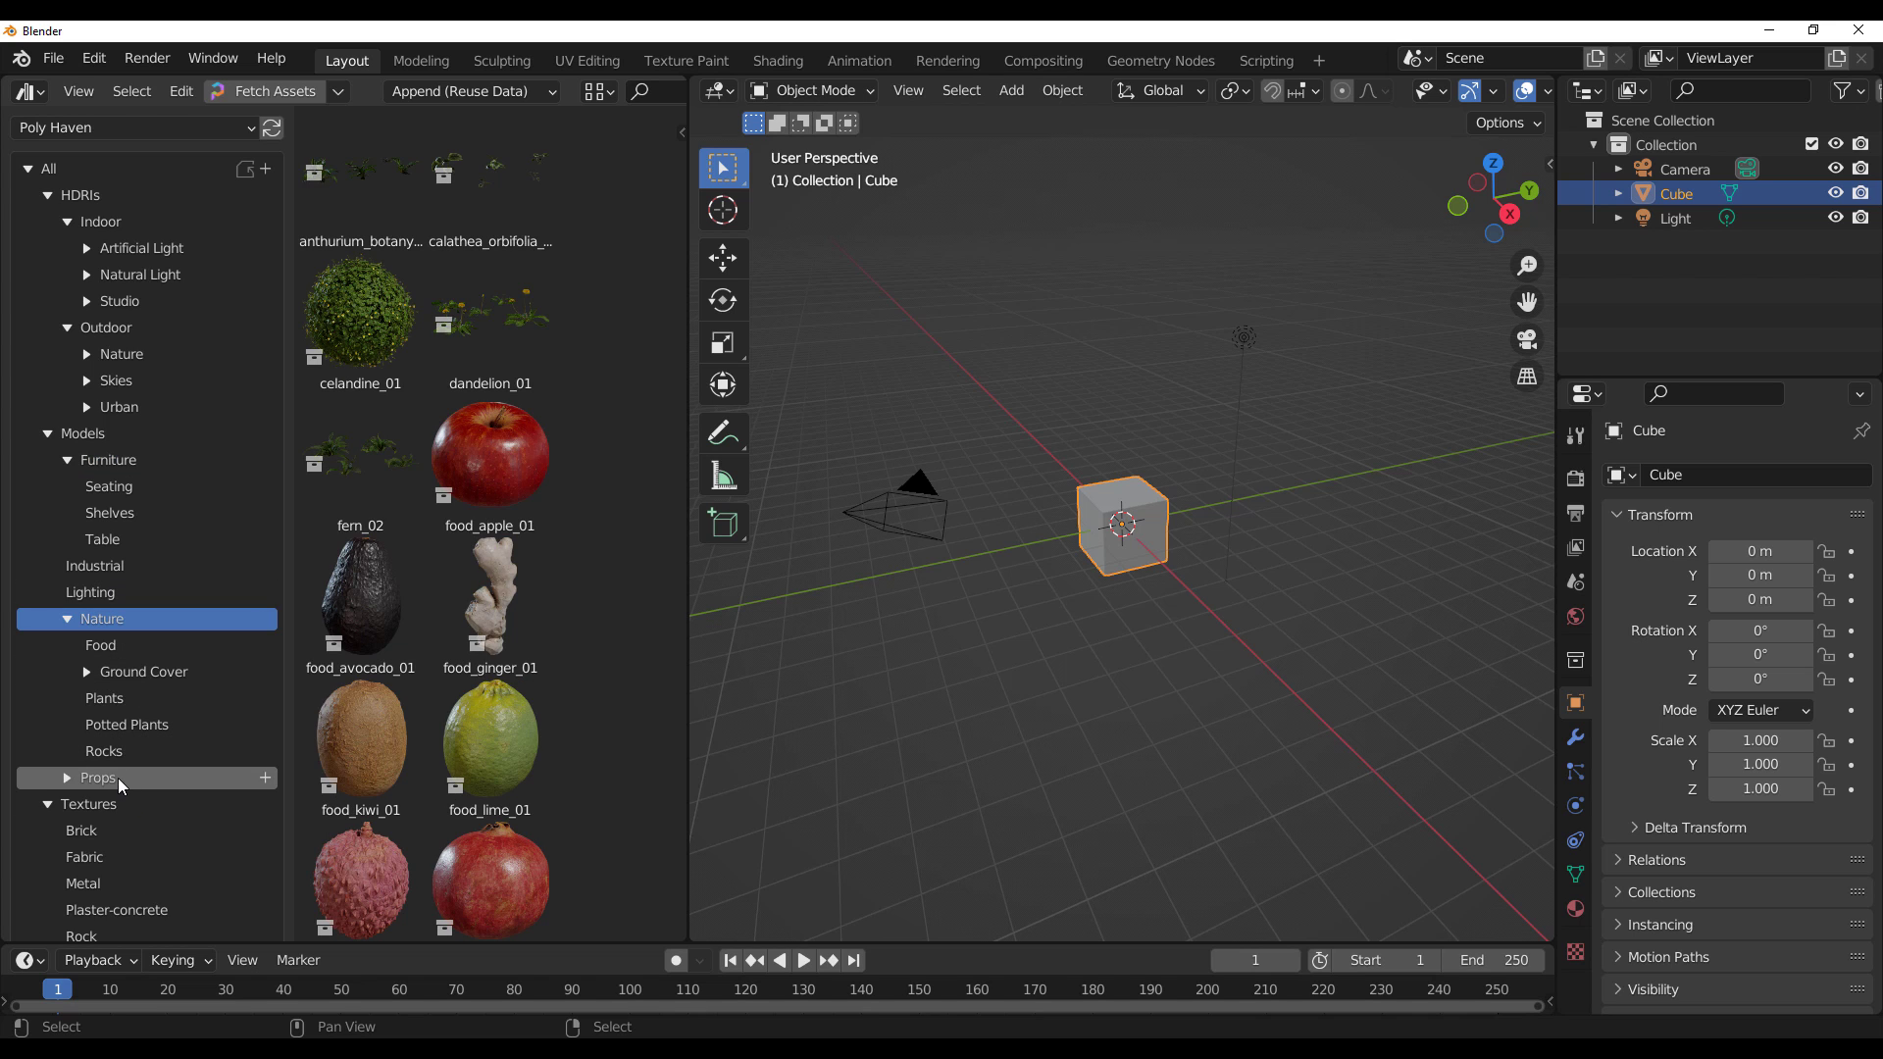
{"action": "left_click", "coordinate": [98, 776]}
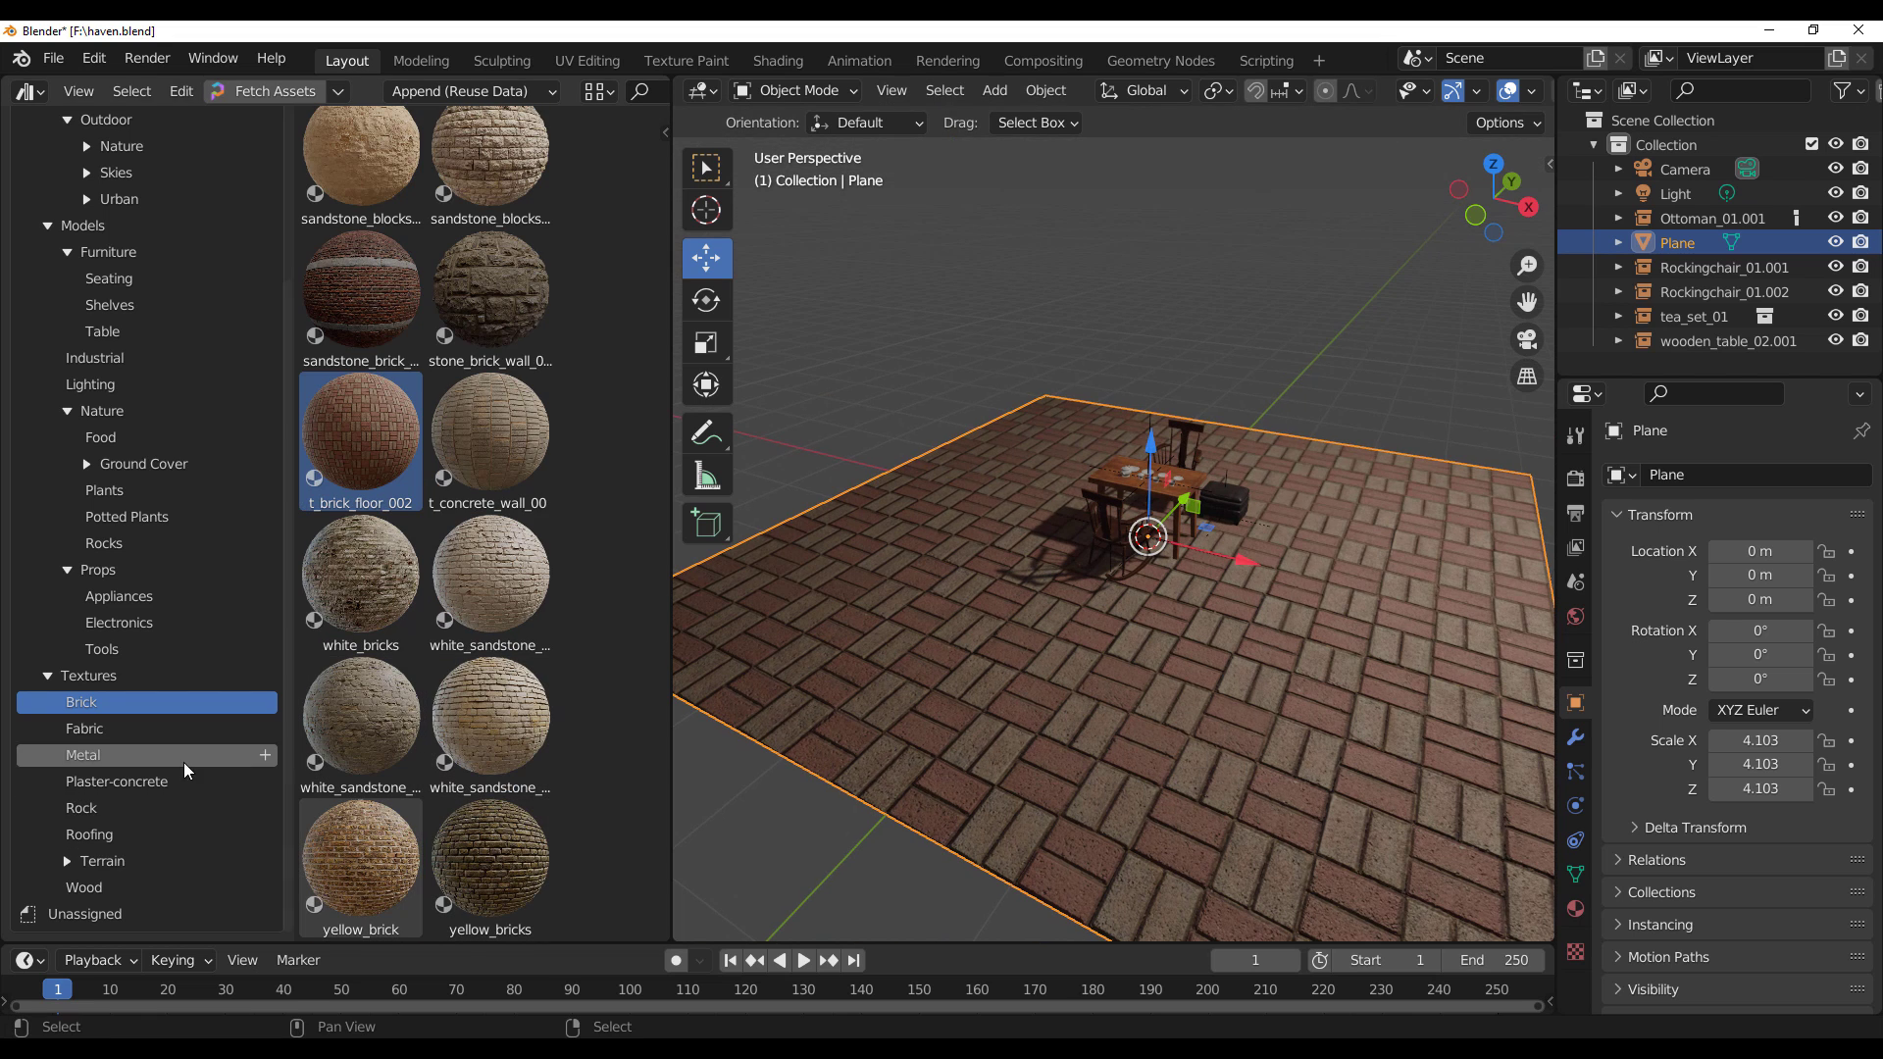
List the metal textures and orbit around the furnished table set on its wood floor.
{"action": "left_click", "coordinate": [82, 887]}
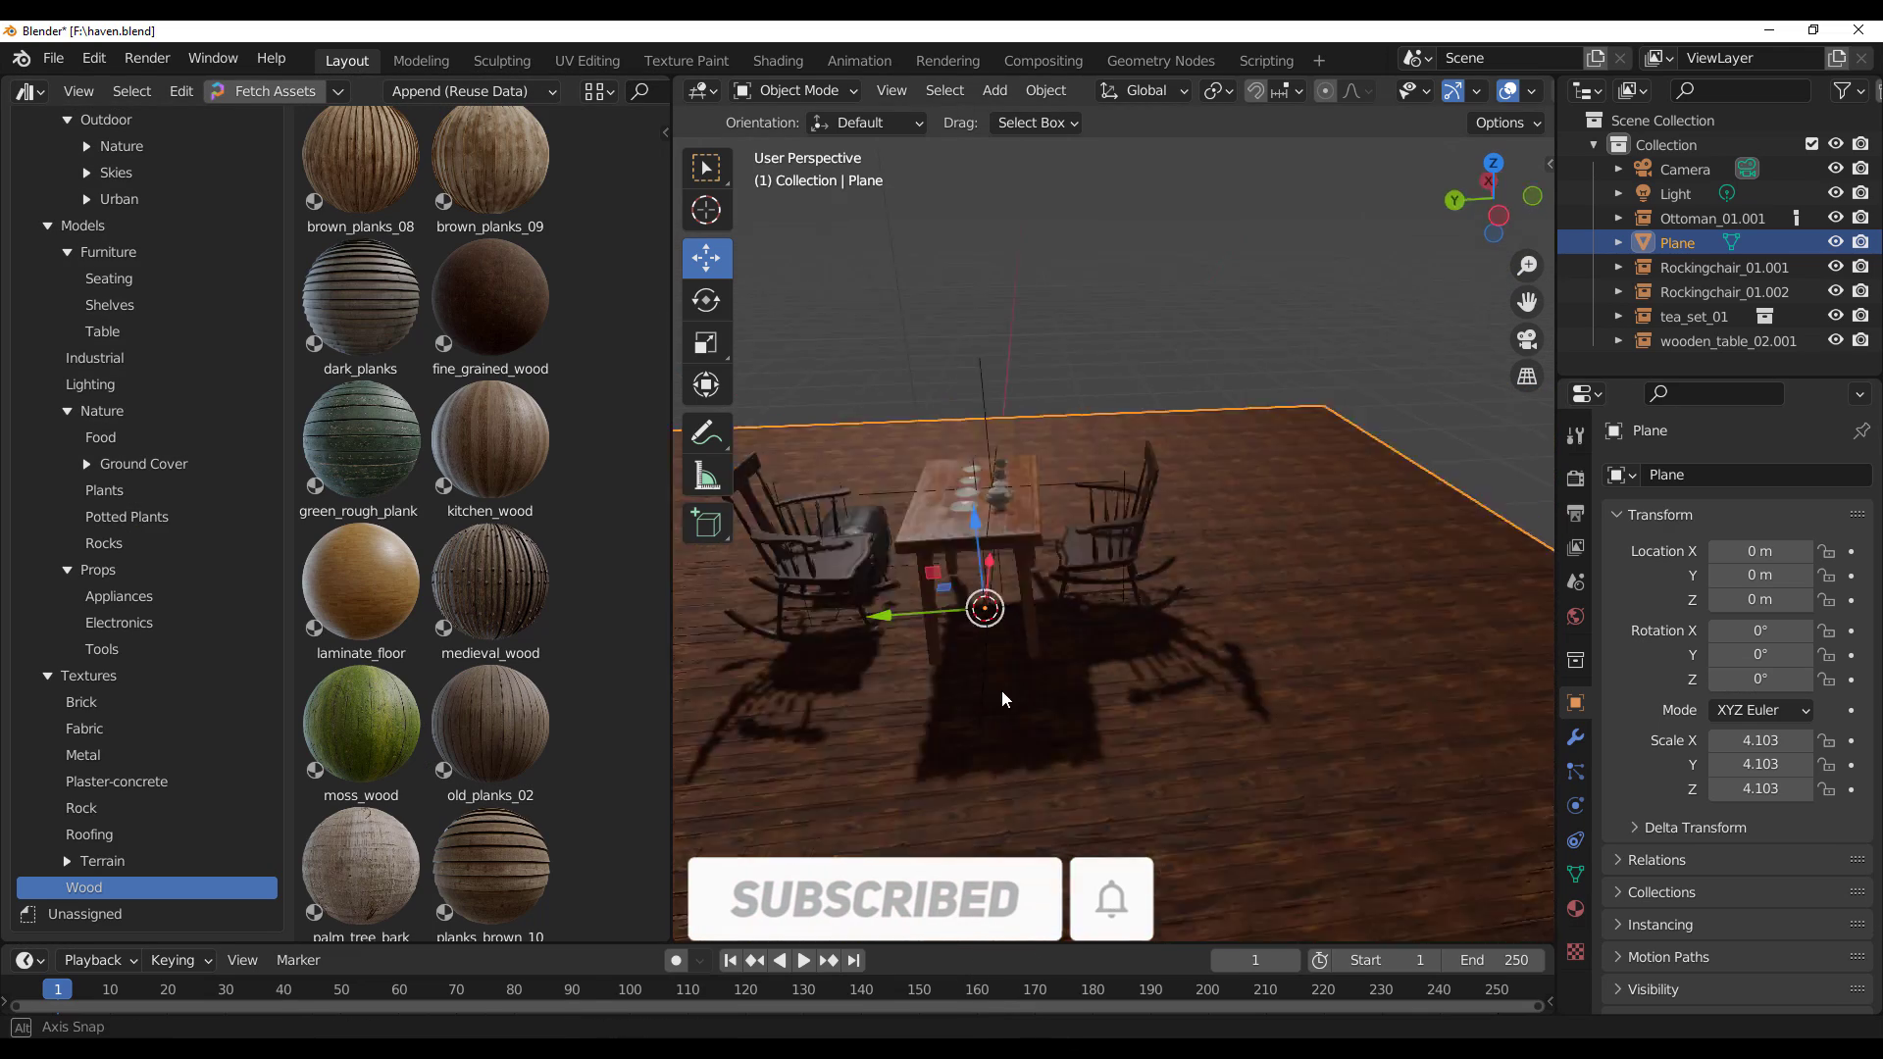
{"action": "left_click_drag", "start_coordinate": [1002, 701], "coordinate": [1218, 724]}
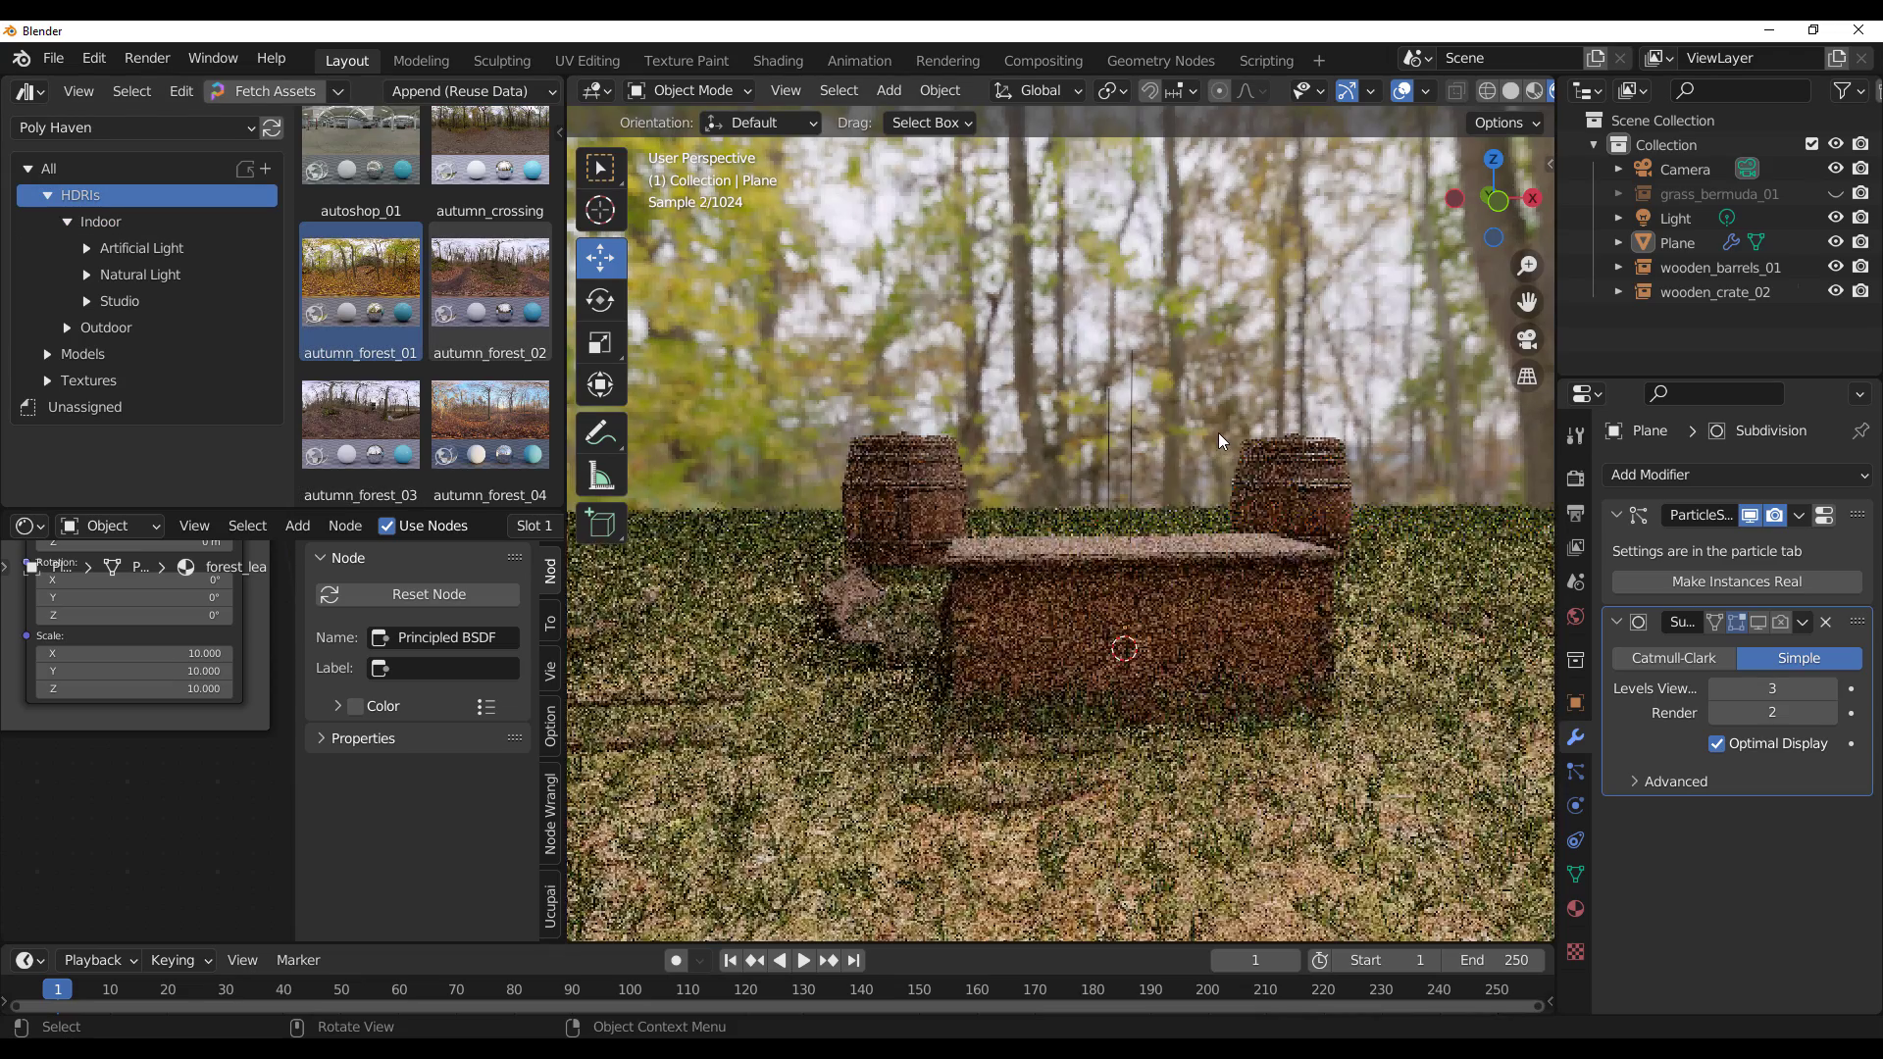
Apply the outdoor HDRI sky at 2K resolution to the crate-and-barrels scene.
{"action": "left_click_drag", "start_coordinate": [491, 288], "coordinate": [1152, 335]}
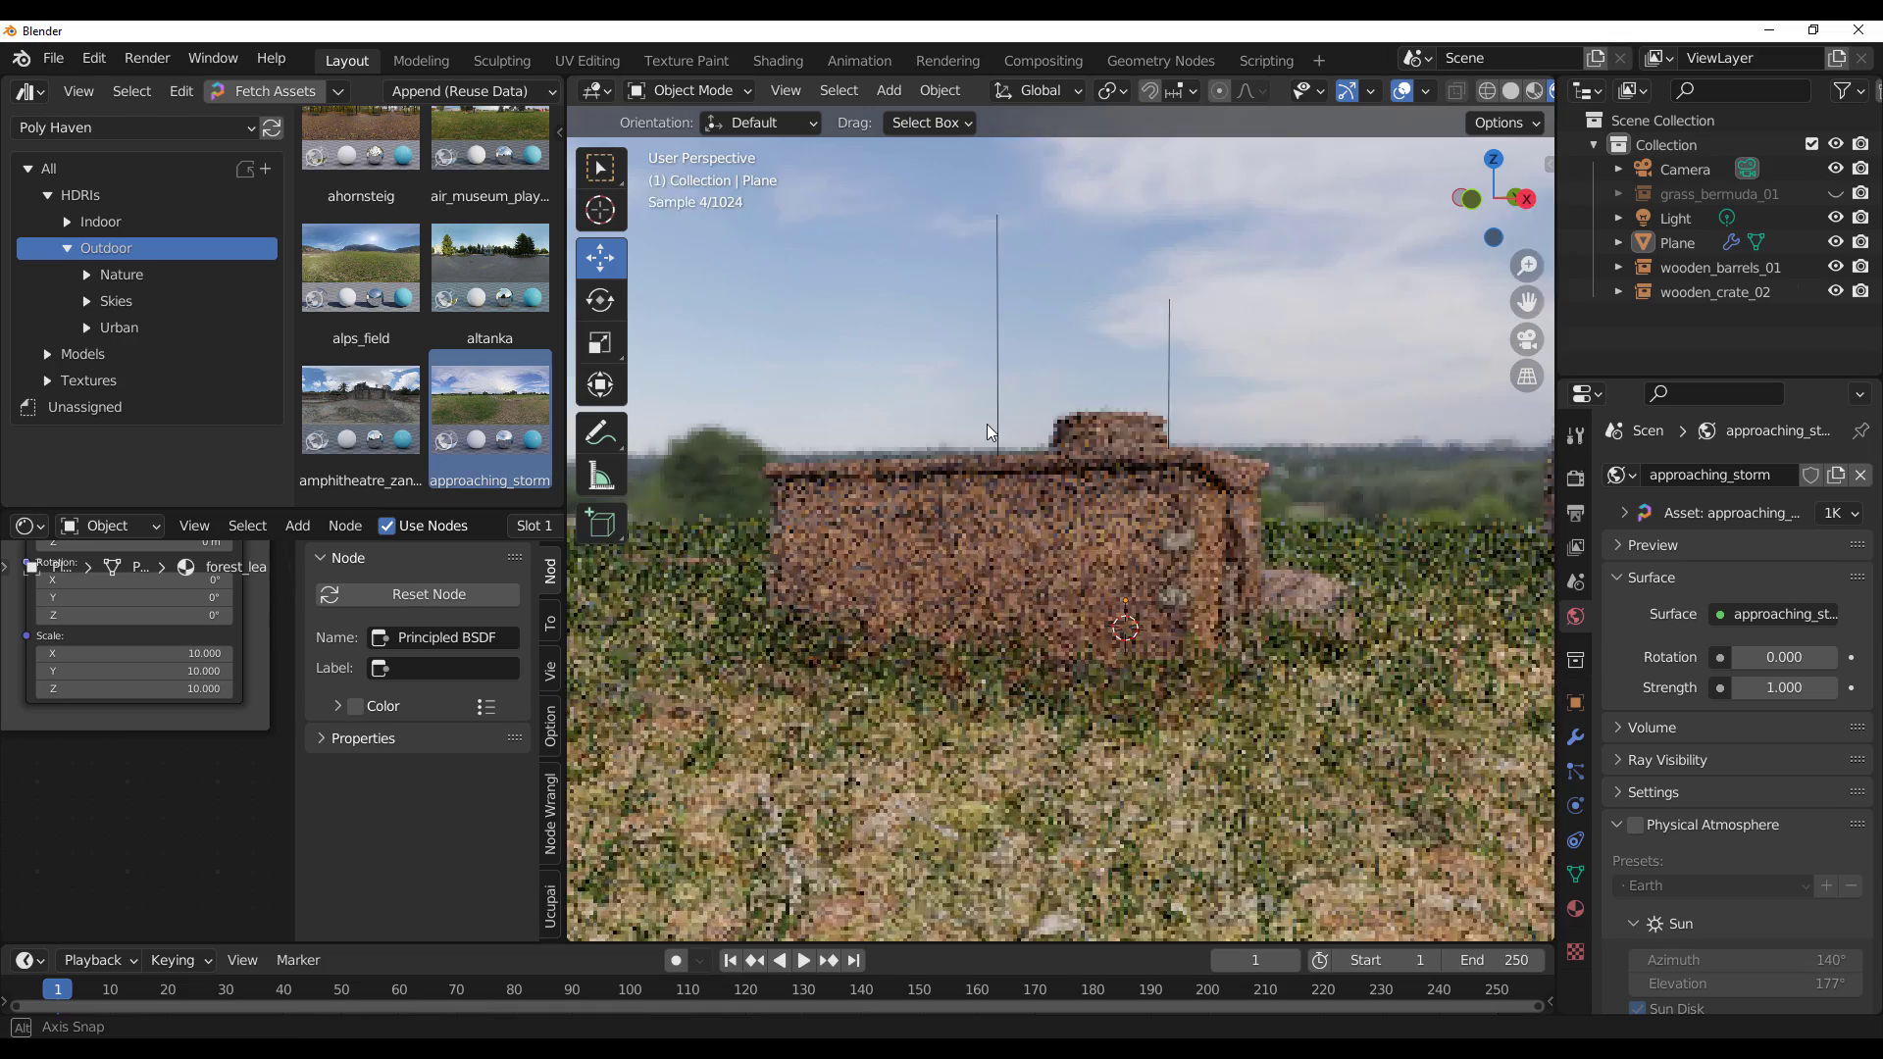
{"action": "left_click", "coordinate": [1830, 512]}
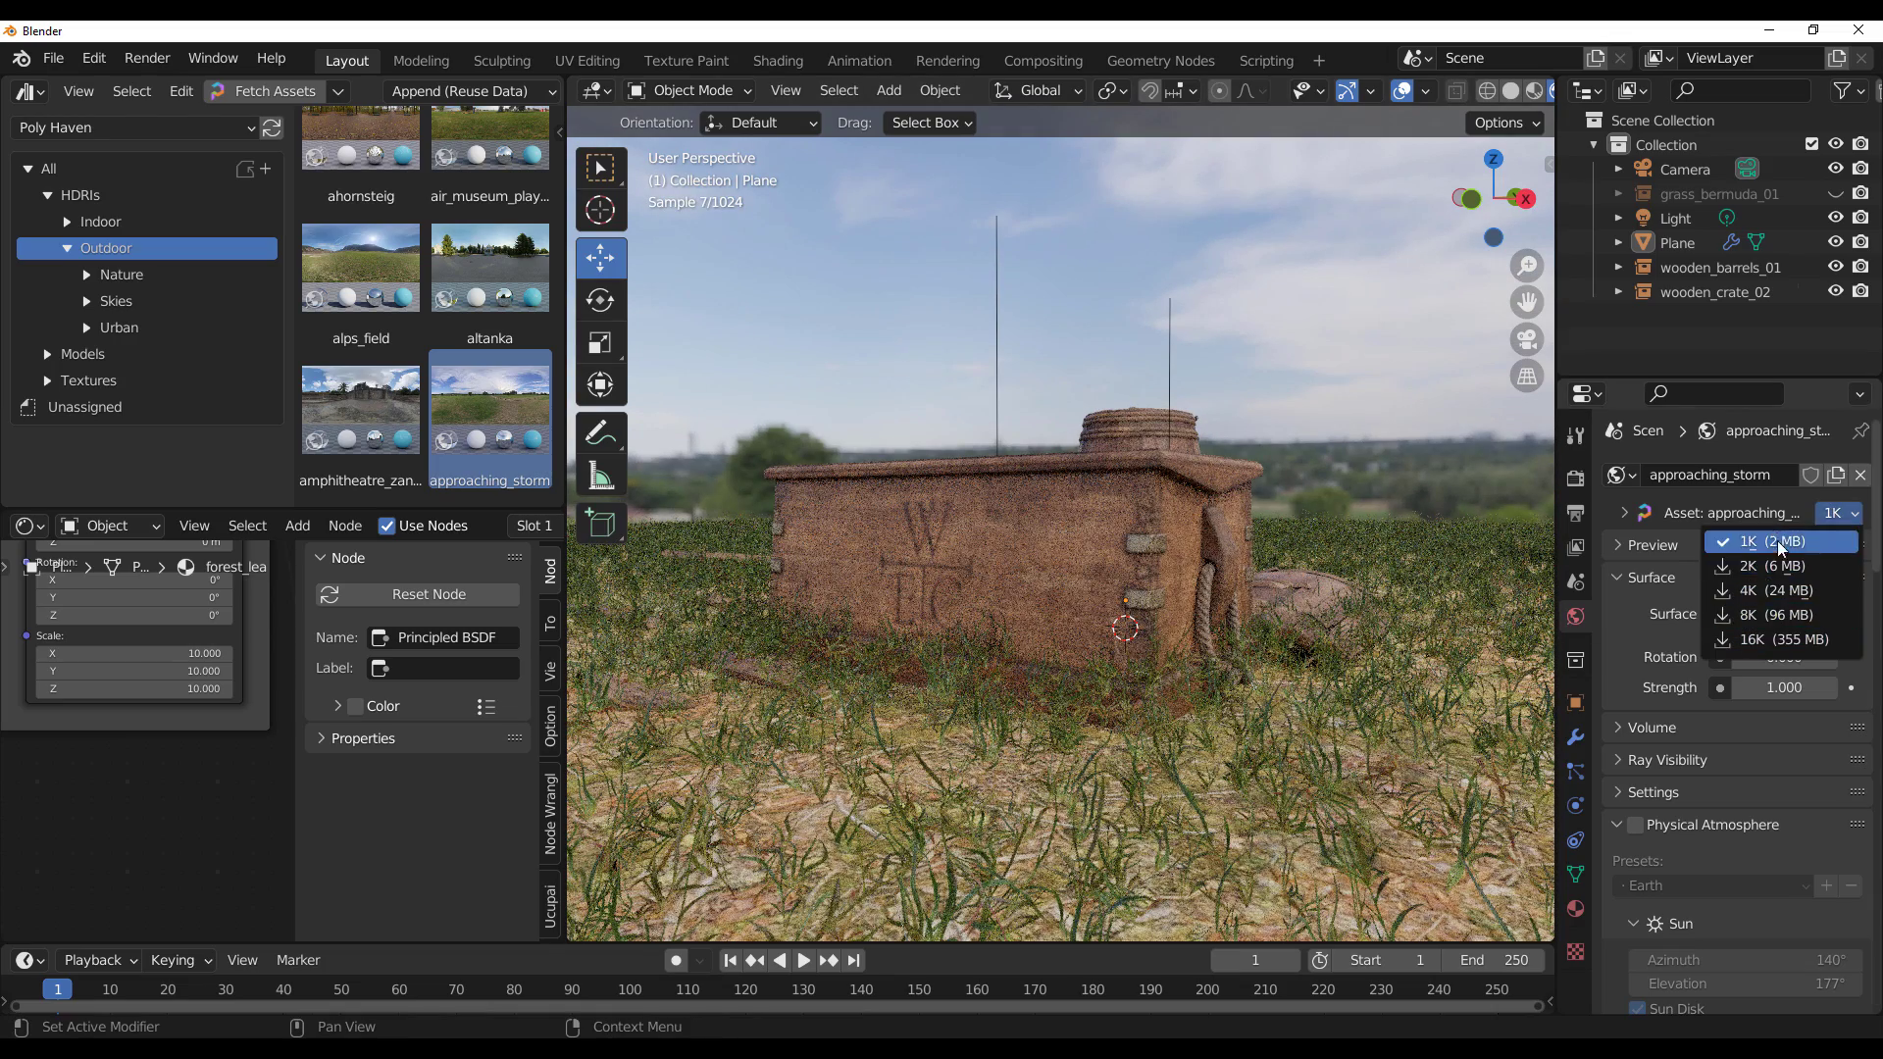
{"action": "left_click", "coordinate": [1758, 541]}
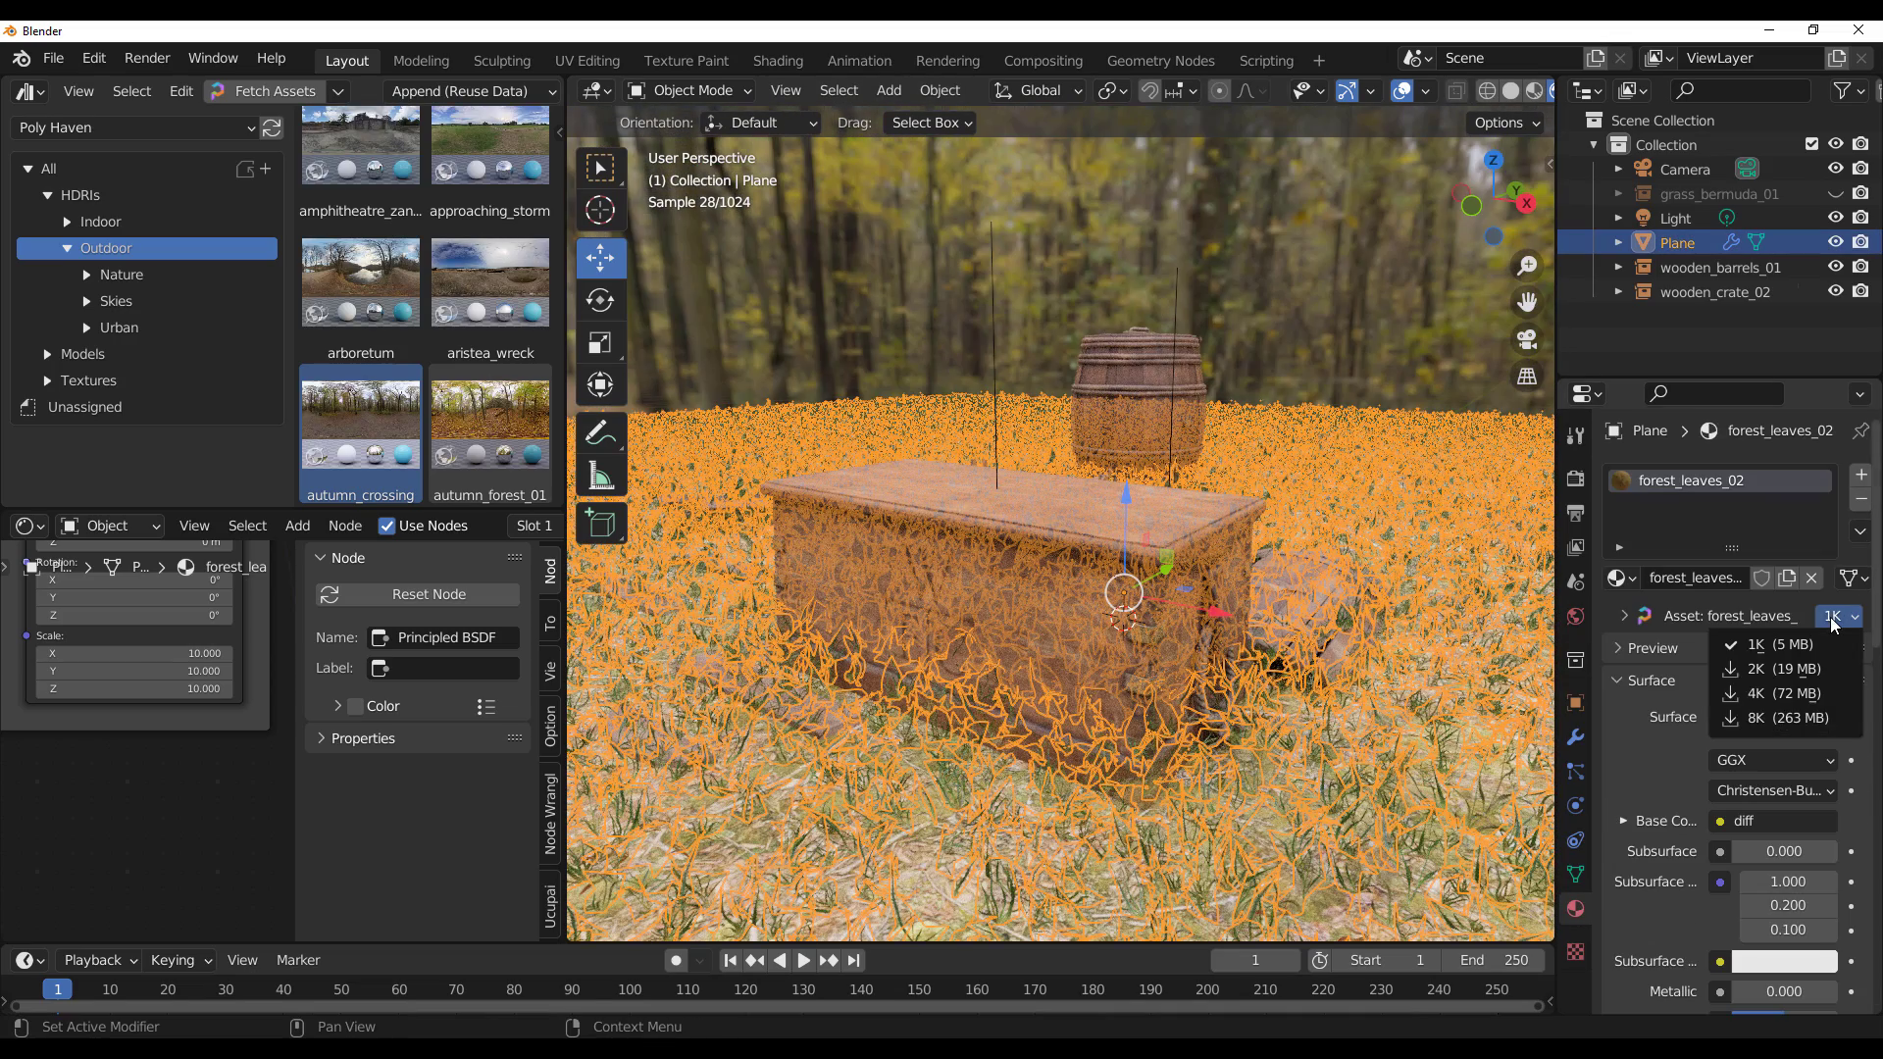
{"action": "mouse_move", "coordinate": [1786, 718]}
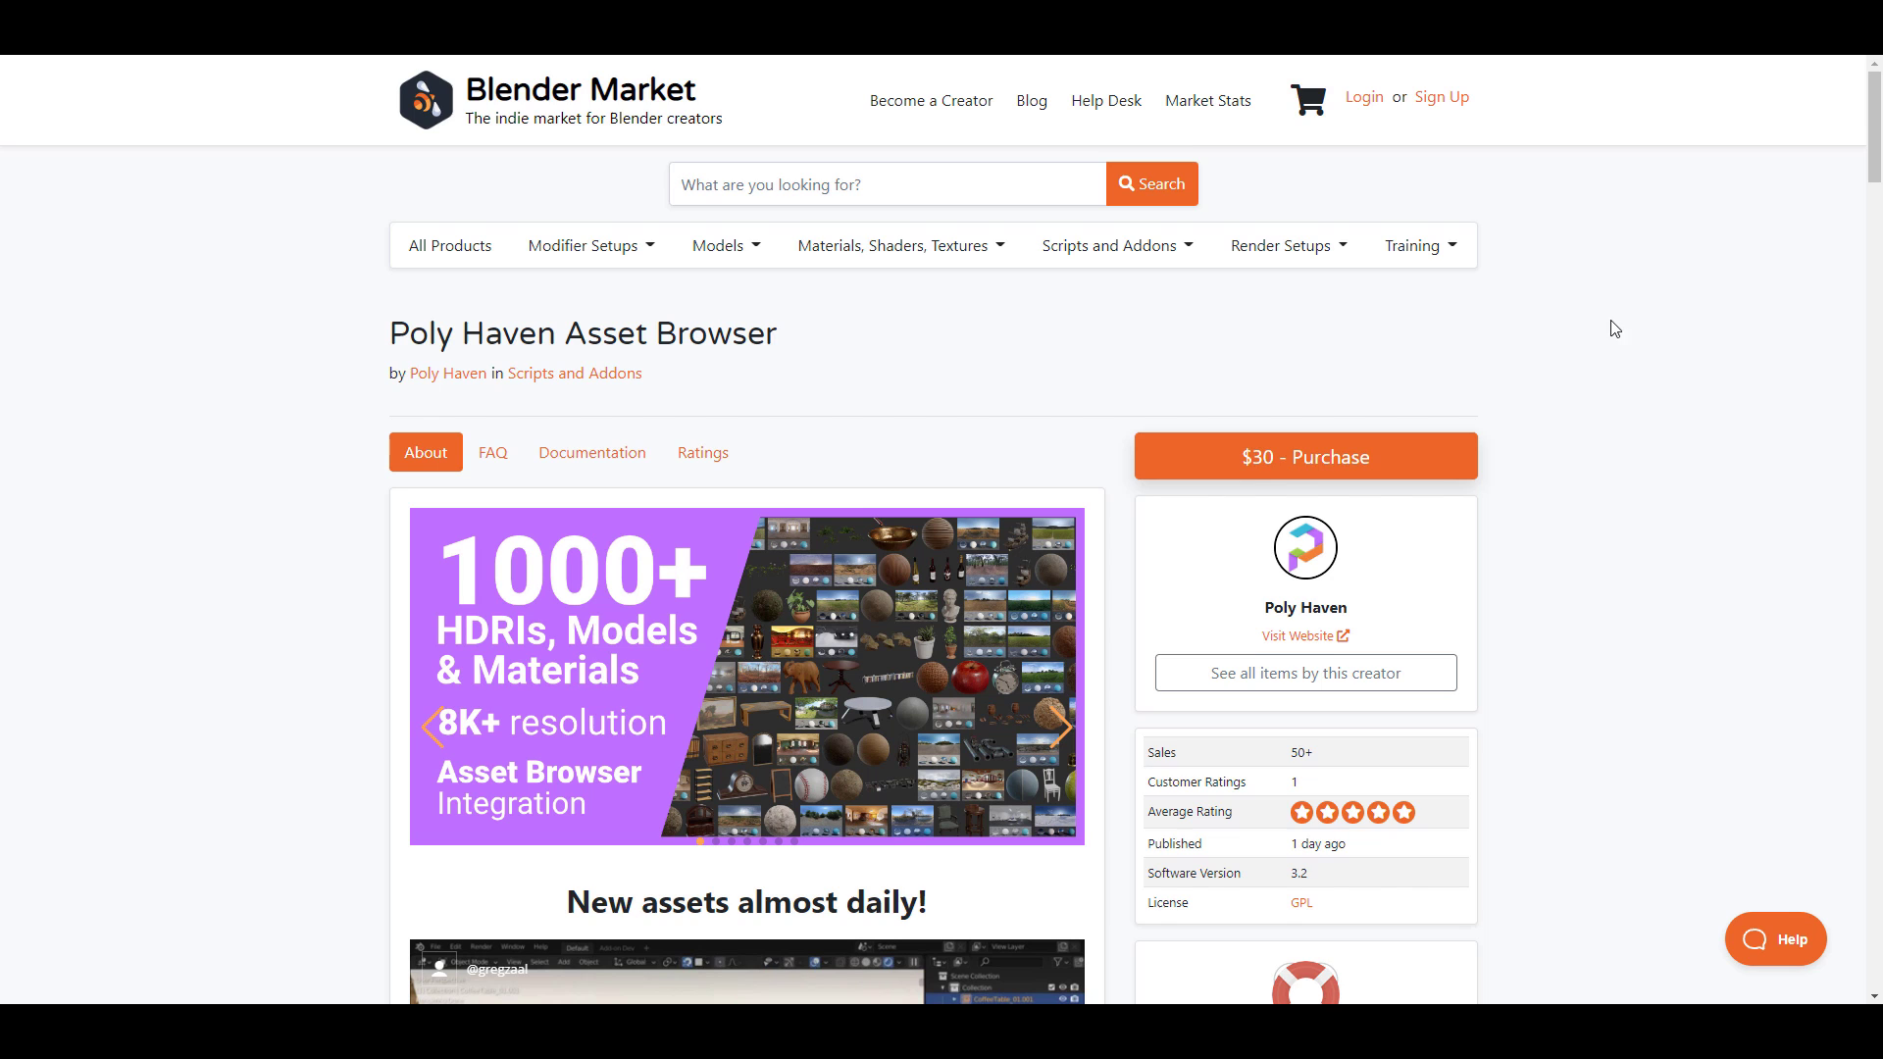
{"action": "scroll", "scroll_direction": "down", "scroll_amount": 3}
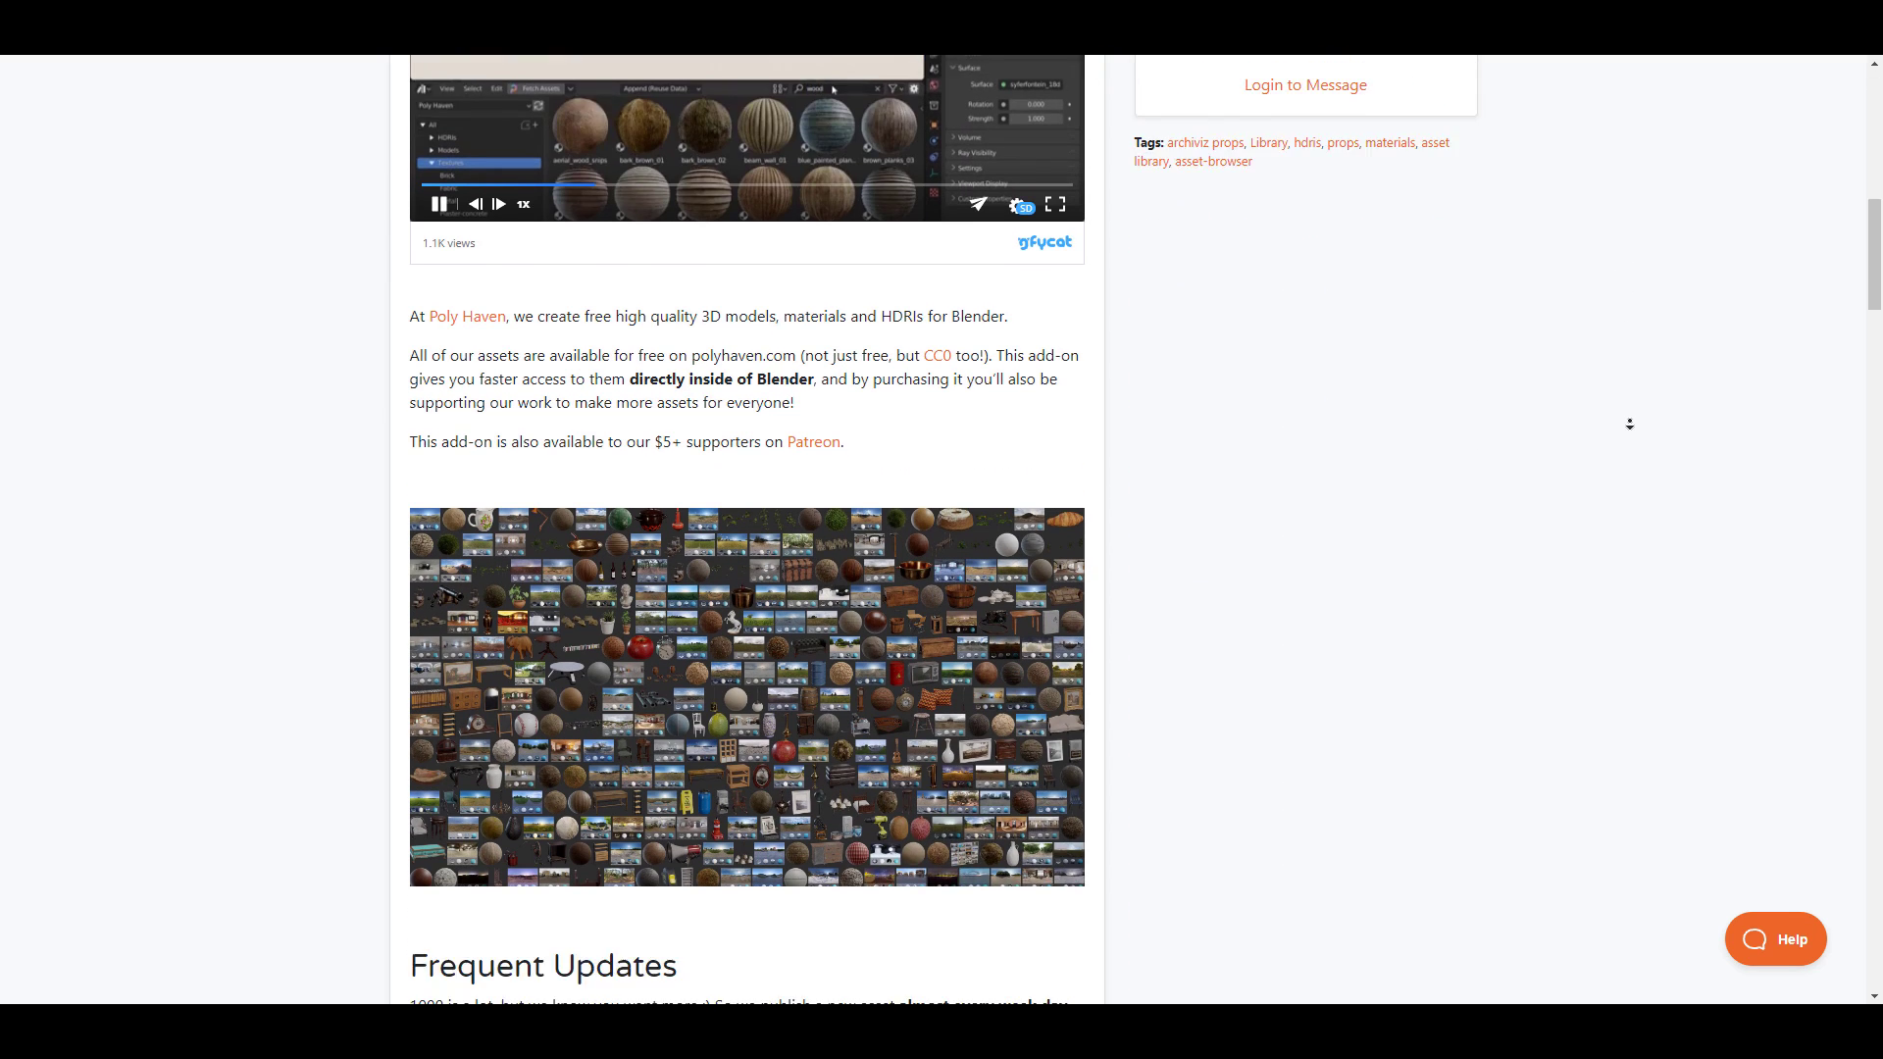
{"action": "scroll", "scroll_direction": "down", "scroll_amount": 3}
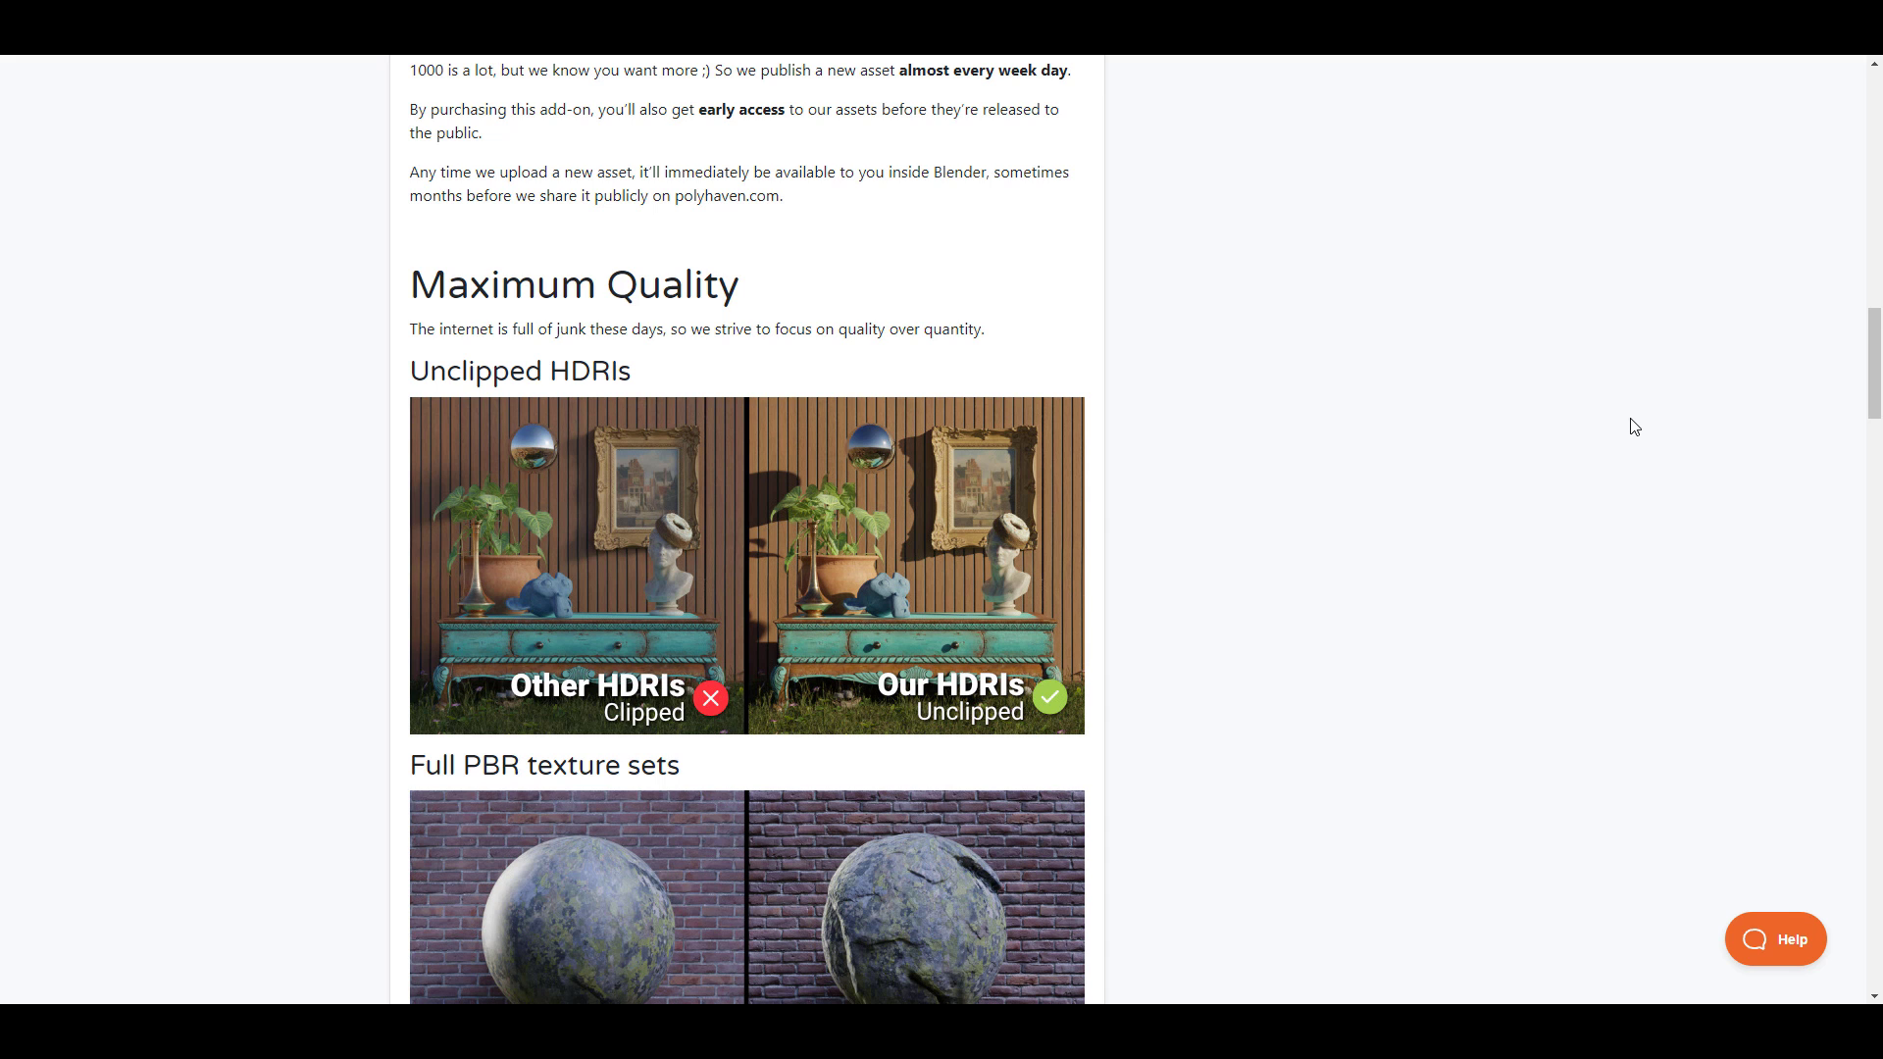
{"action": "scroll", "scroll_direction": "down", "scroll_amount": 3}
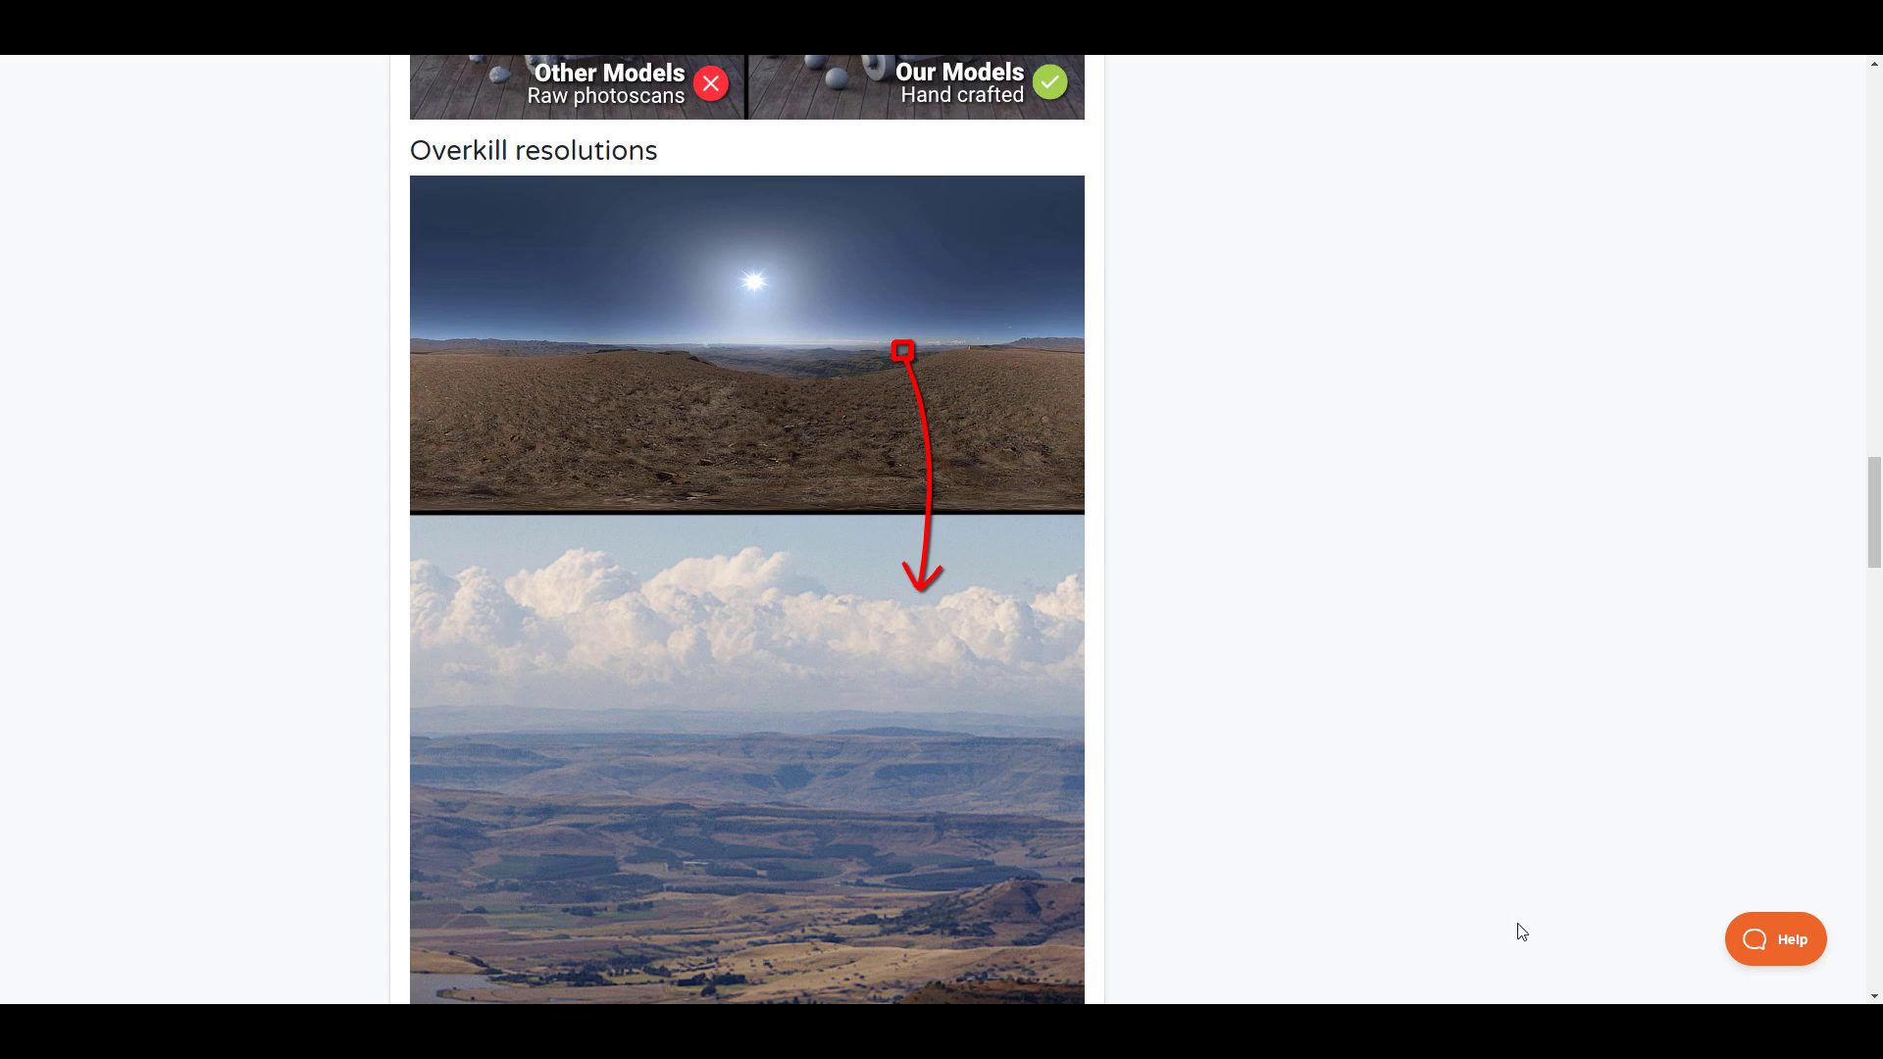
{"action": "scroll", "scroll_direction": "down", "scroll_amount": 3}
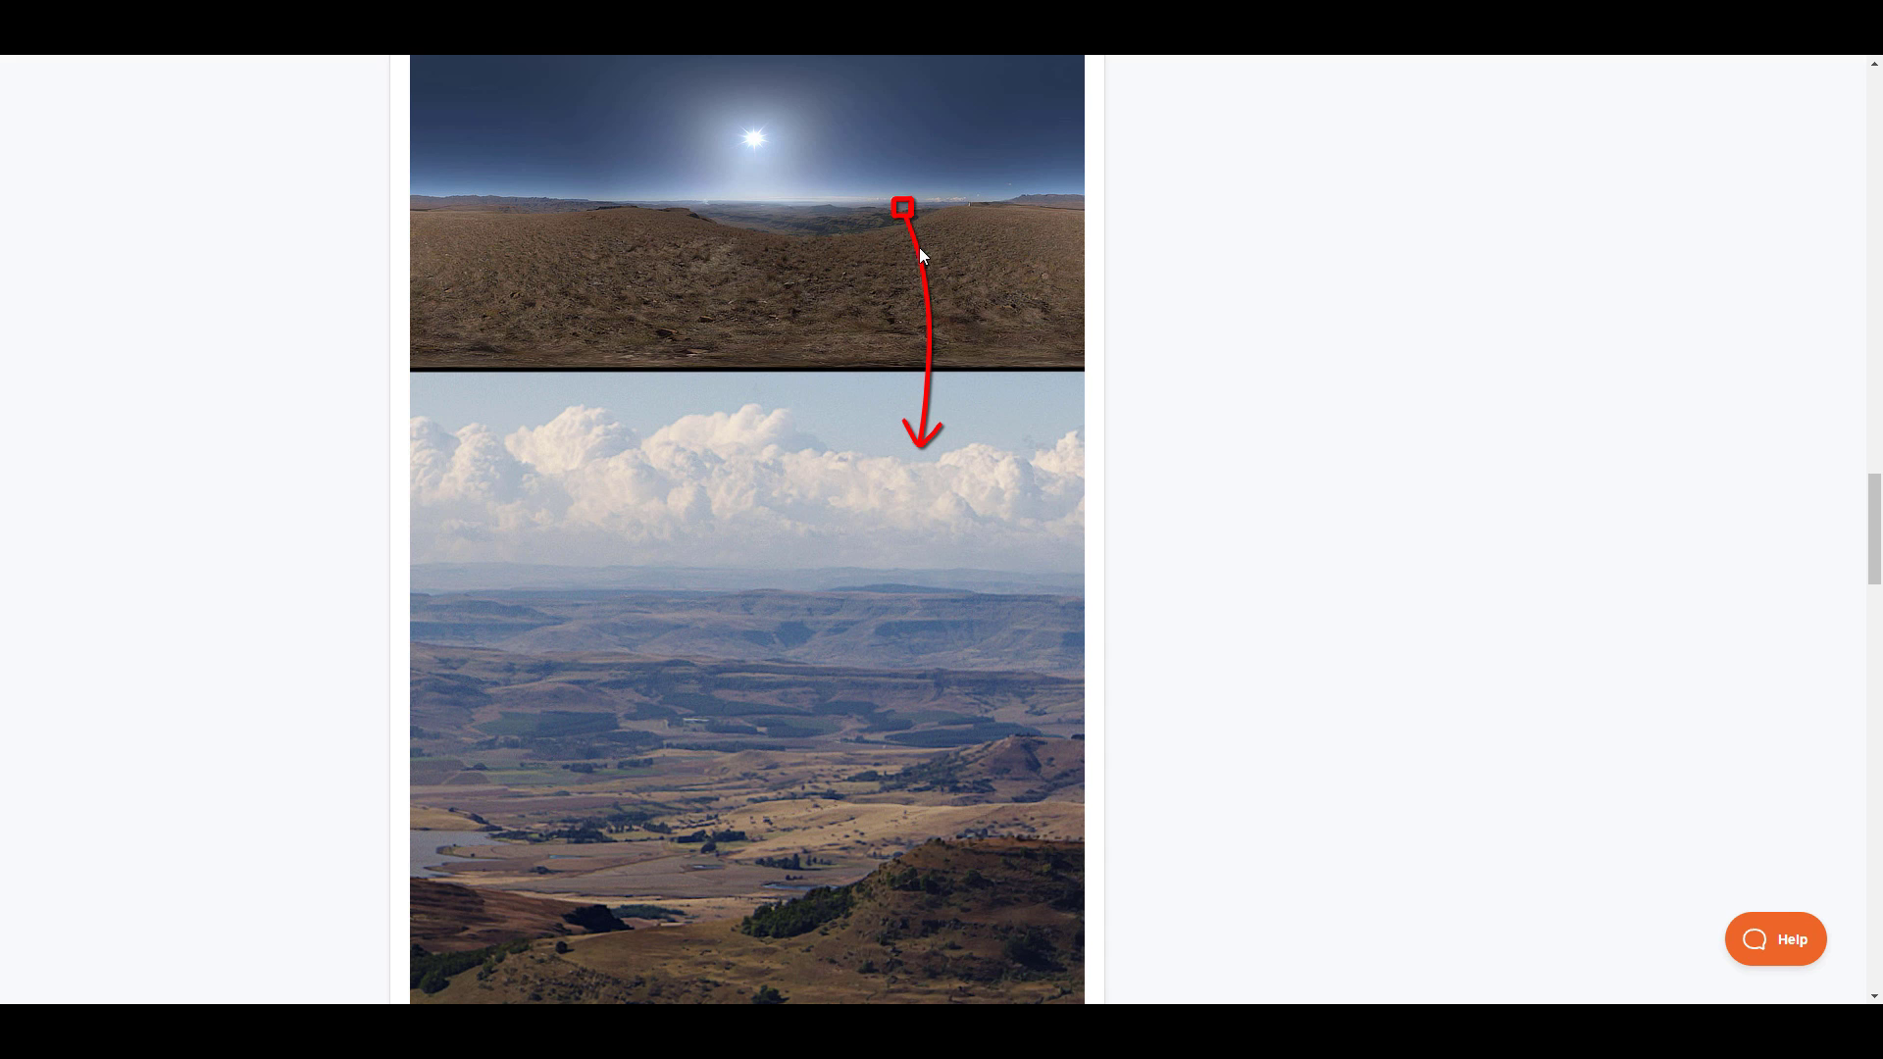
{"action": "mouse_move", "coordinate": [937, 526]}
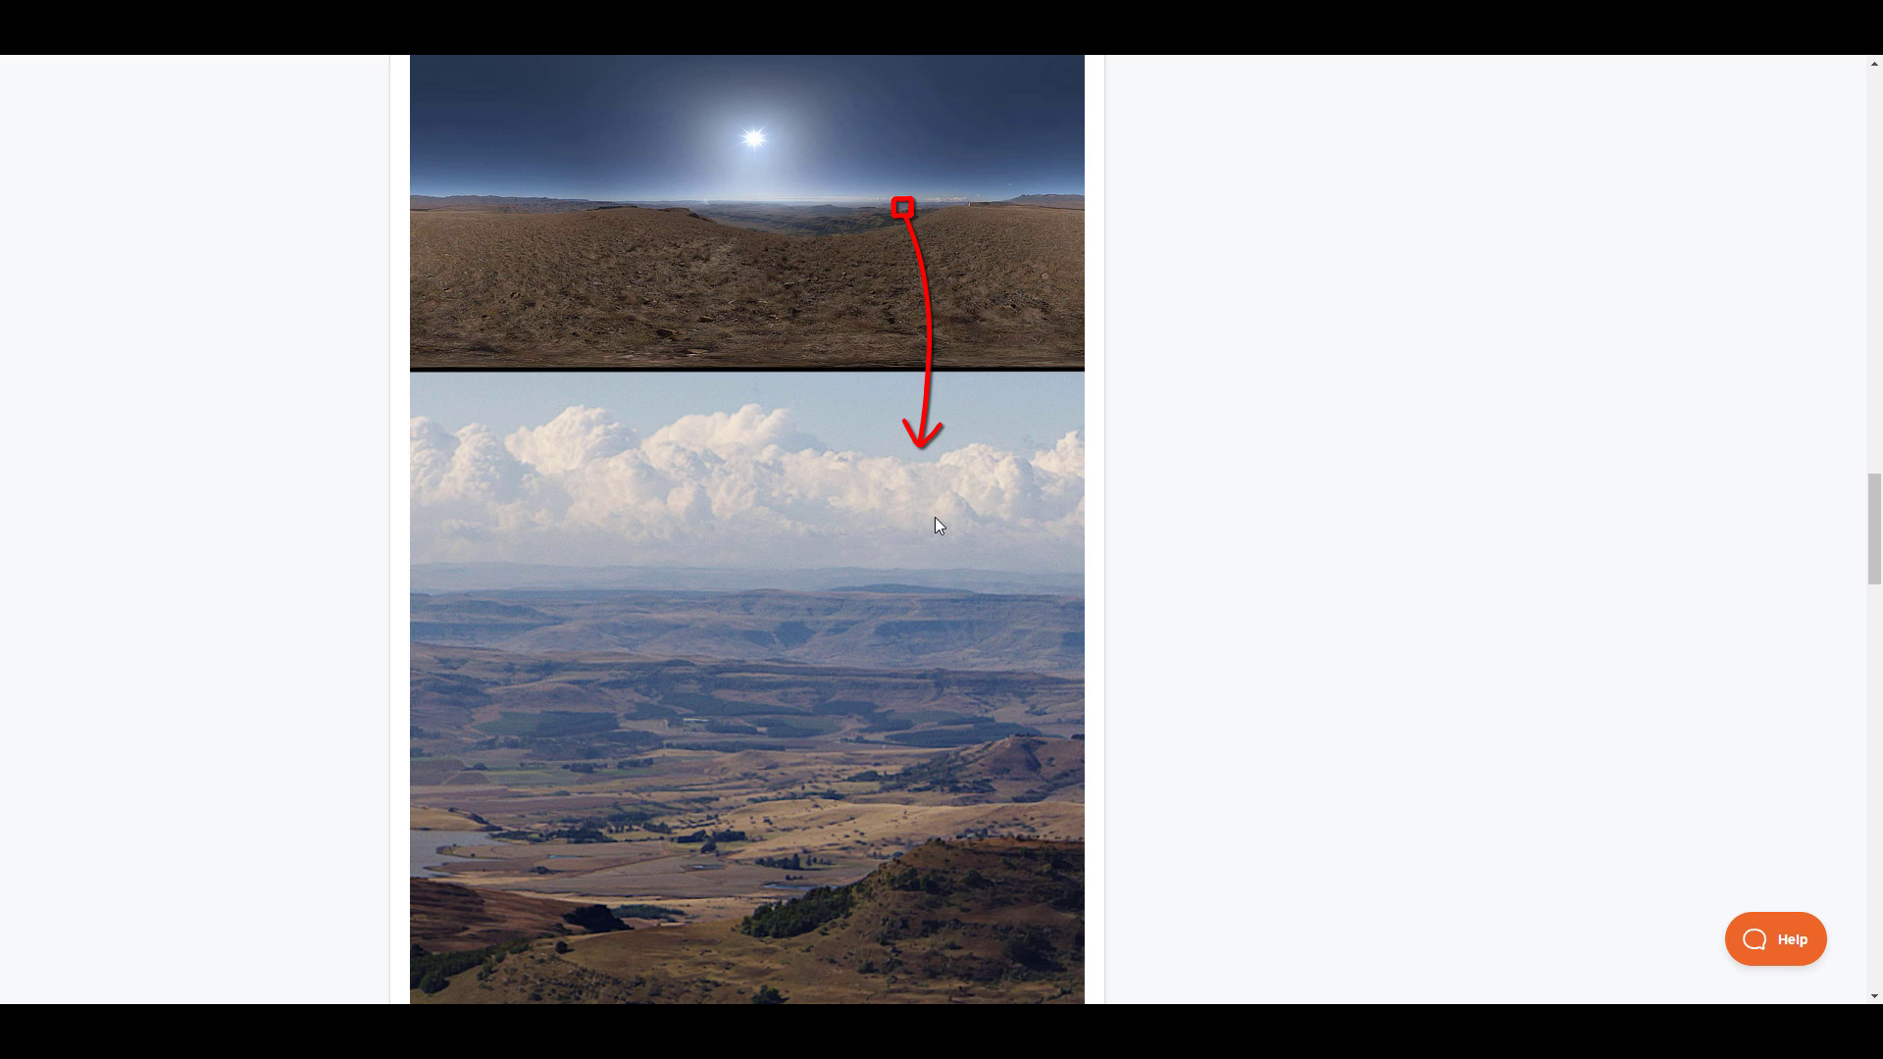
{"action": "scroll", "scroll_direction": "down", "scroll_amount": 3}
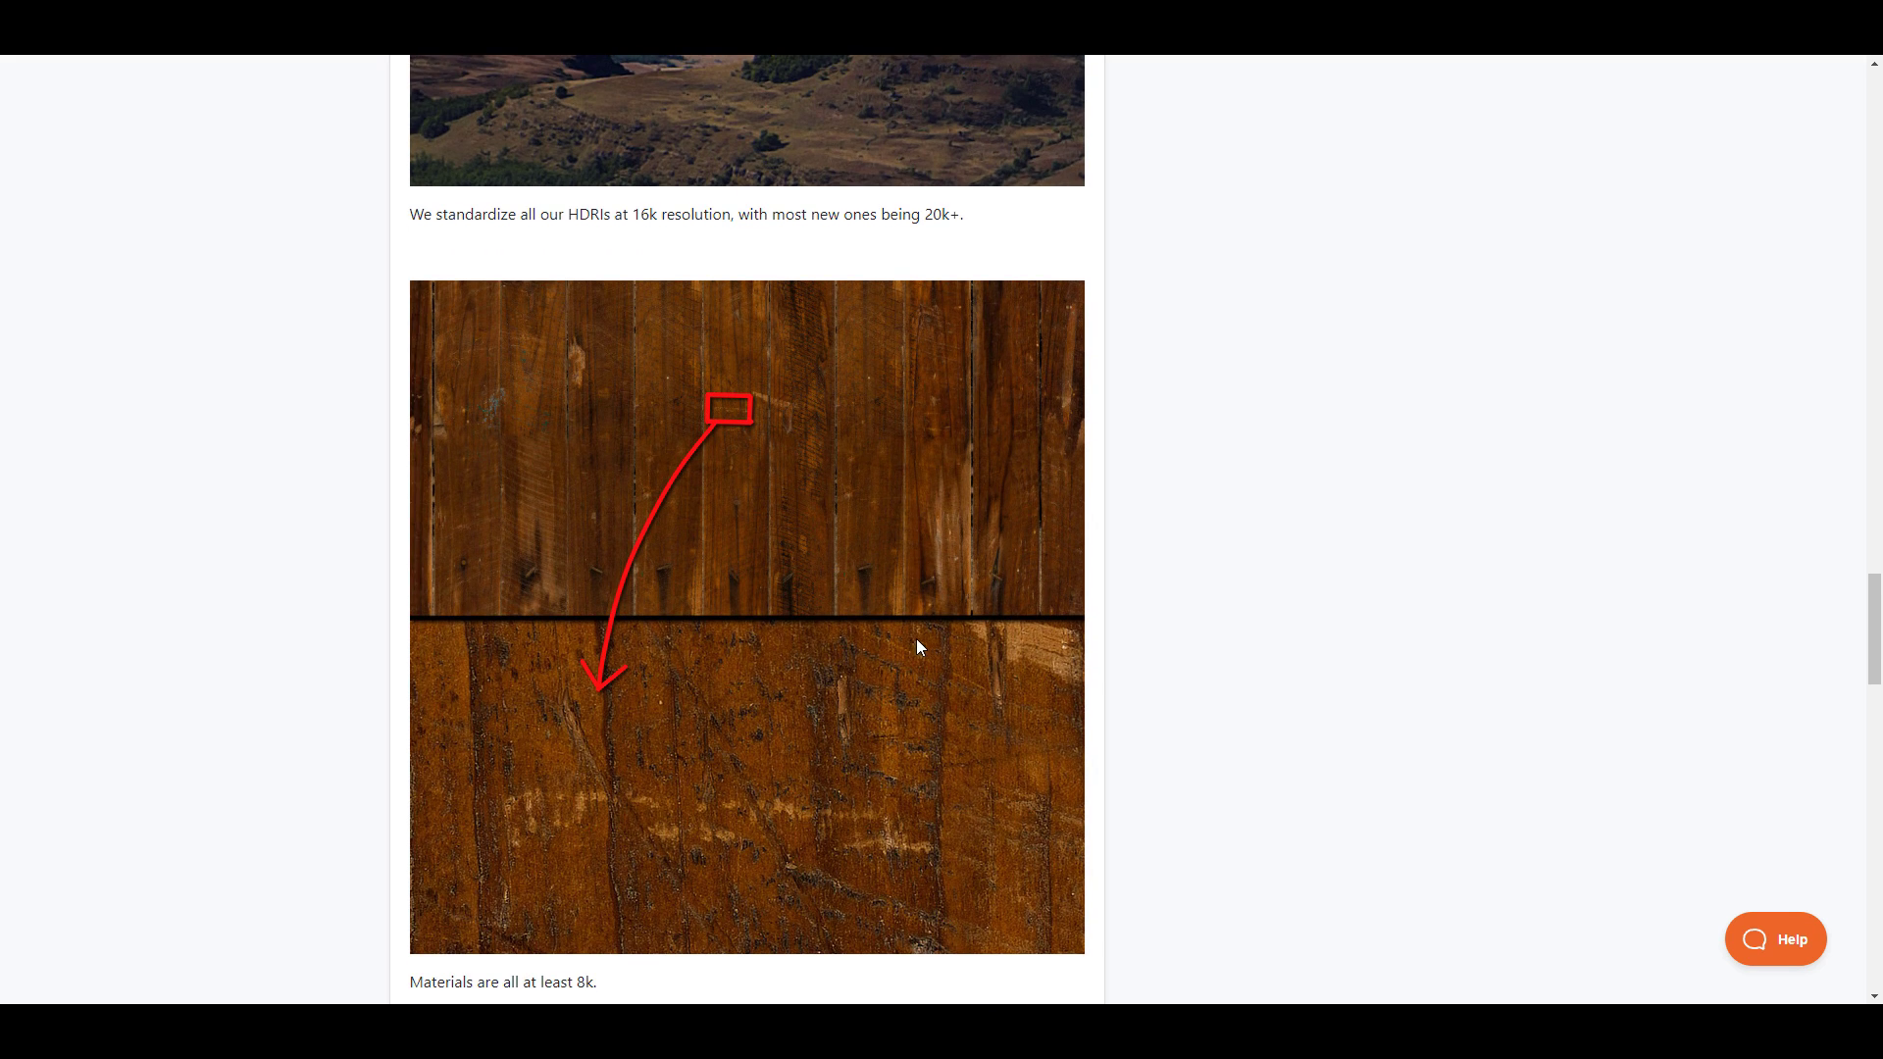
{"action": "scroll", "scroll_direction": "down", "scroll_amount": 3}
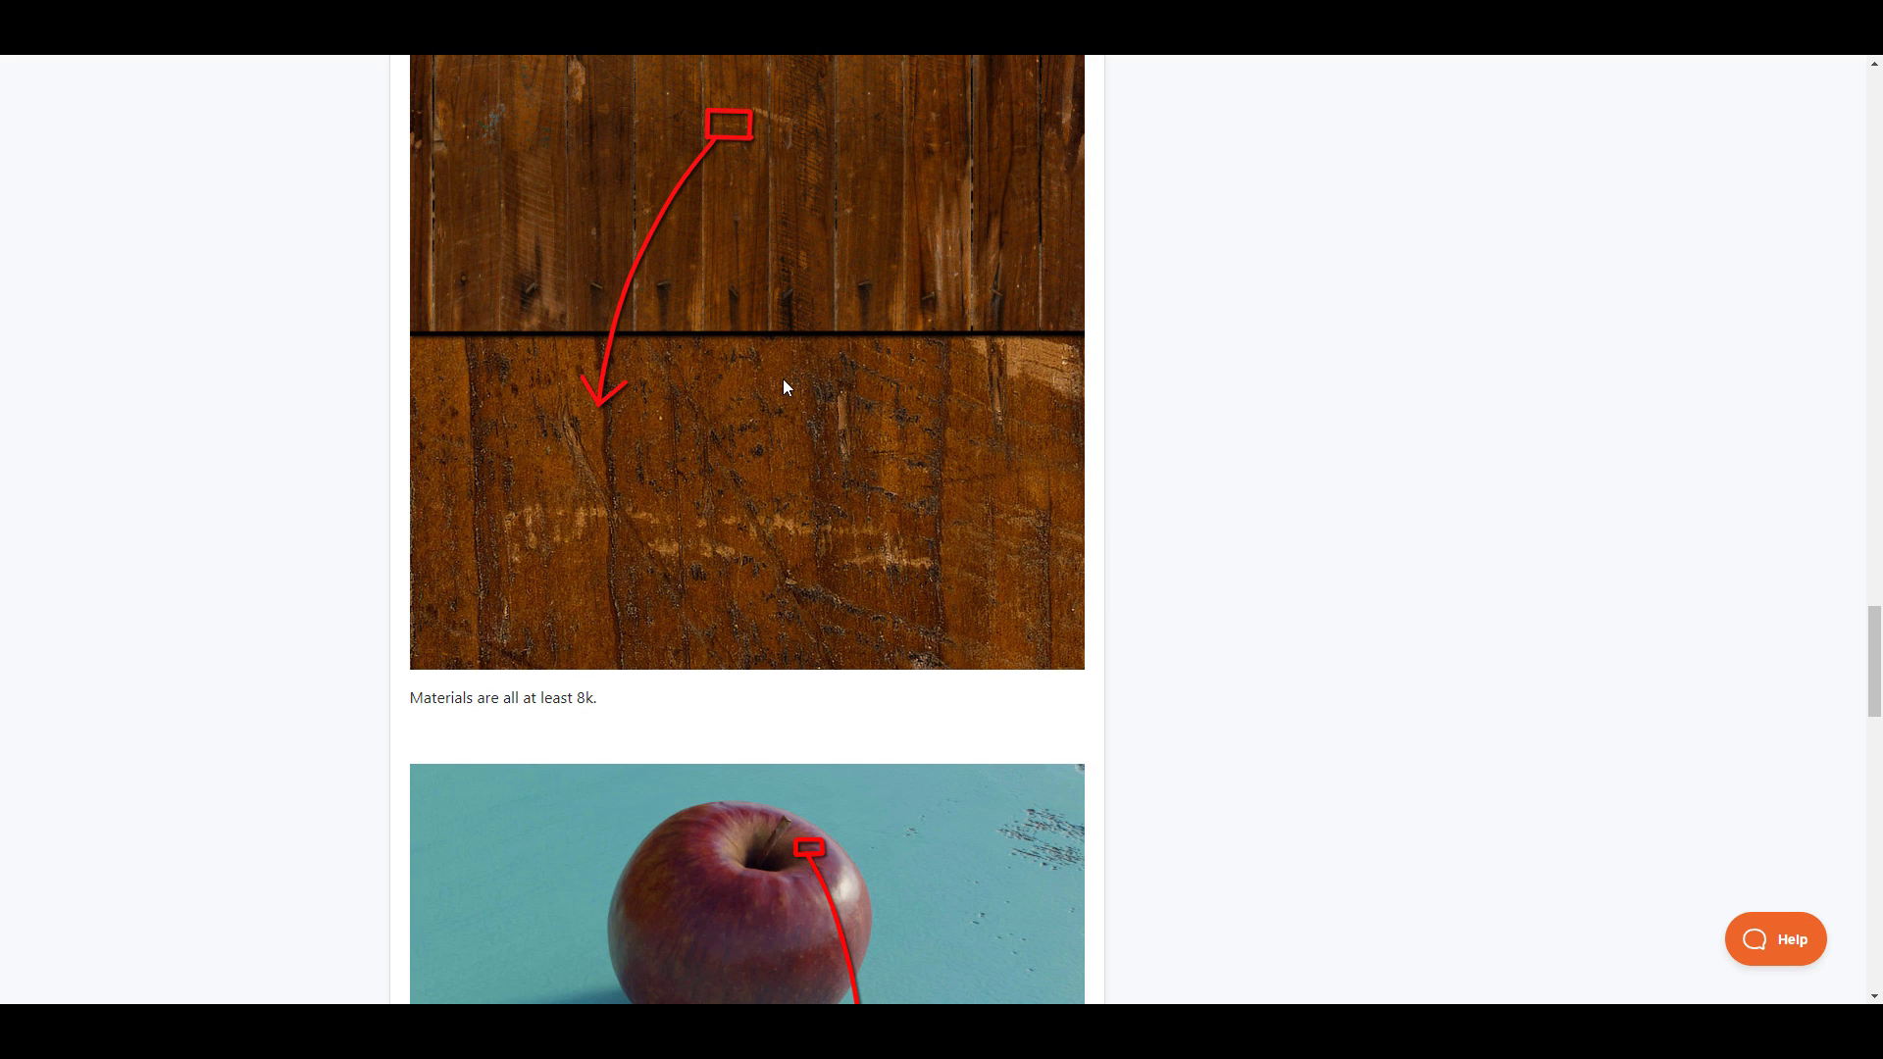
{"action": "scroll", "scroll_direction": "down", "scroll_amount": 3}
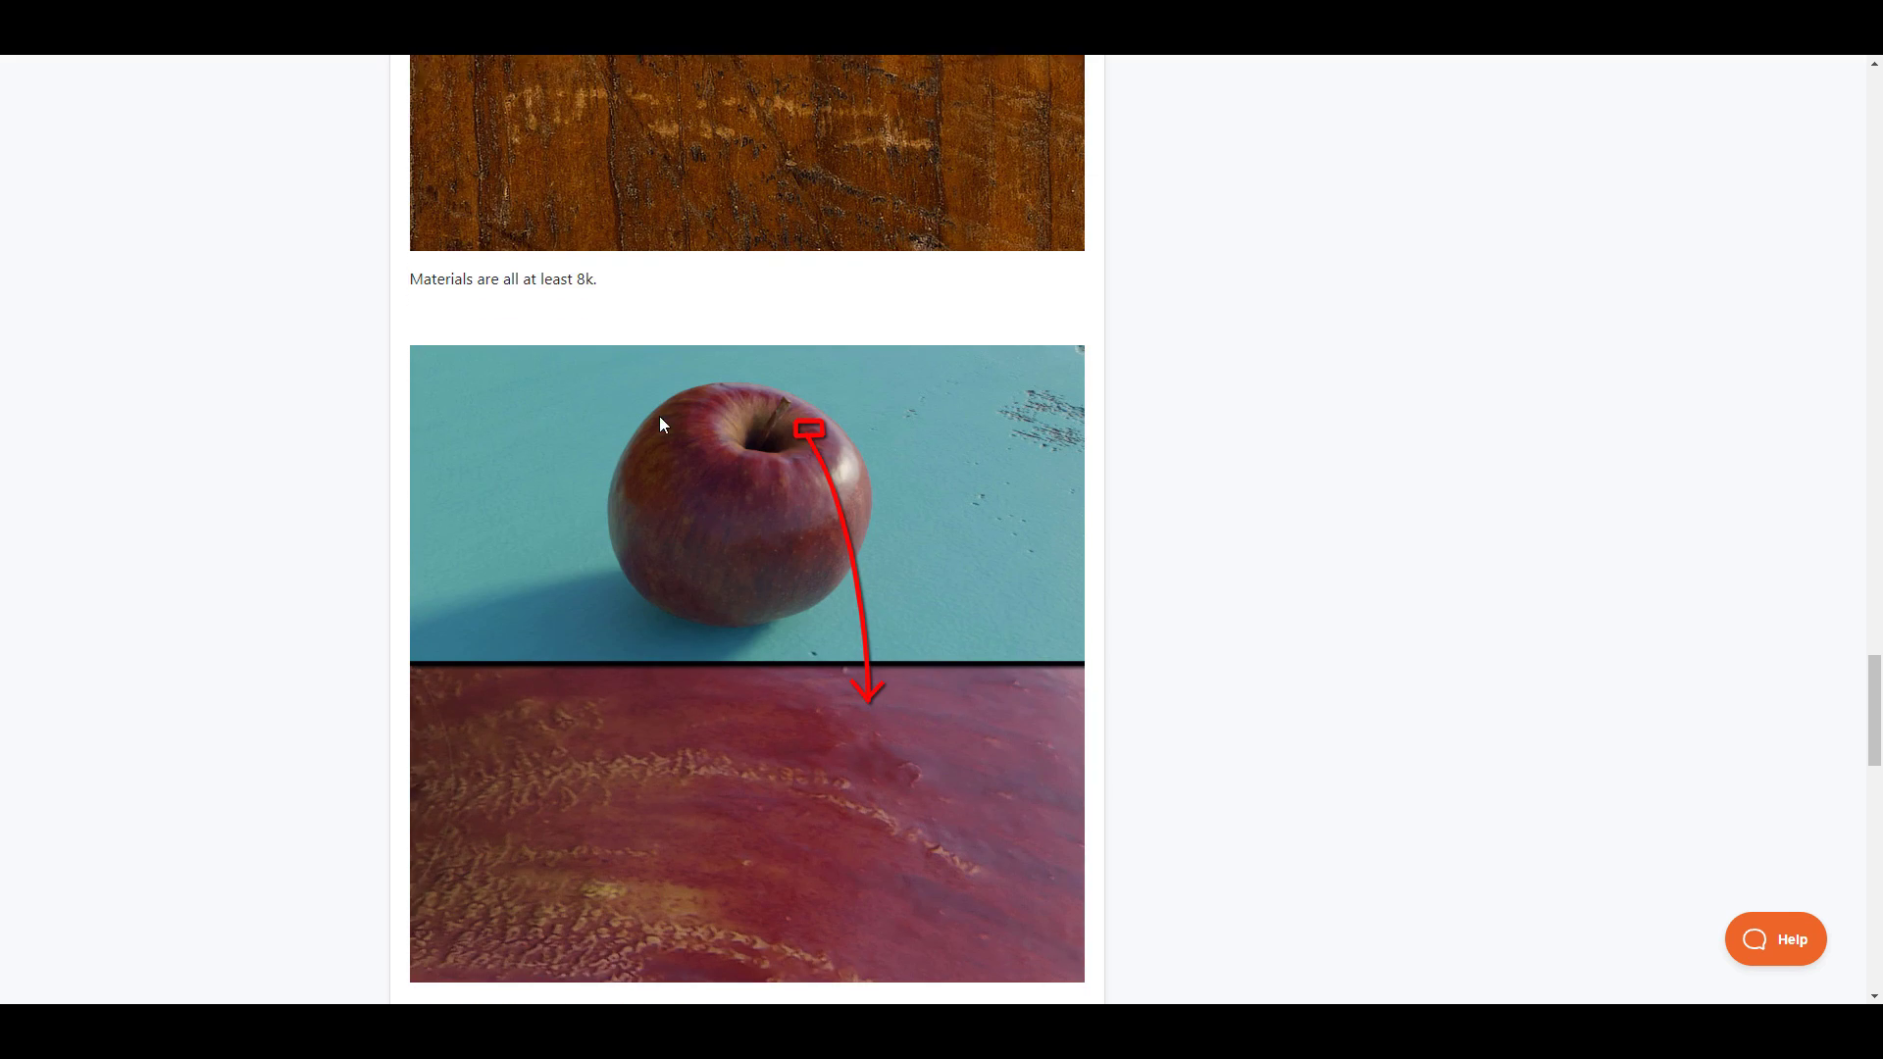
{"action": "scroll", "scroll_direction": "down", "scroll_amount": 3}
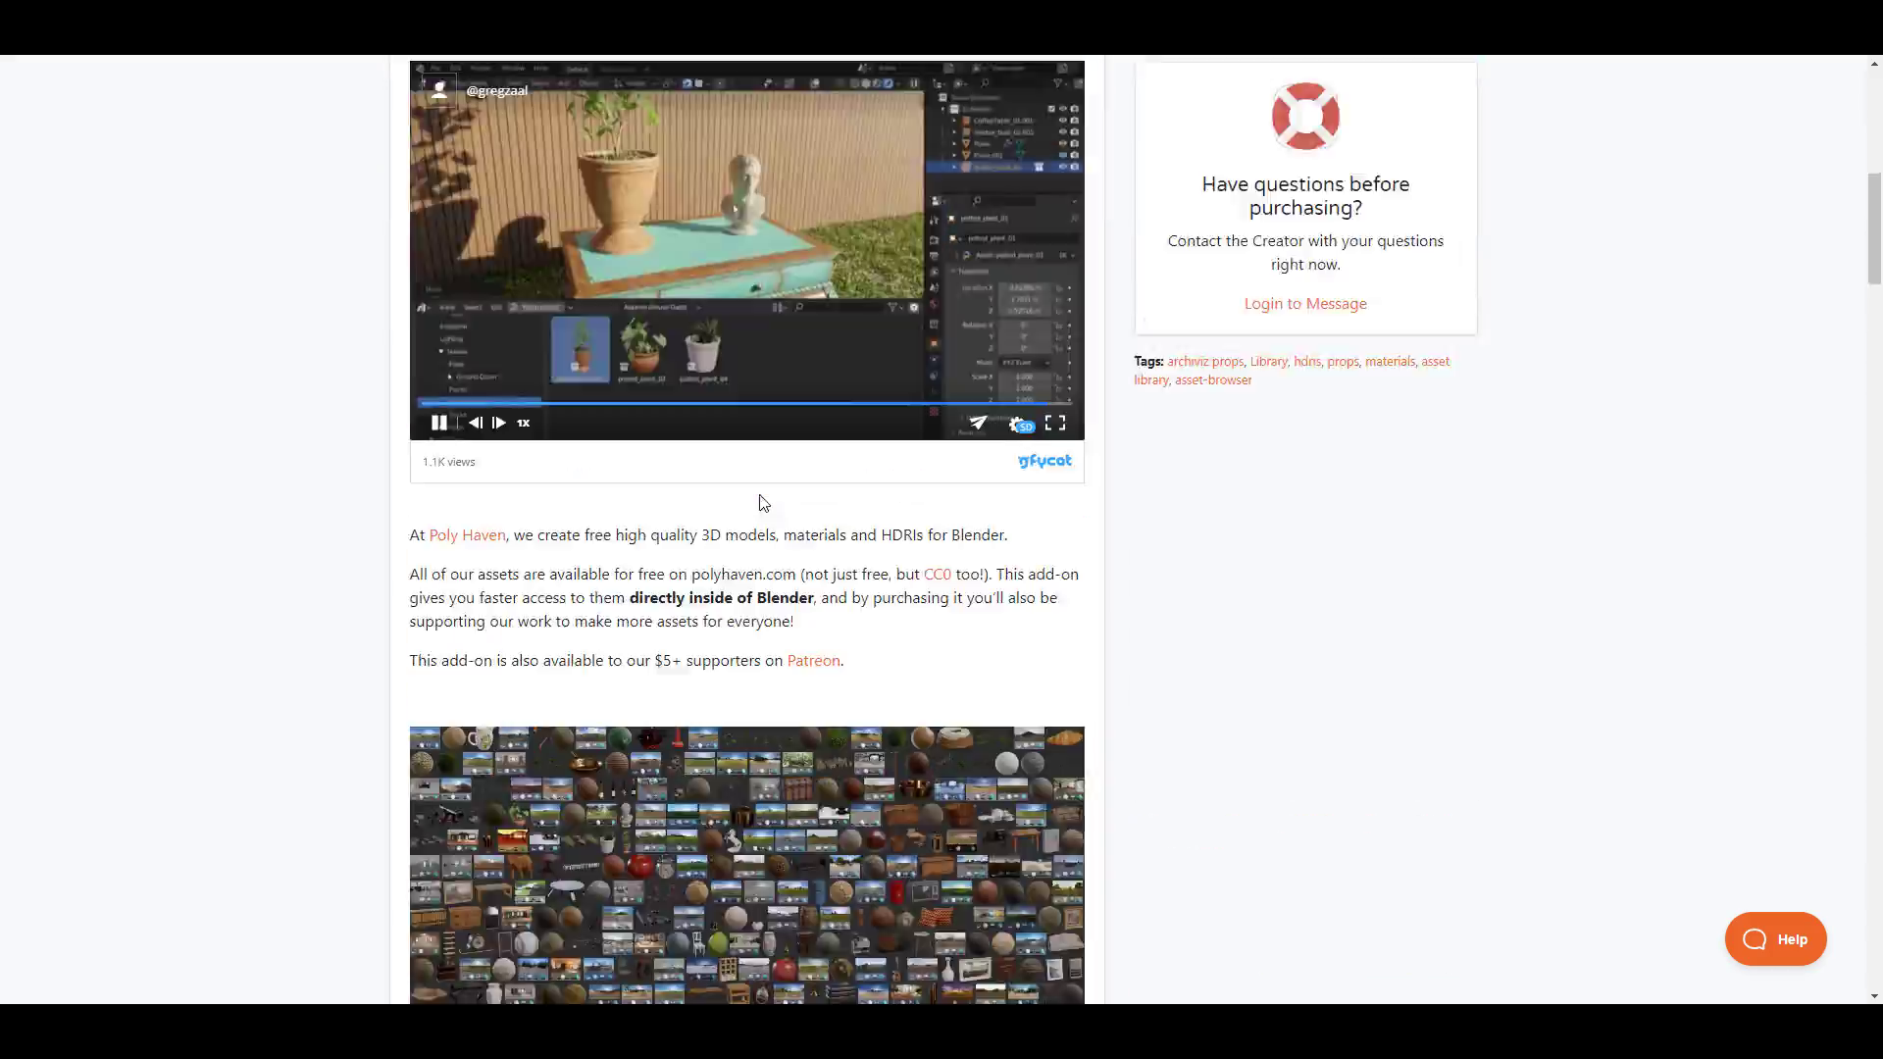
{"action": "scroll", "scroll_direction": "down", "scroll_amount": 3}
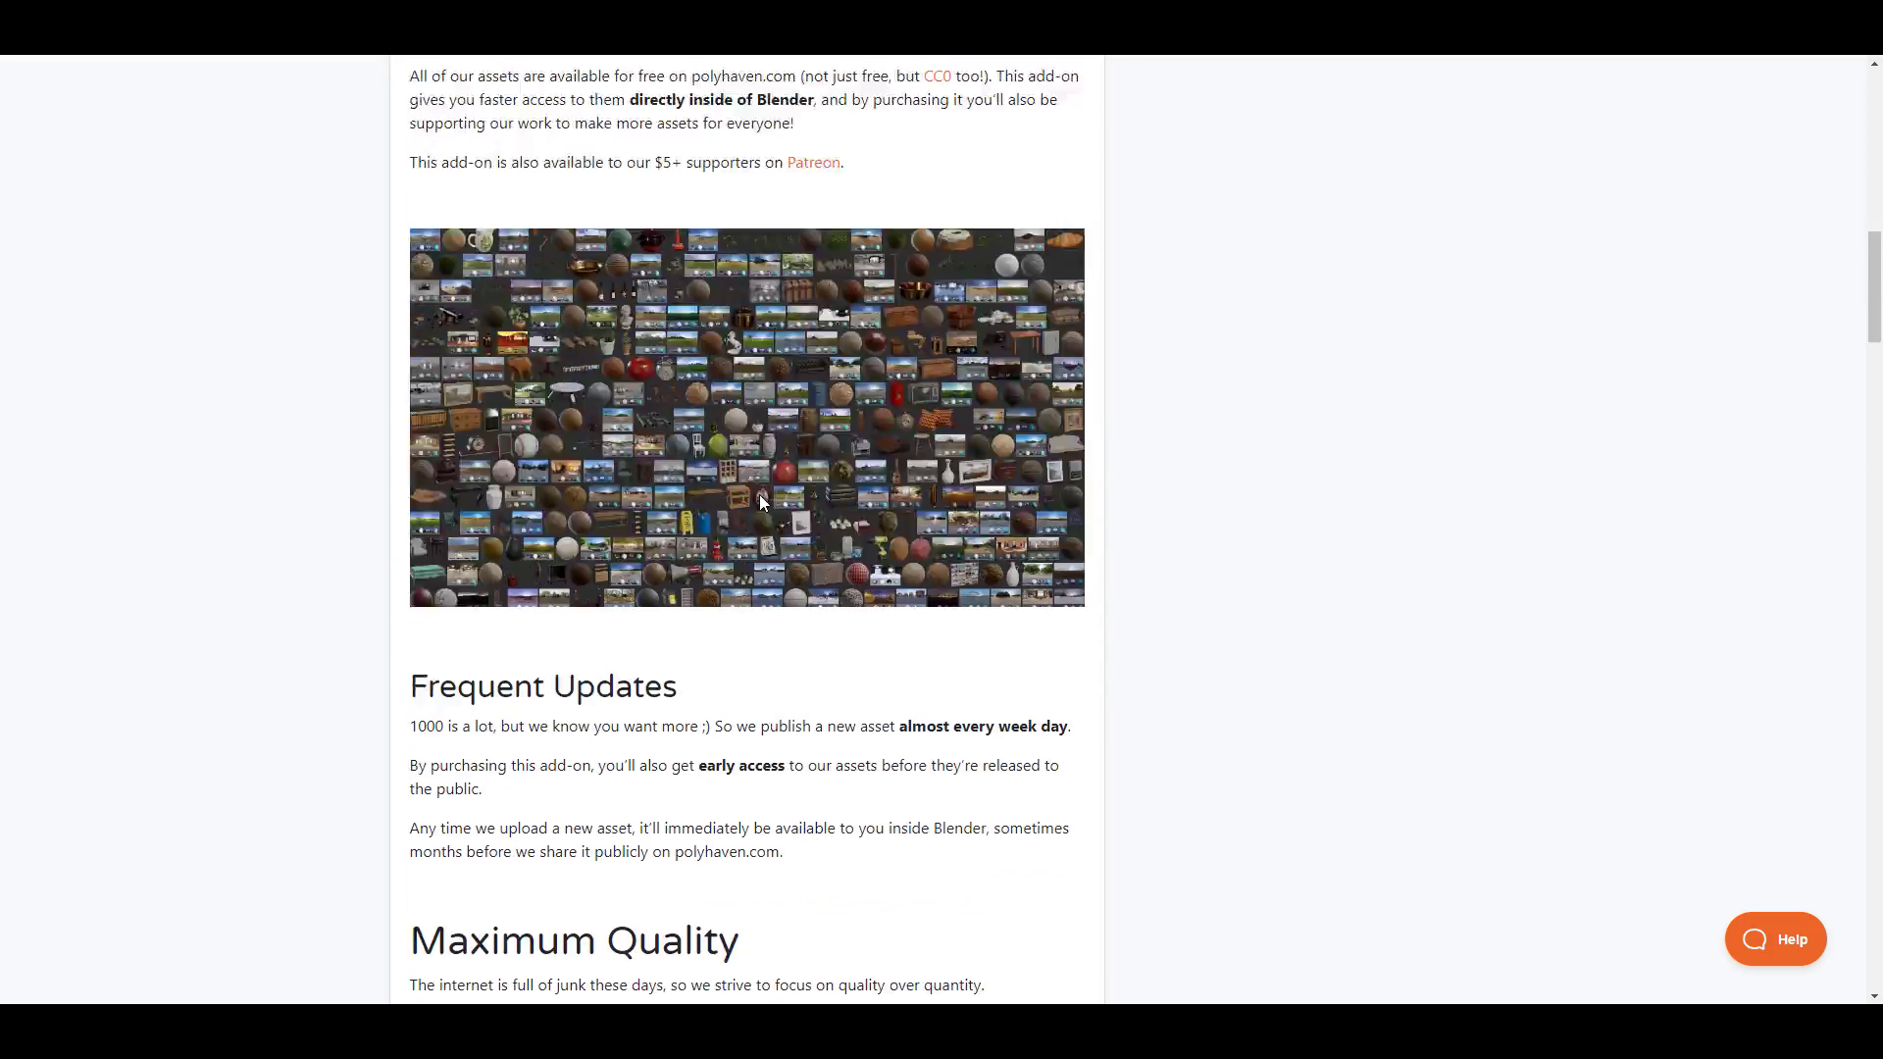
{"action": "scroll", "scroll_direction": "up", "scroll_amount": 3}
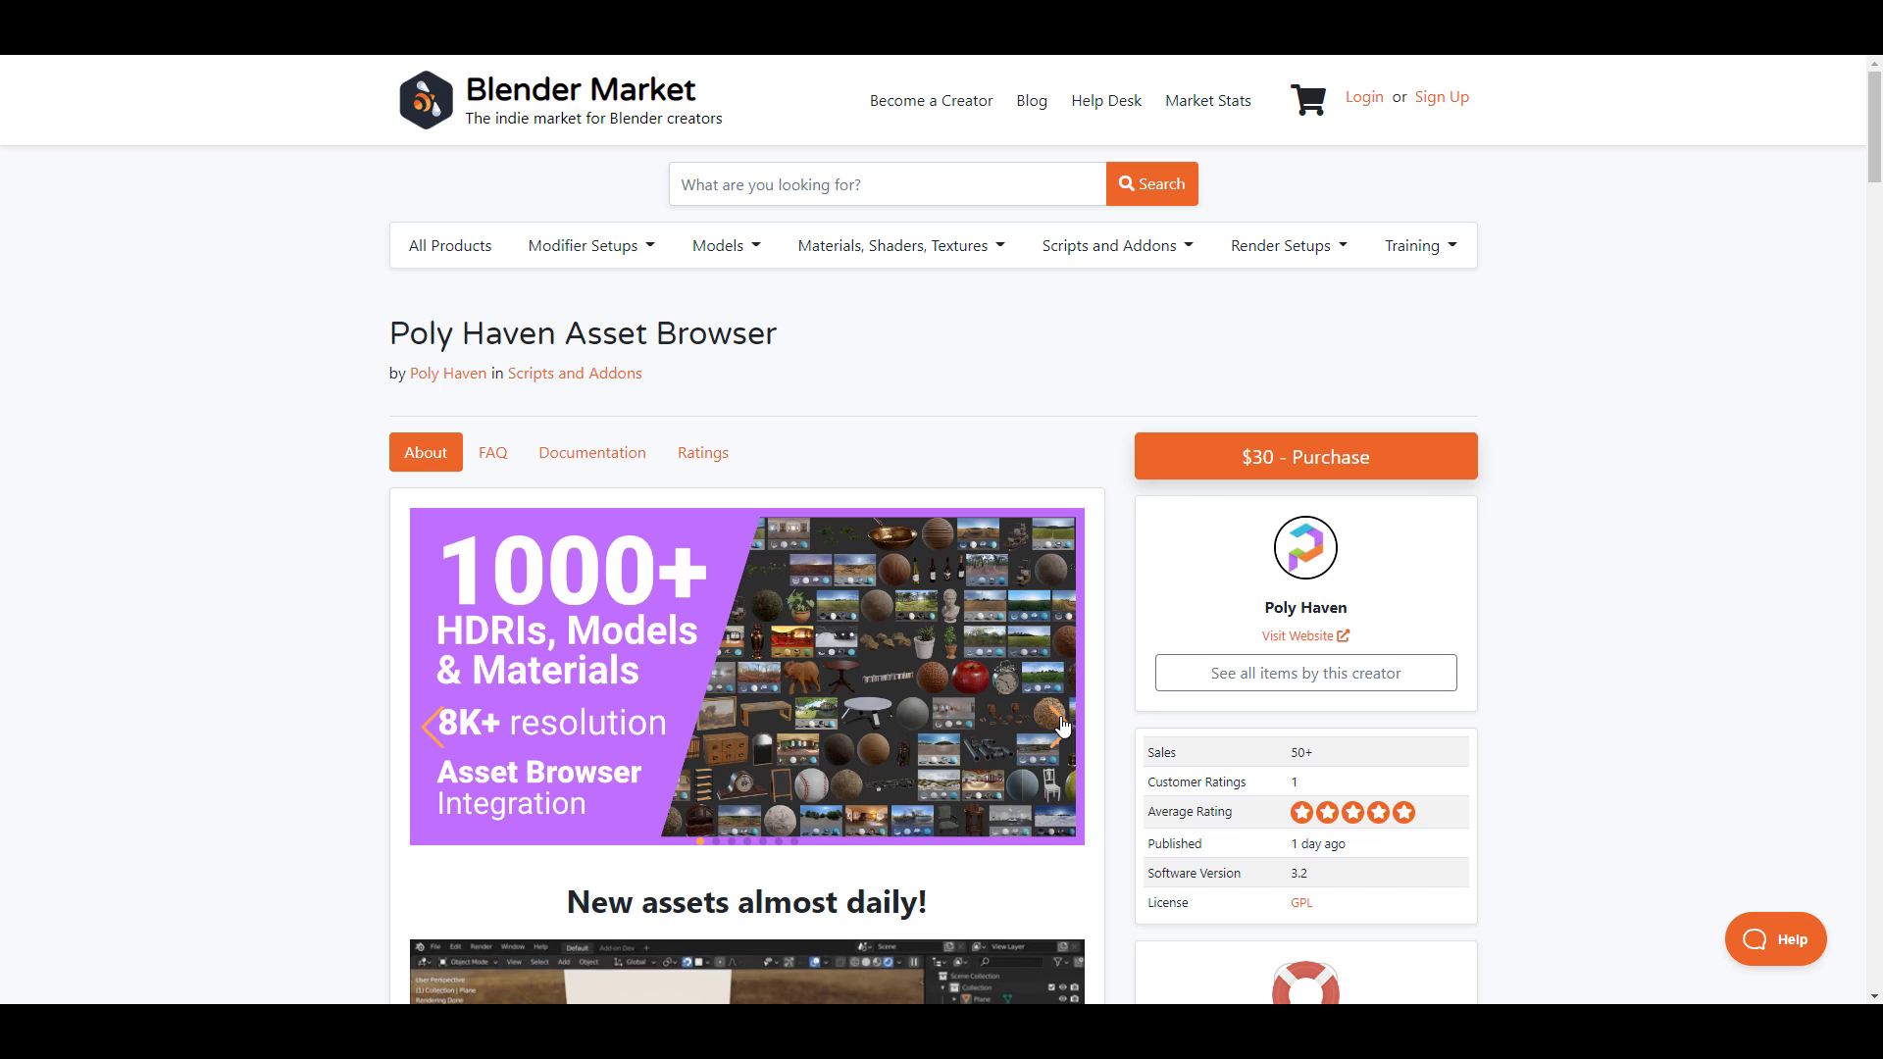